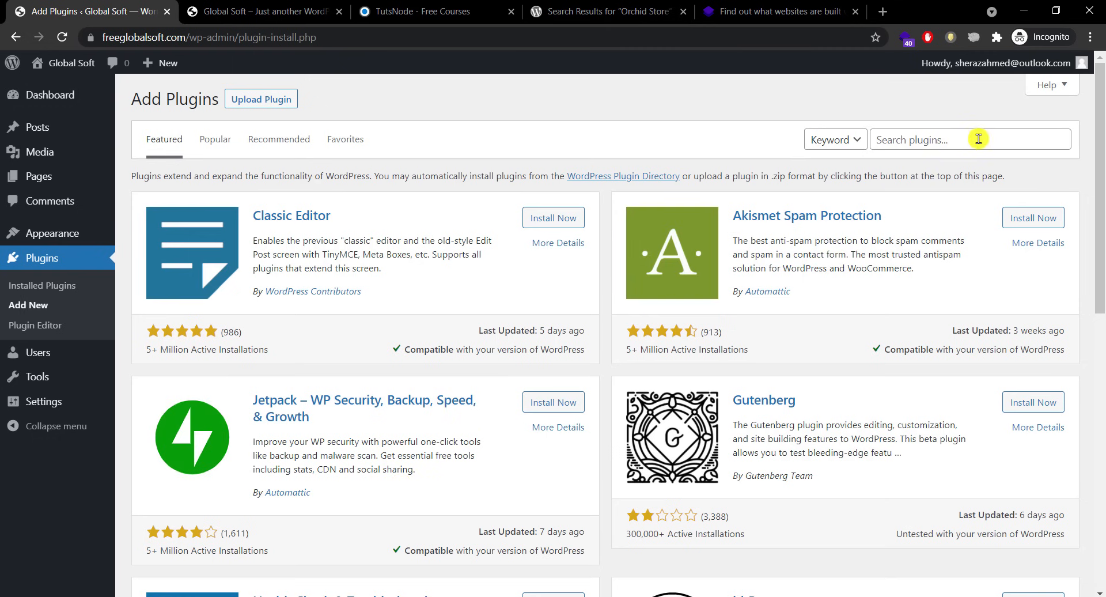
Search the plugin directory for "ith" and install iThemes Security
{"action": "type", "text": "ithemes"}
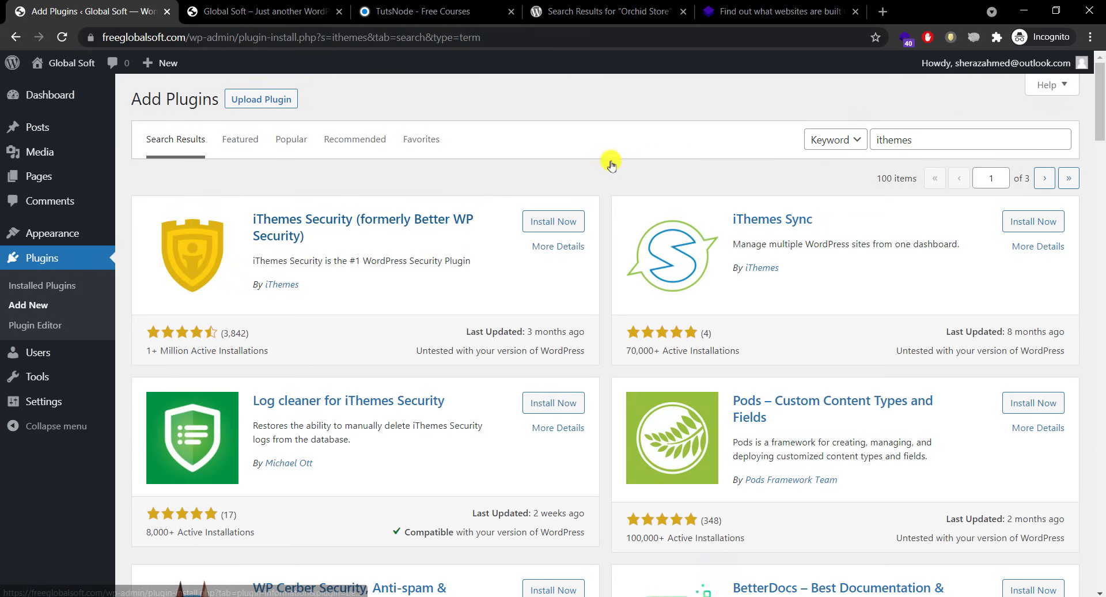
{"action": "mouse_move", "coordinate": [424, 234]}
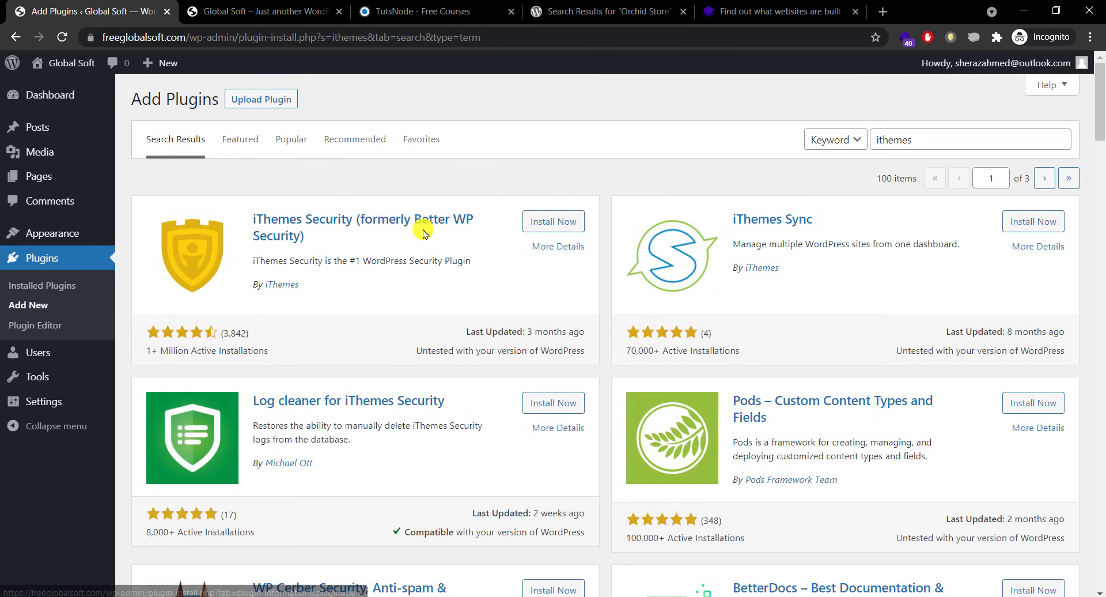
{"action": "mouse_move", "coordinate": [523, 167]}
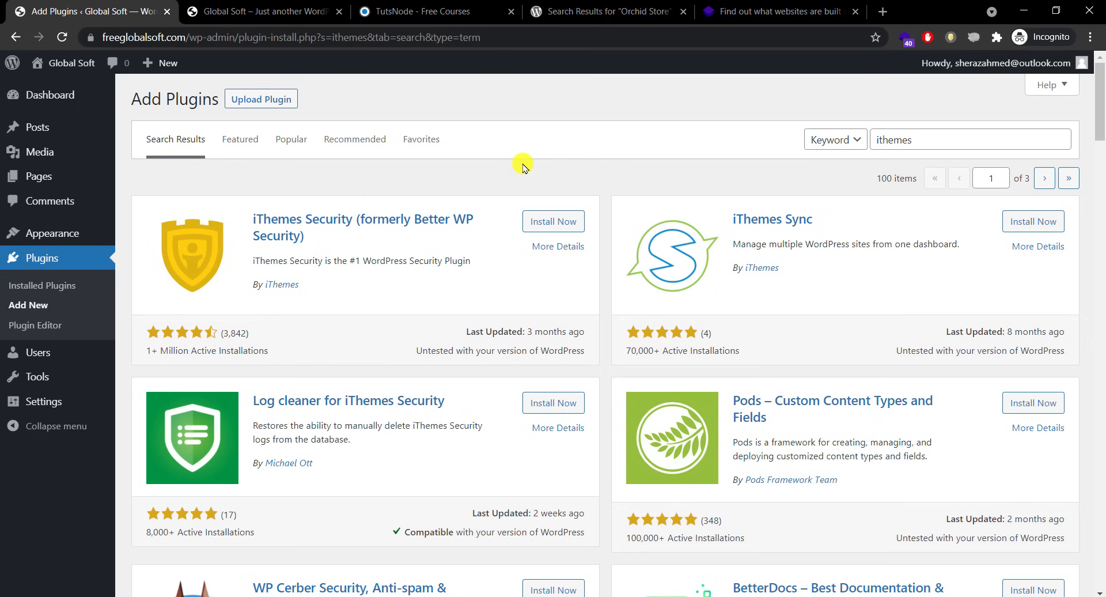
{"action": "mouse_move", "coordinate": [554, 172]}
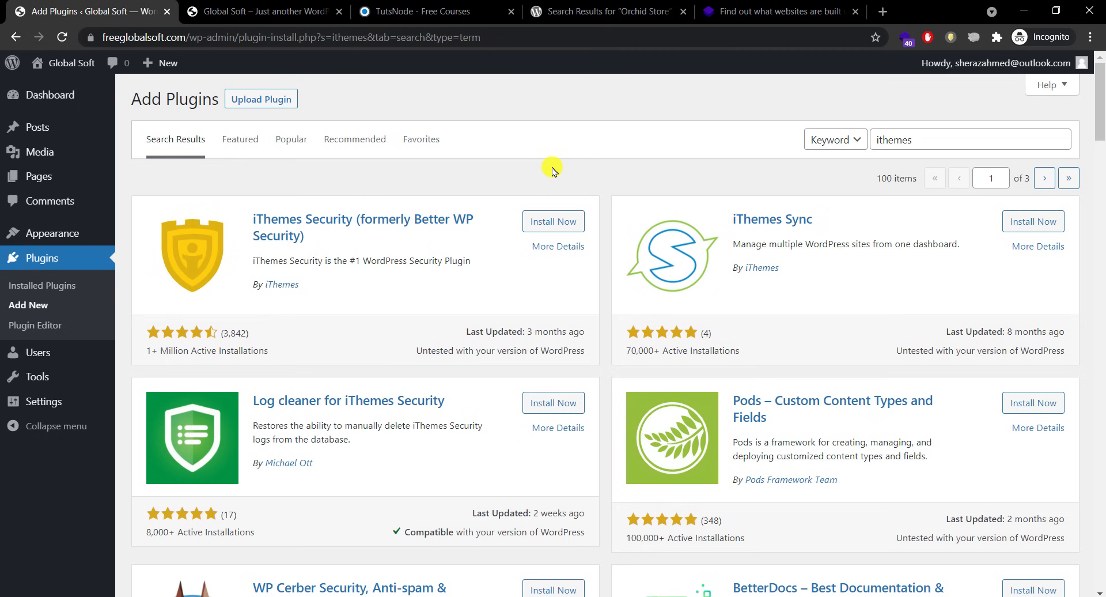
{"action": "left_click", "coordinate": [552, 221]}
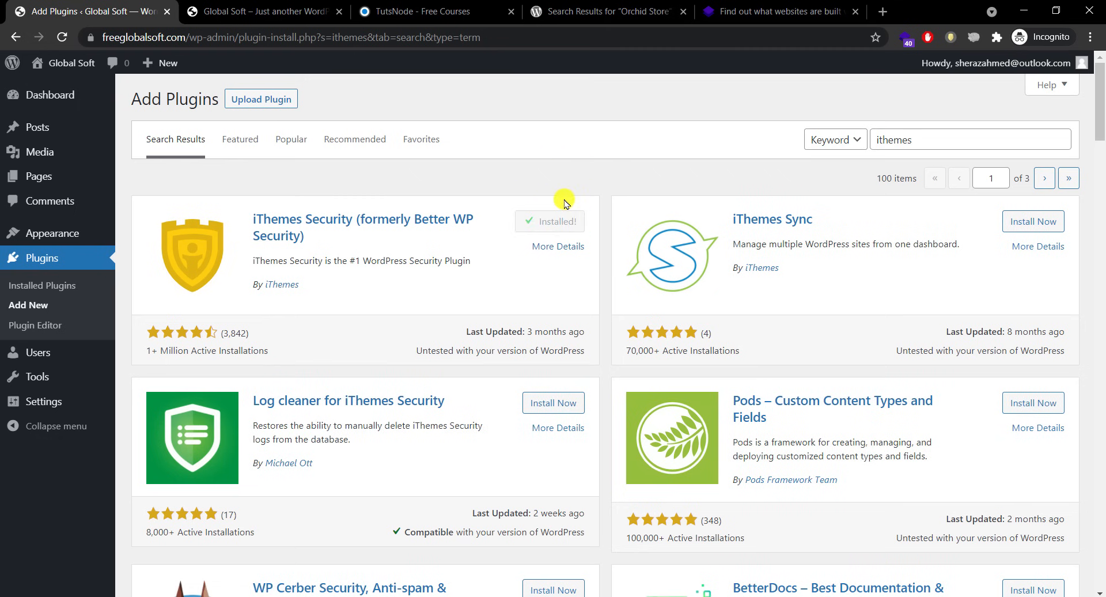
{"action": "left_click", "coordinate": [548, 222]}
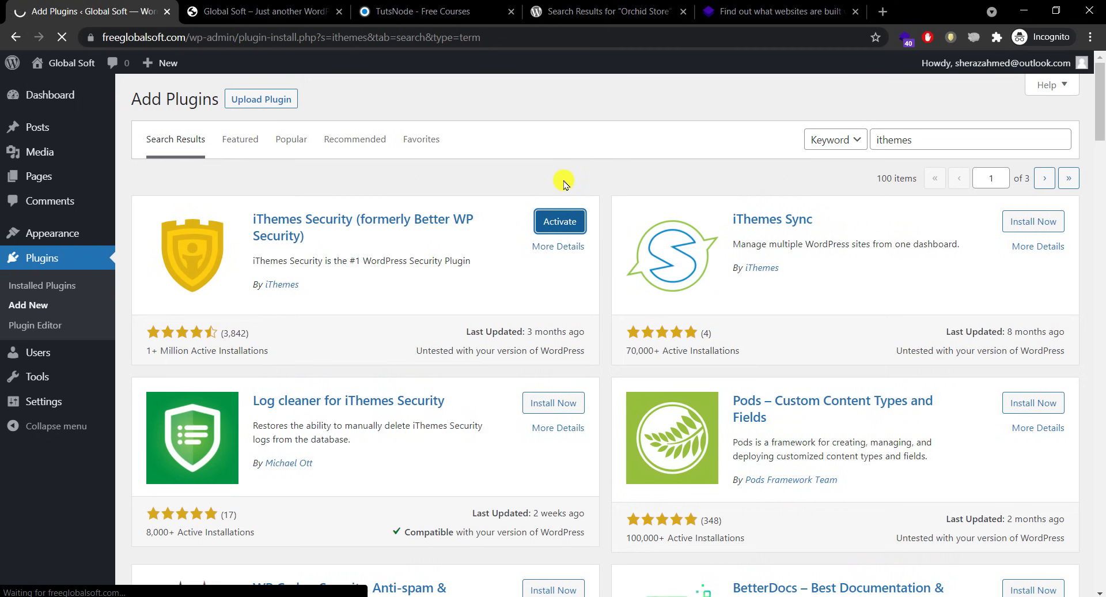
Activate iThemes Security and run its Security Check with the pro opt-in to secure the site
{"action": "left_click", "coordinate": [559, 222]}
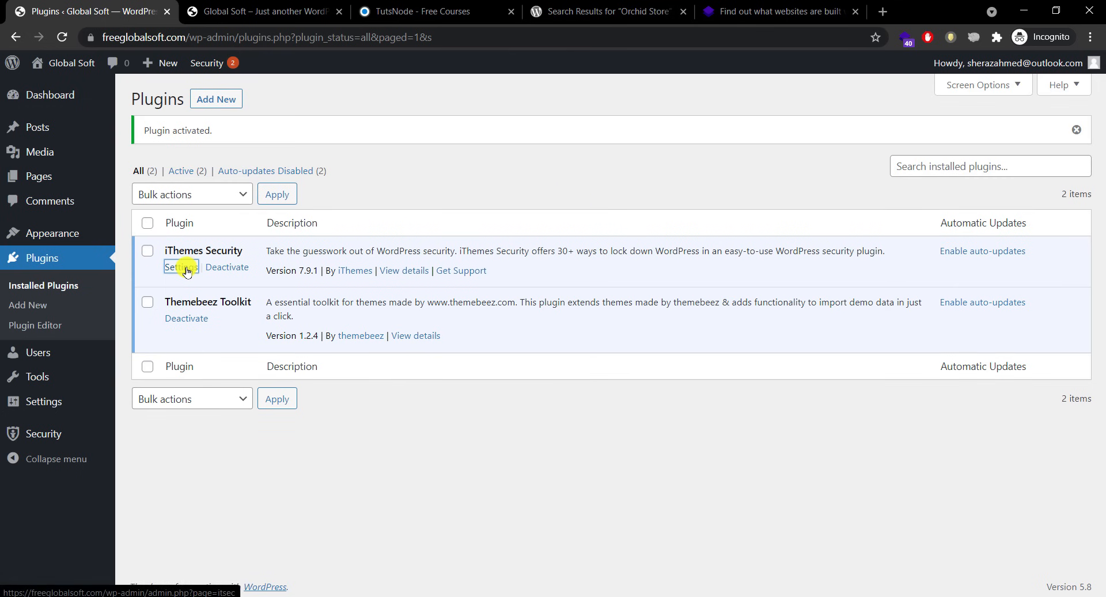
{"action": "left_click", "coordinate": [172, 271]}
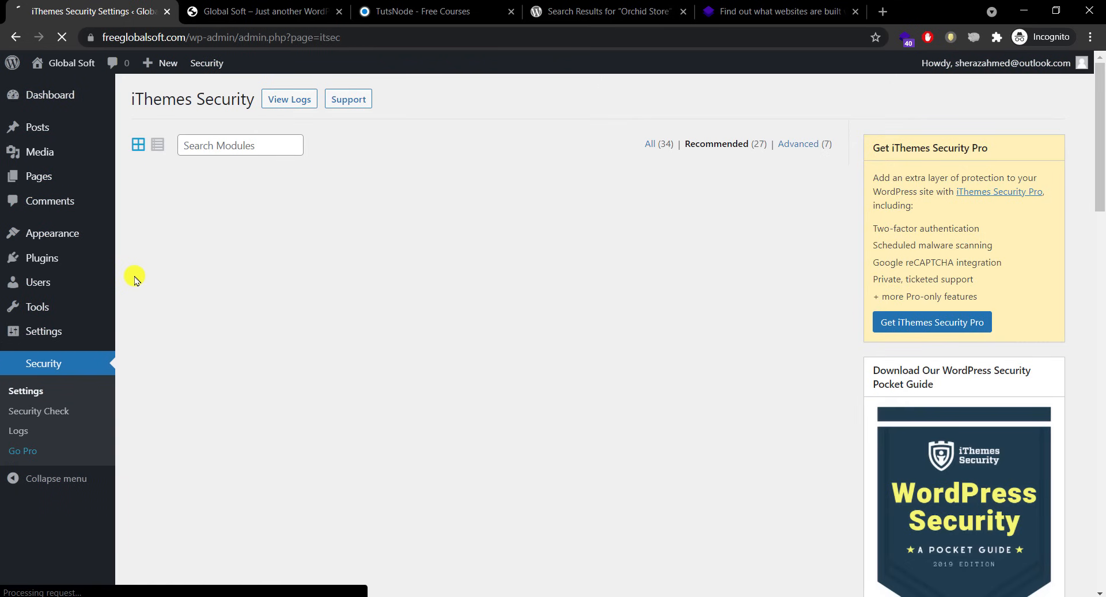
{"action": "left_click", "coordinate": [40, 410]}
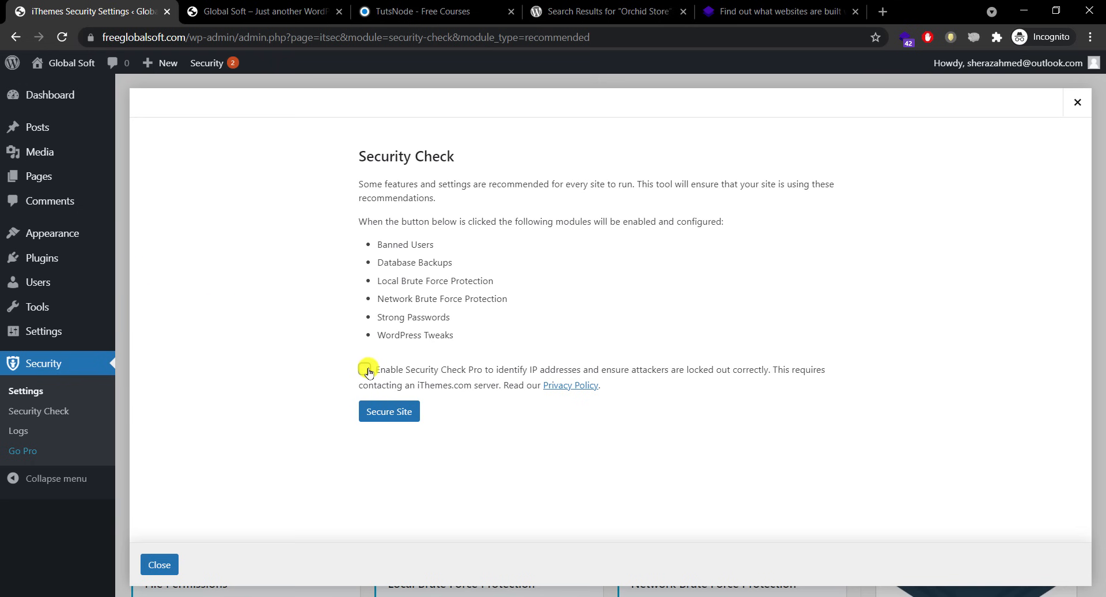
{"action": "left_click", "coordinate": [364, 368]}
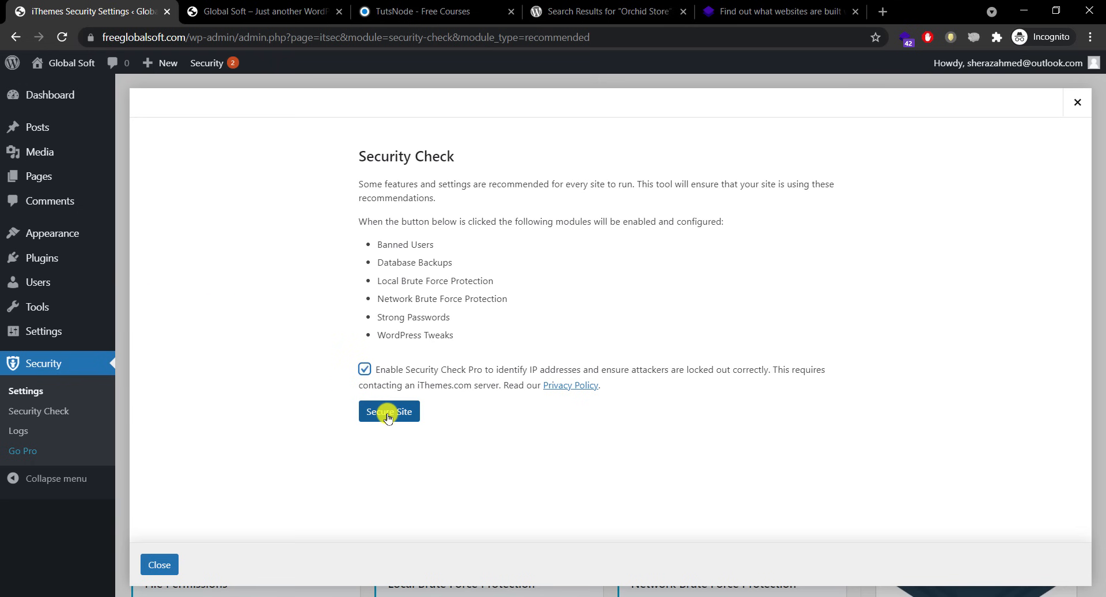
{"action": "left_click", "coordinate": [388, 411]}
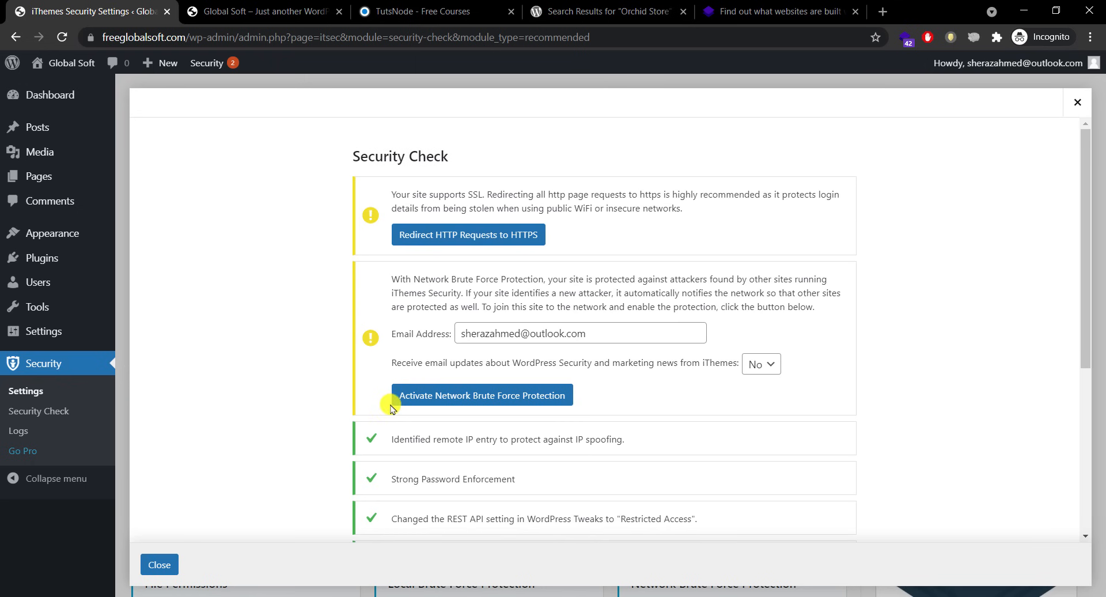
{"action": "mouse_move", "coordinate": [455, 210]}
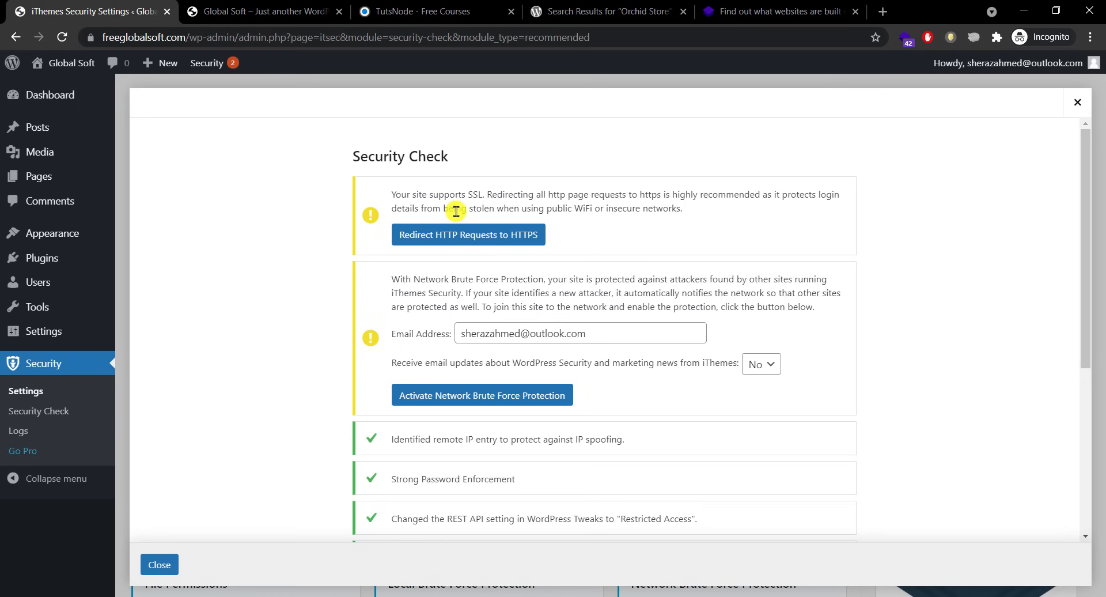
{"action": "mouse_move", "coordinate": [457, 236]}
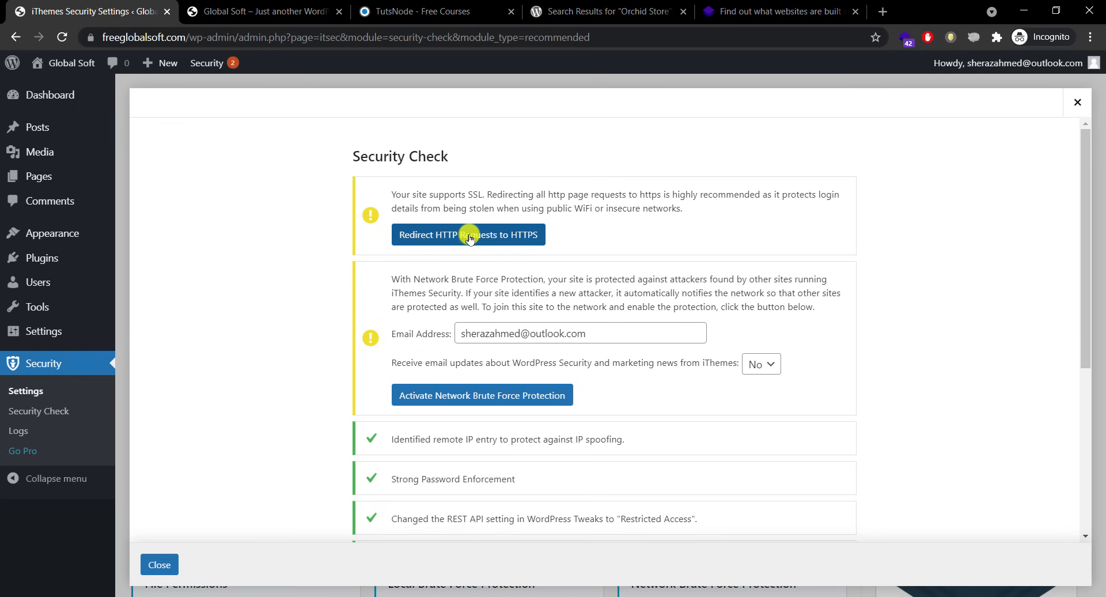
Enable HTTP-to-HTTPS redirection and network brute force protection, then review the remaining check results
{"action": "left_click", "coordinate": [467, 233]}
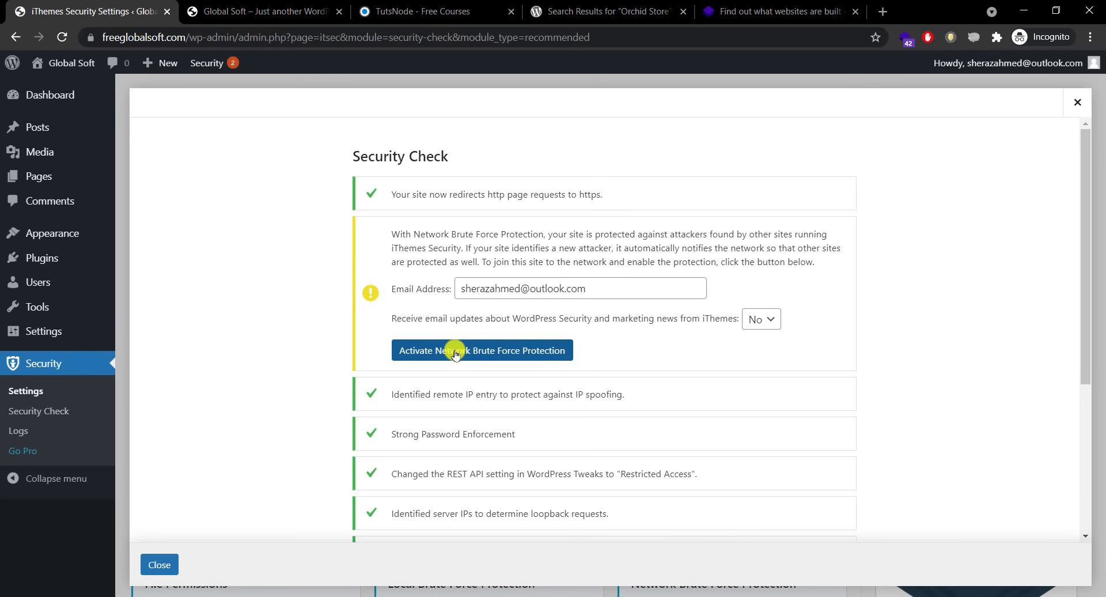
{"action": "left_click", "coordinate": [481, 351]}
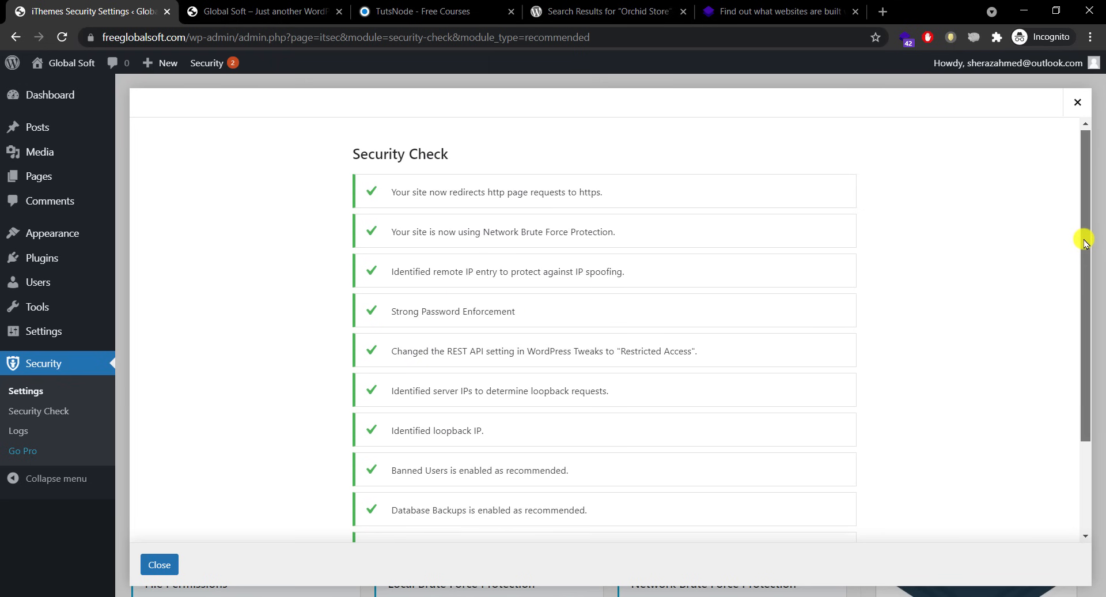
{"action": "scroll", "scroll_direction": "down", "scroll_amount": 3}
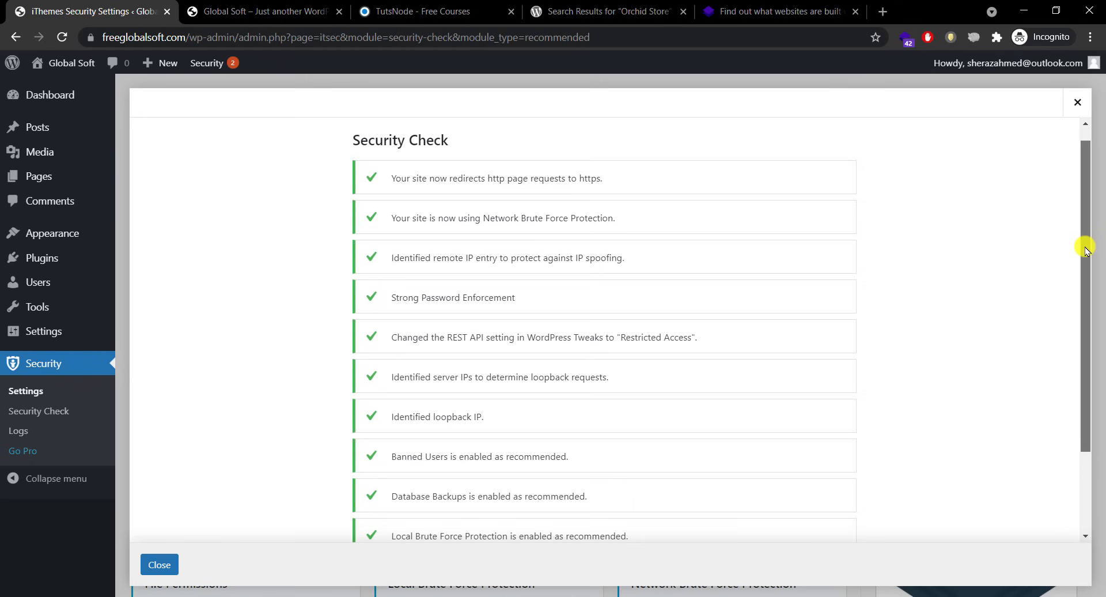
{"action": "scroll", "scroll_direction": "down", "scroll_amount": 3}
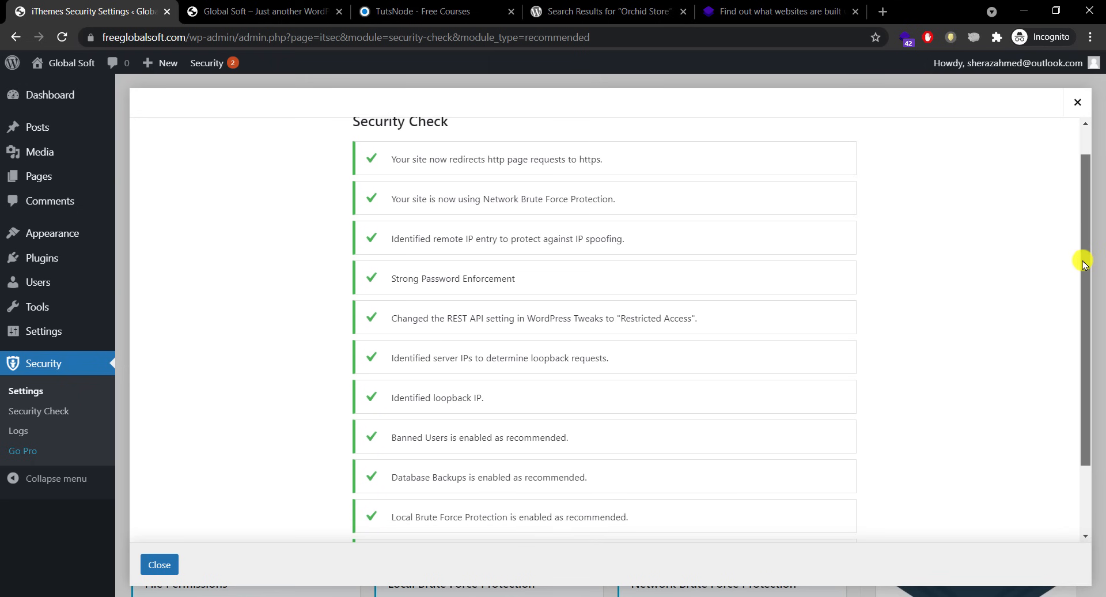
{"action": "scroll", "scroll_direction": "down", "scroll_amount": 3}
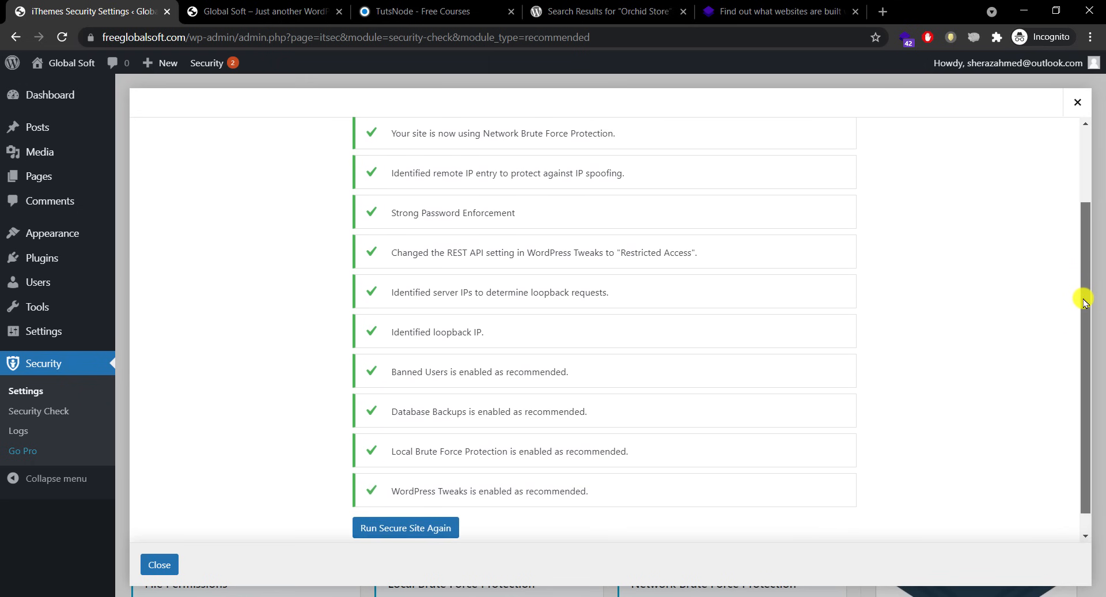
{"action": "scroll", "scroll_direction": "down", "scroll_amount": 3}
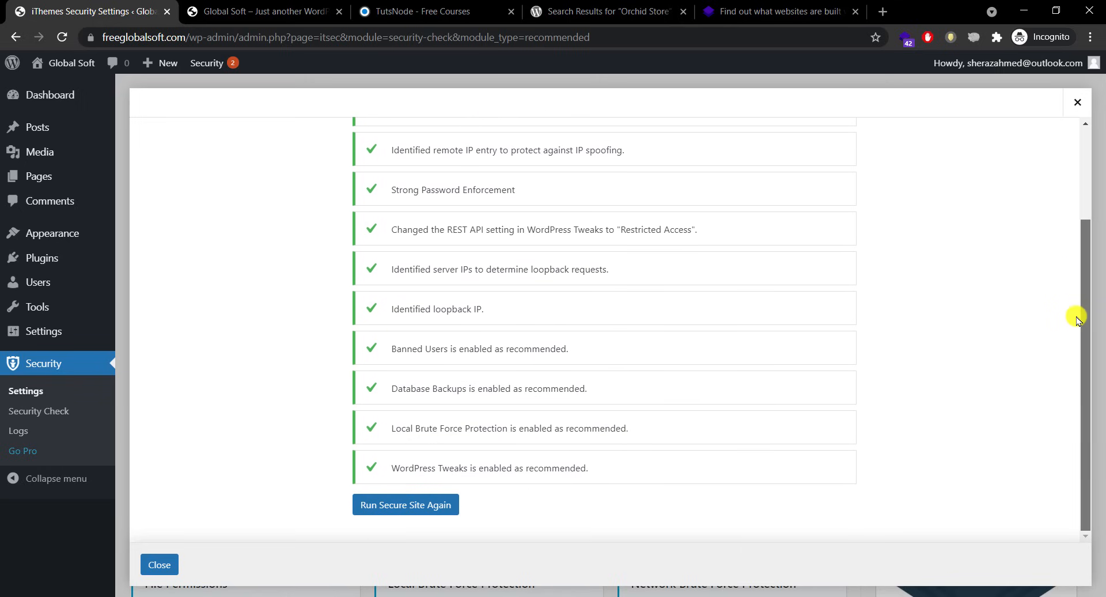
{"action": "mouse_move", "coordinate": [1023, 354]}
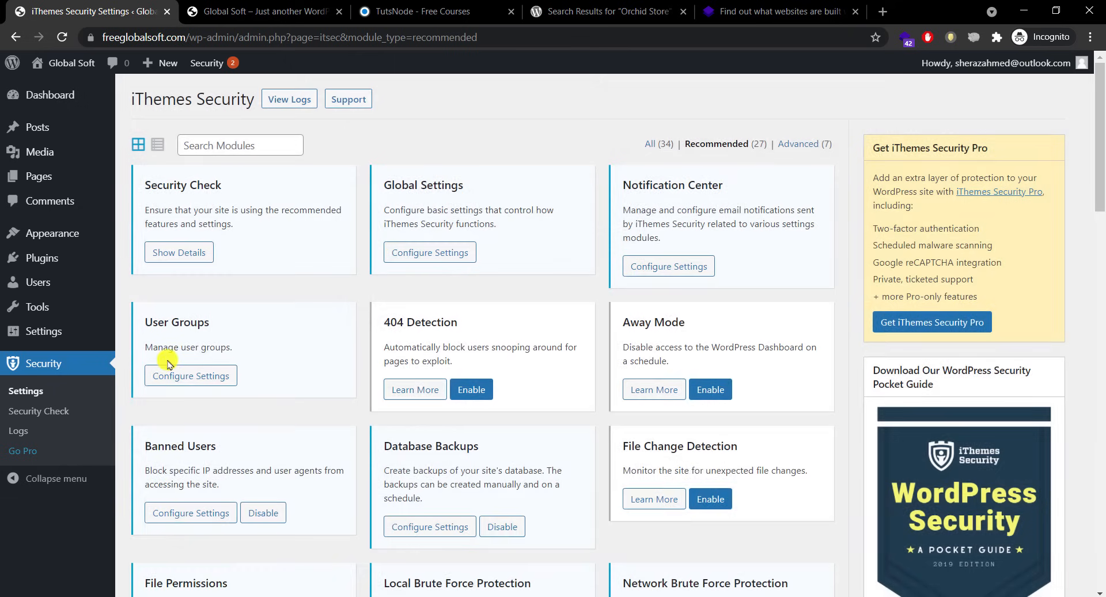
{"action": "left_click", "coordinate": [179, 252]}
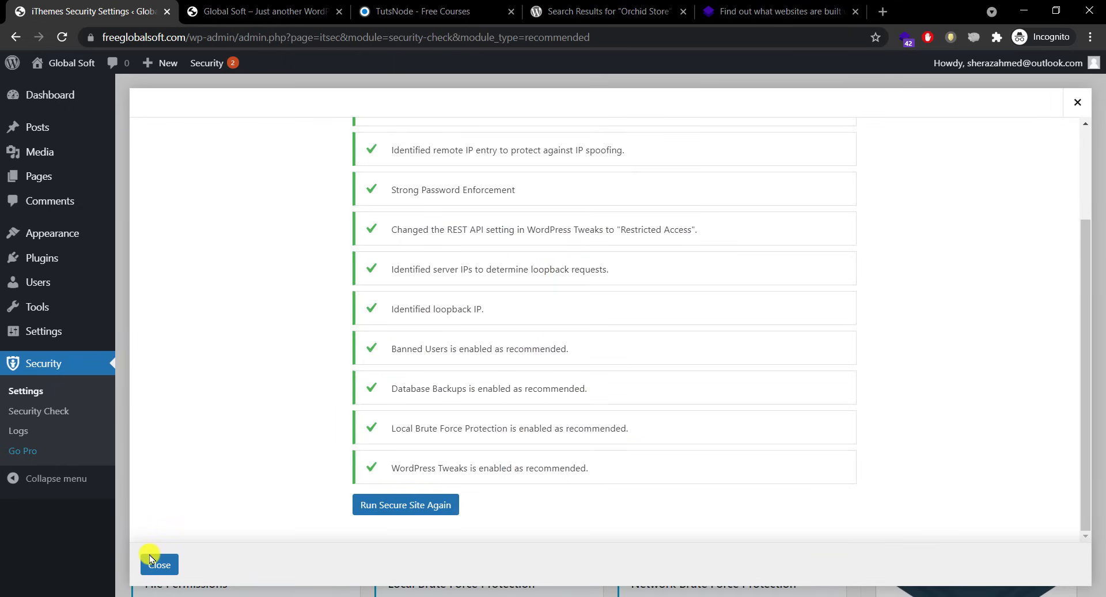
{"action": "left_click", "coordinate": [158, 565]}
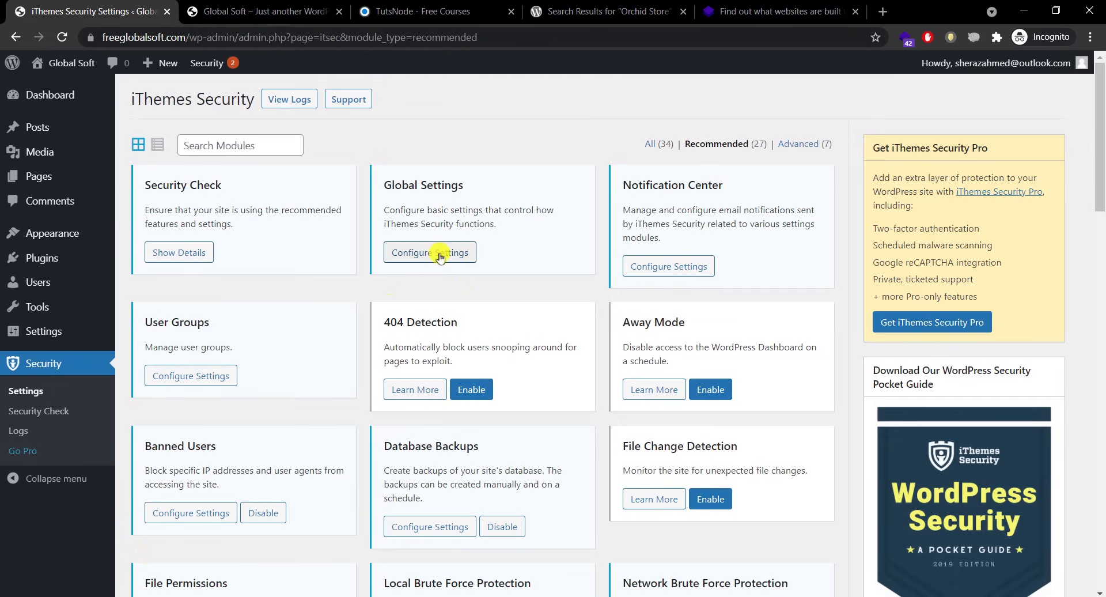
{"action": "left_click", "coordinate": [429, 252]}
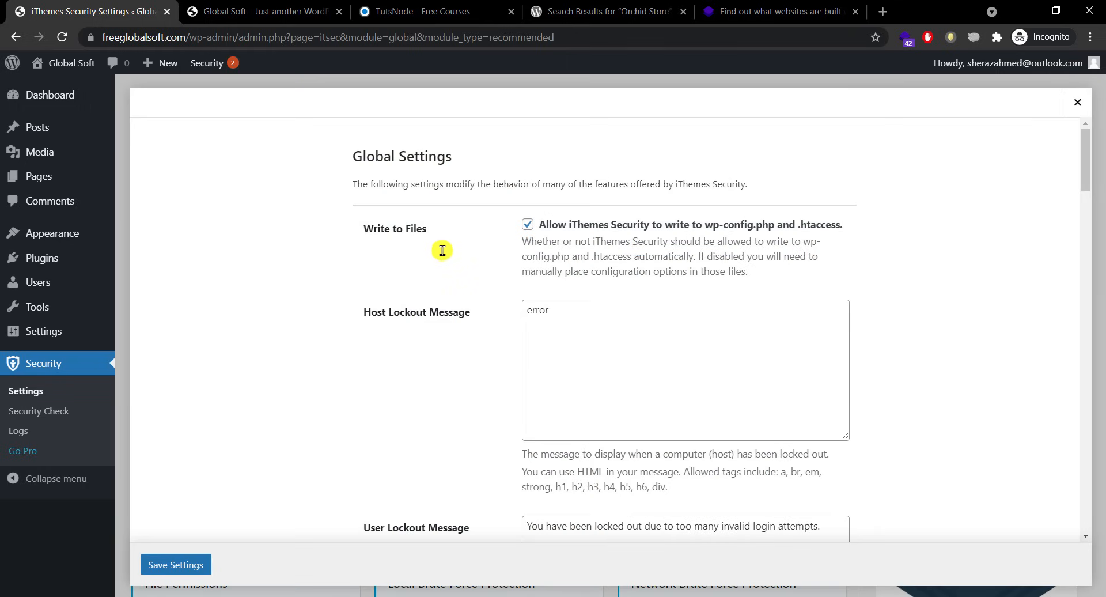
{"action": "mouse_move", "coordinate": [442, 256]}
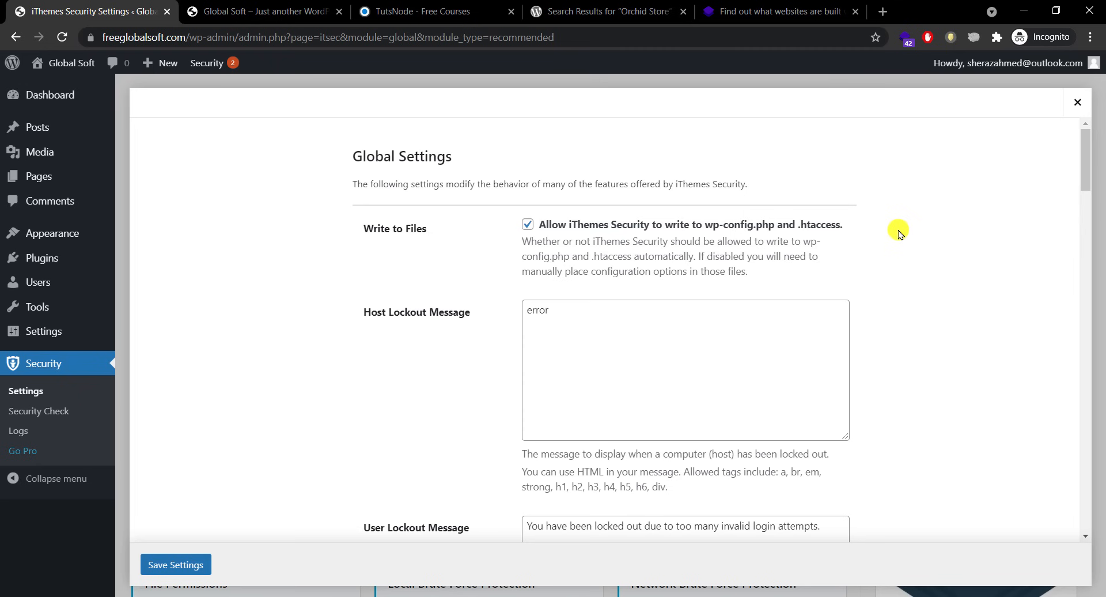
{"action": "mouse_move", "coordinate": [943, 234]}
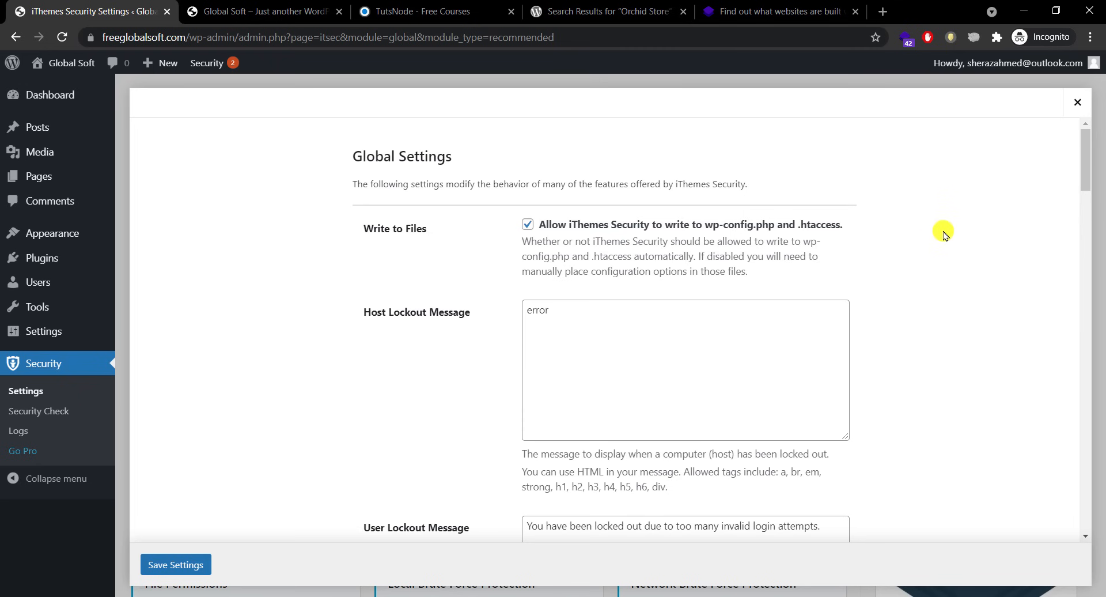
{"action": "mouse_move", "coordinate": [1086, 149]}
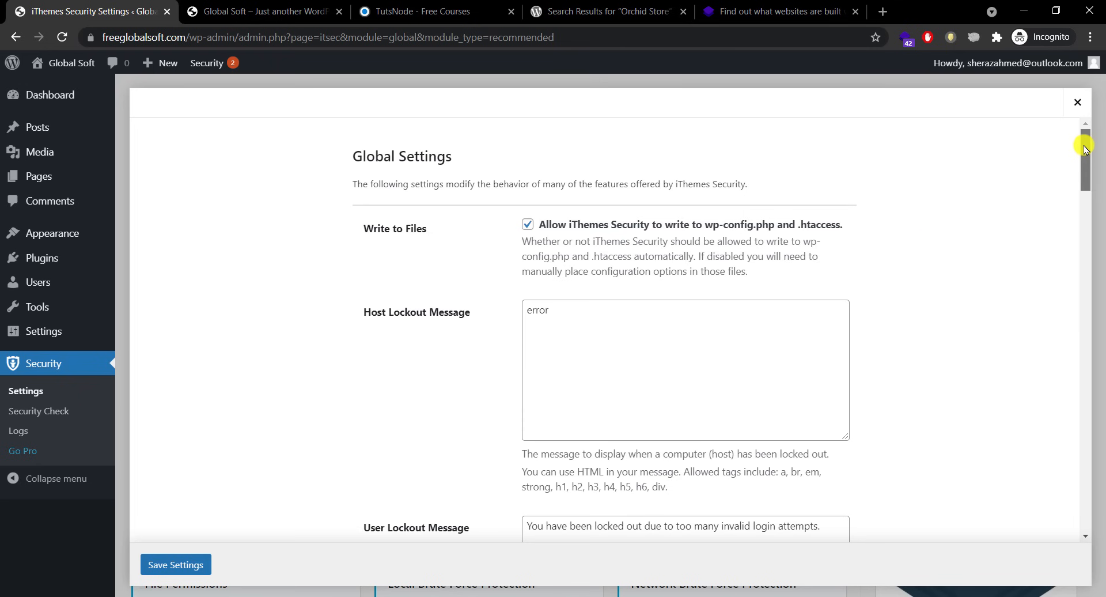
{"action": "scroll", "scroll_direction": "down", "scroll_amount": 3}
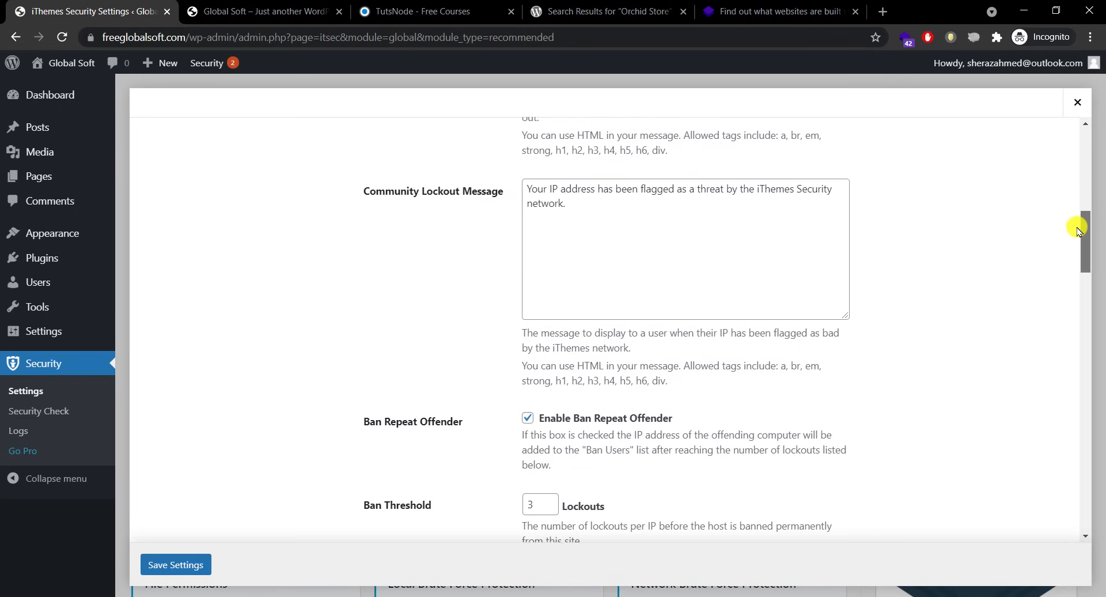
{"action": "scroll", "scroll_direction": "down", "scroll_amount": 3}
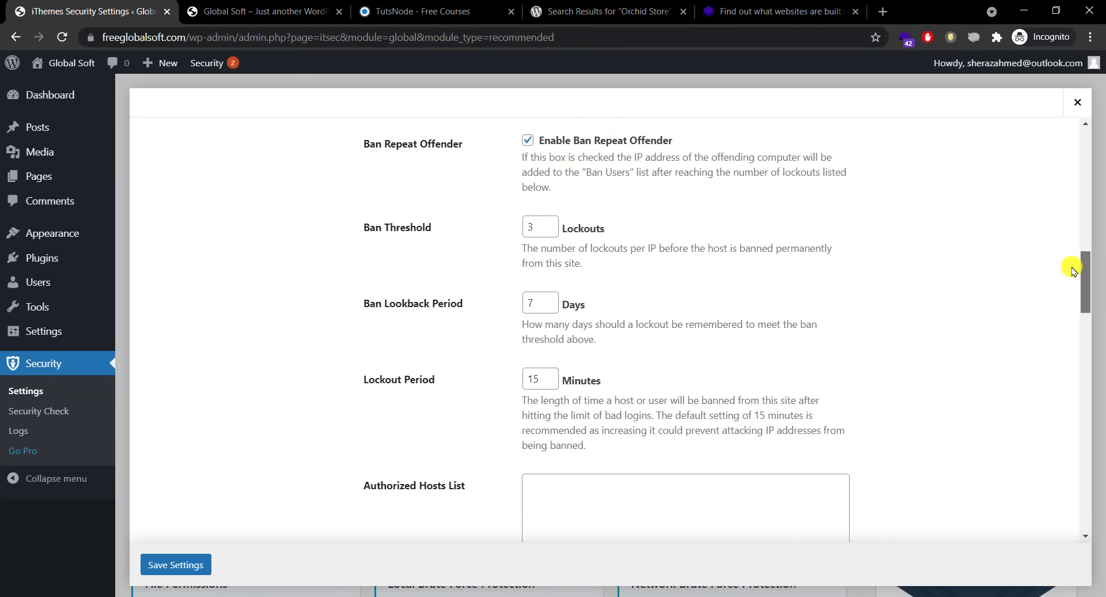
{"action": "scroll", "scroll_direction": "down", "scroll_amount": 3}
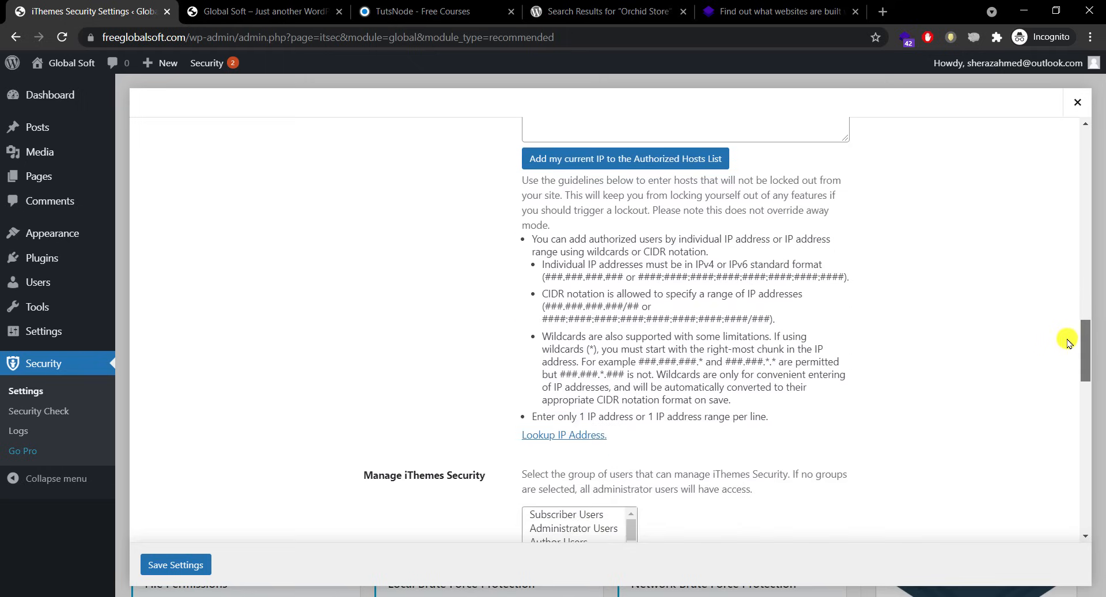
{"action": "scroll", "scroll_direction": "down", "scroll_amount": 3}
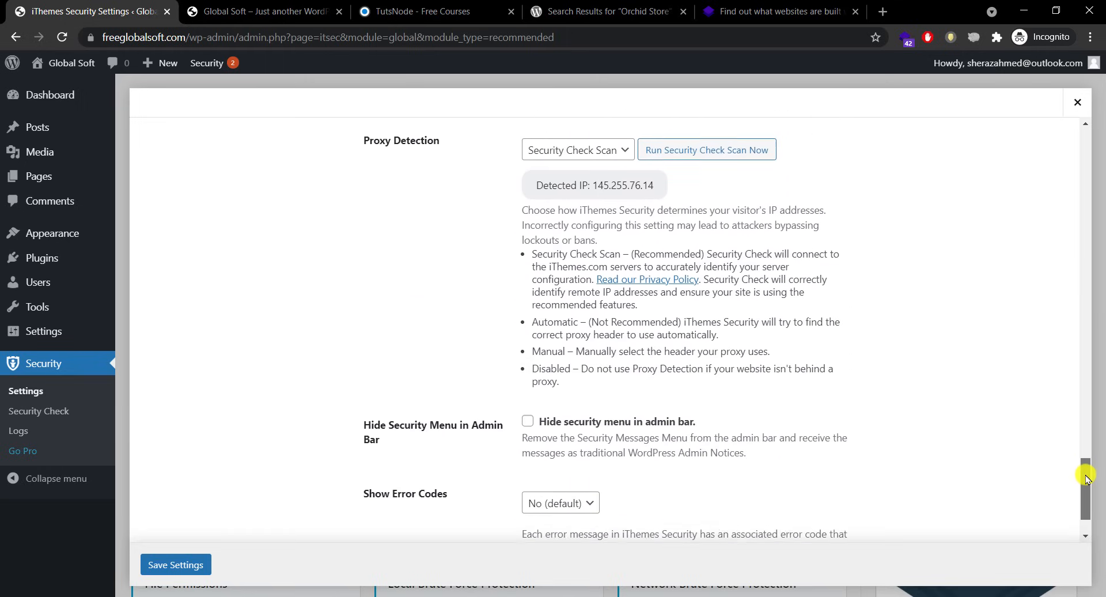
{"action": "scroll", "scroll_direction": "down", "scroll_amount": 3}
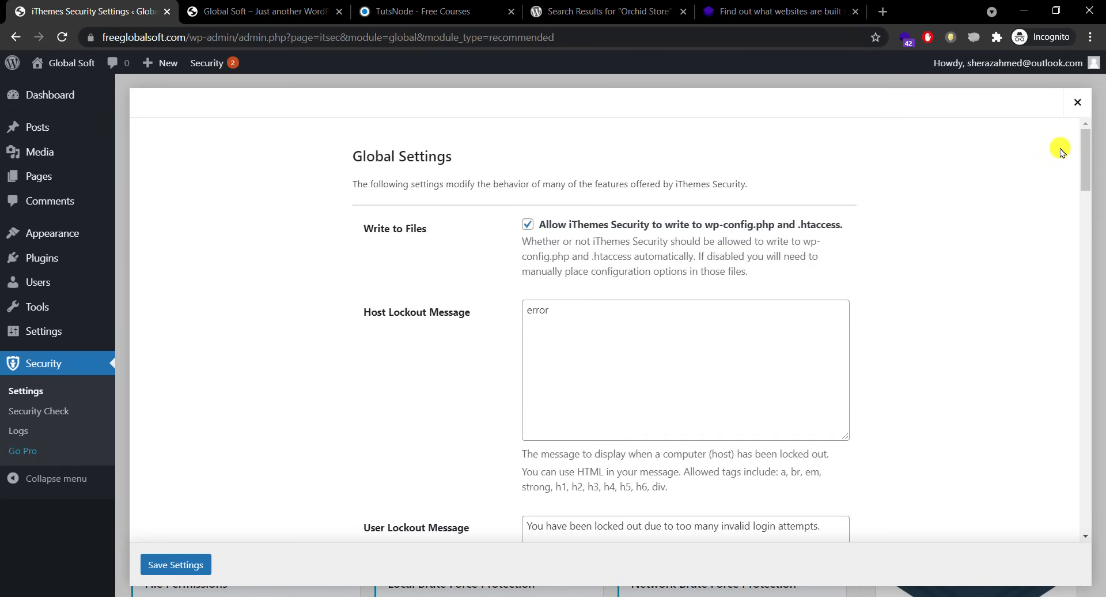
{"action": "mouse_move", "coordinate": [1078, 162]}
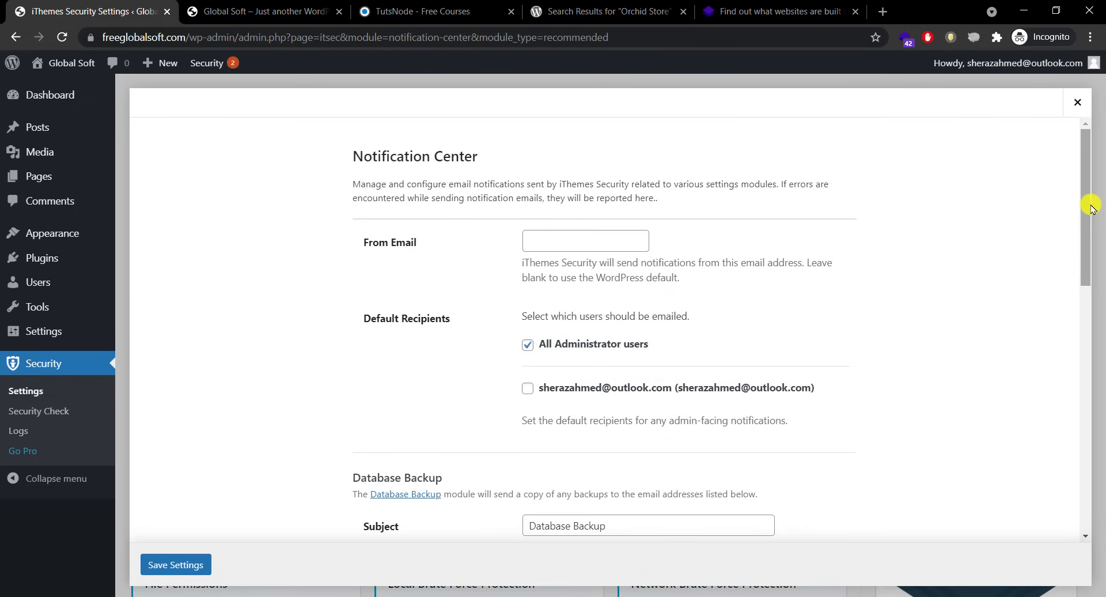
Review the Notification Center defaults and save them unchanged
{"action": "scroll", "scroll_direction": "down", "scroll_amount": 3}
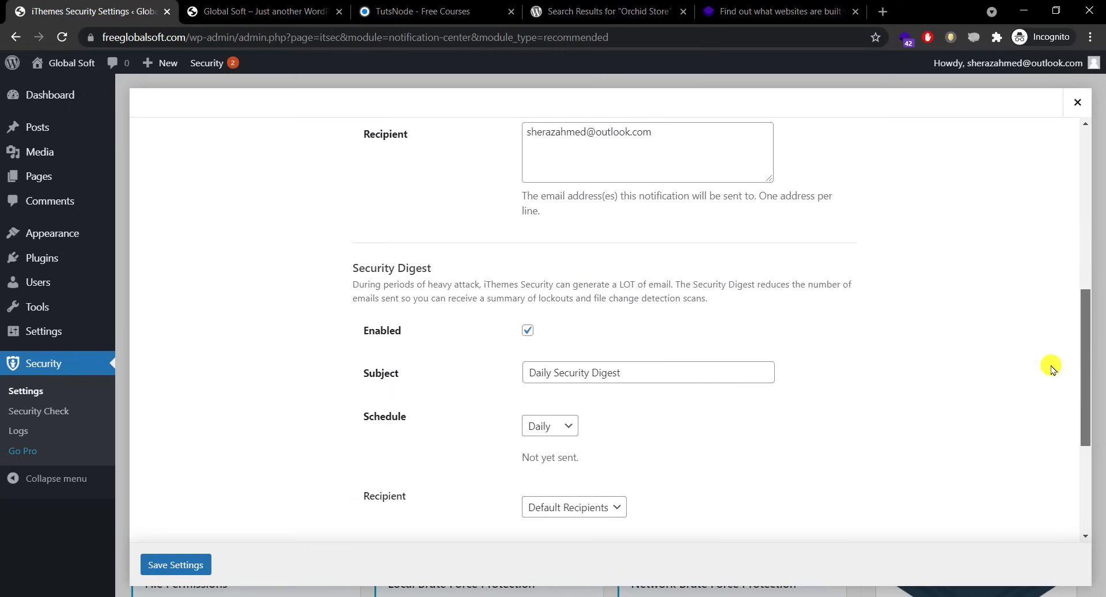
{"action": "scroll", "scroll_direction": "down", "scroll_amount": 3}
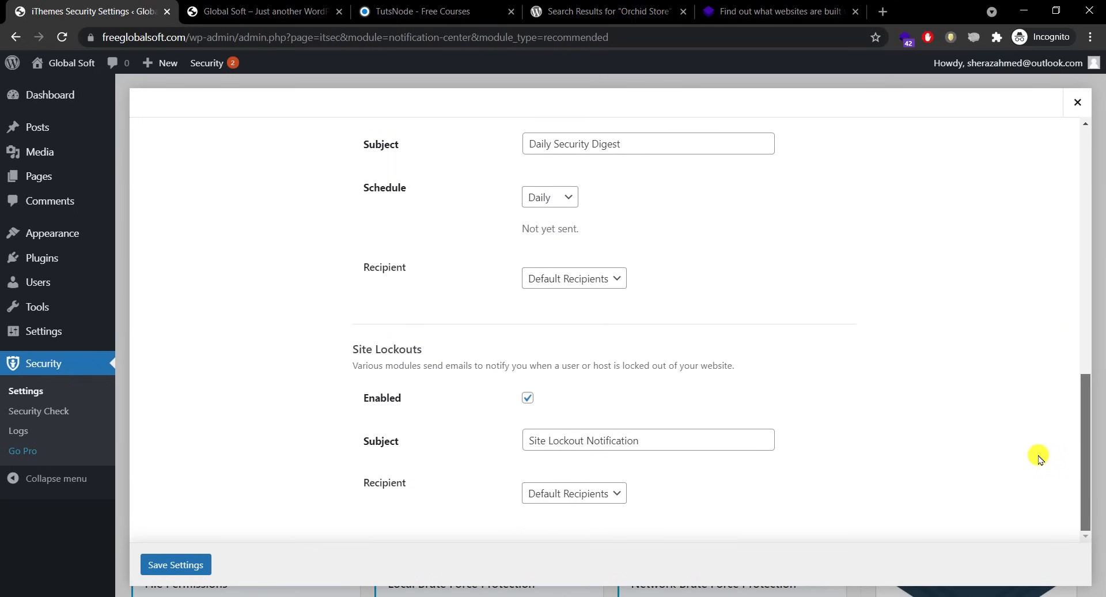
{"action": "scroll", "scroll_direction": "down", "scroll_amount": 3}
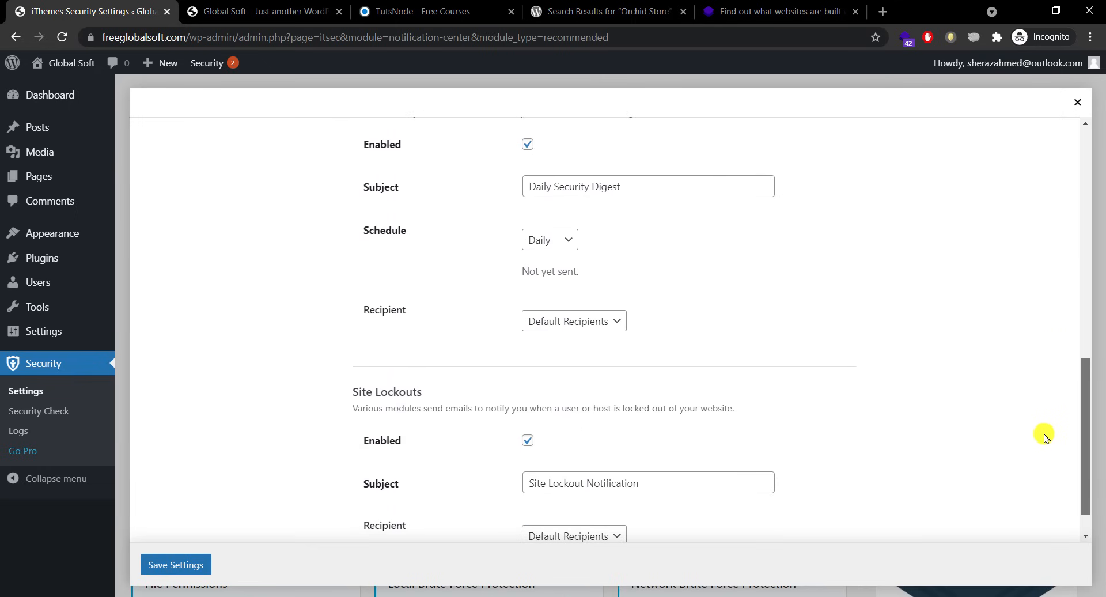
{"action": "mouse_move", "coordinate": [927, 422]}
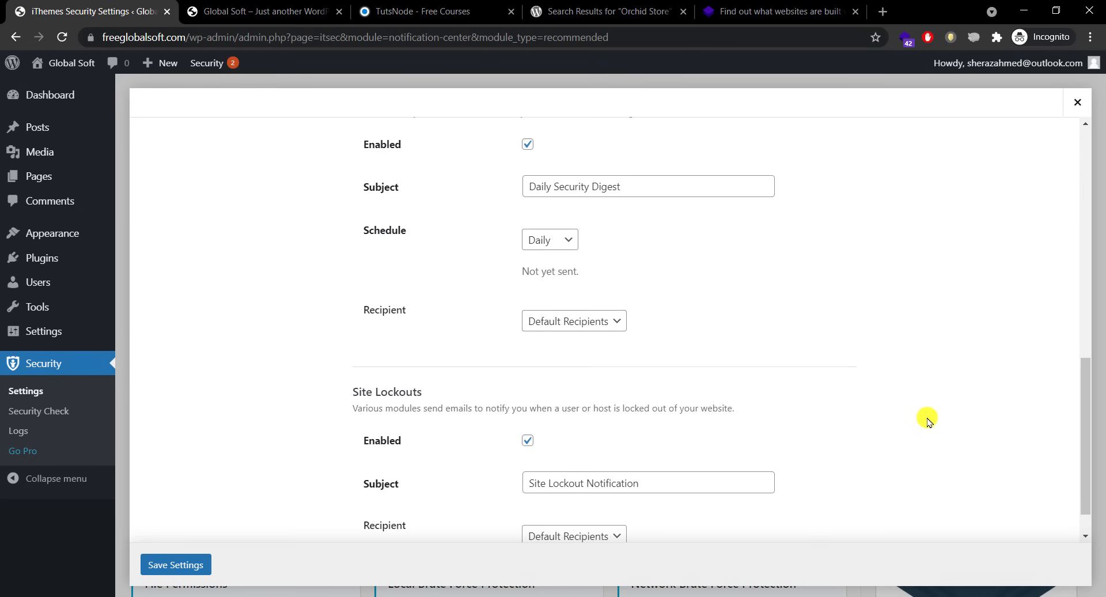
{"action": "mouse_move", "coordinate": [905, 408]}
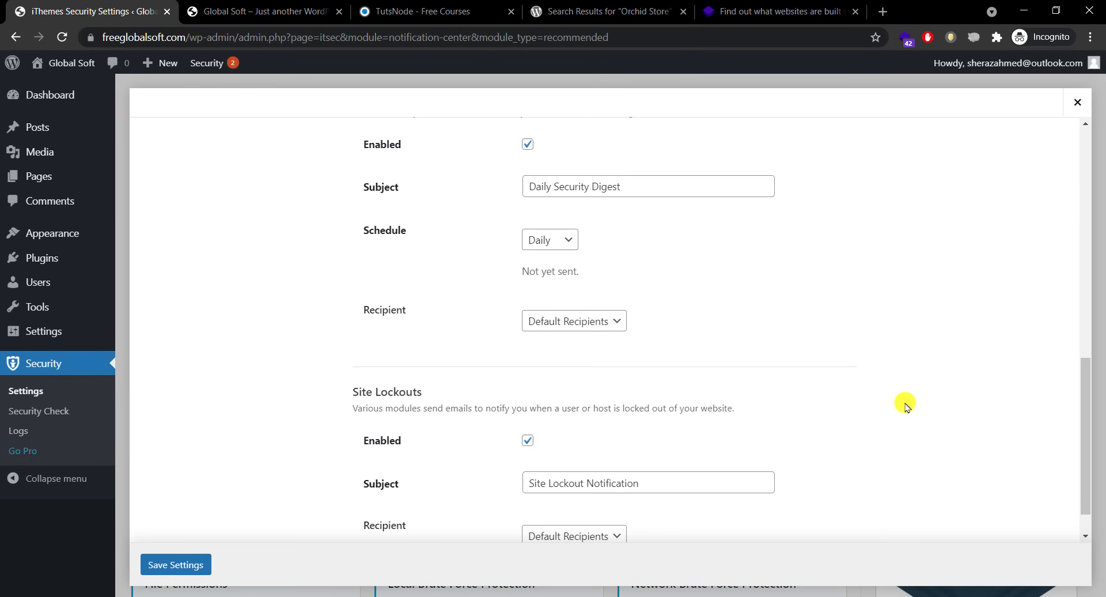
{"action": "mouse_move", "coordinate": [528, 144]}
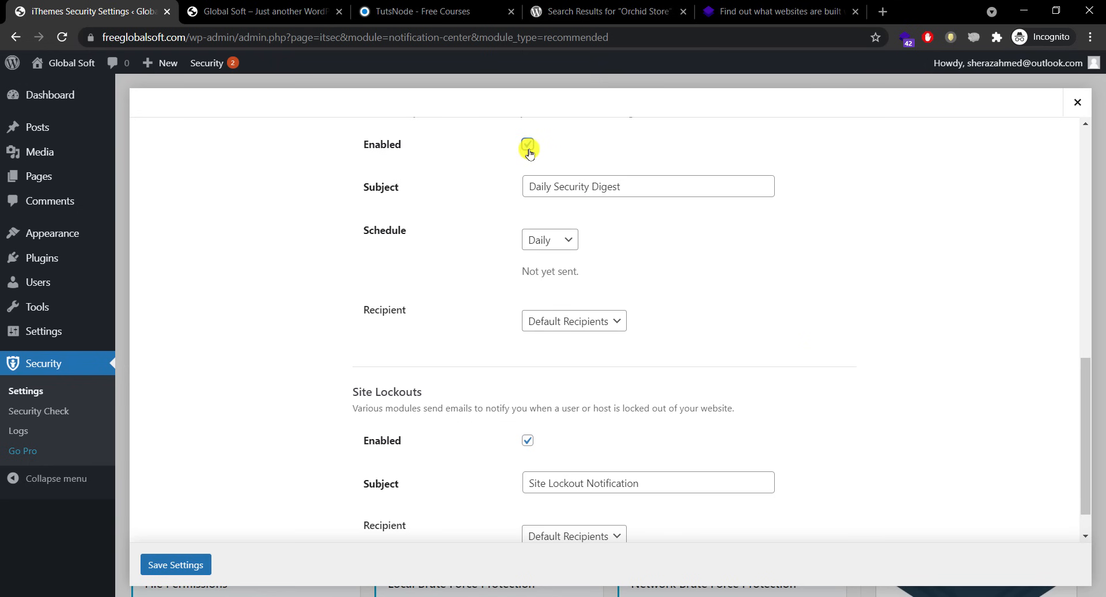
{"action": "scroll", "scroll_direction": "down", "scroll_amount": 3}
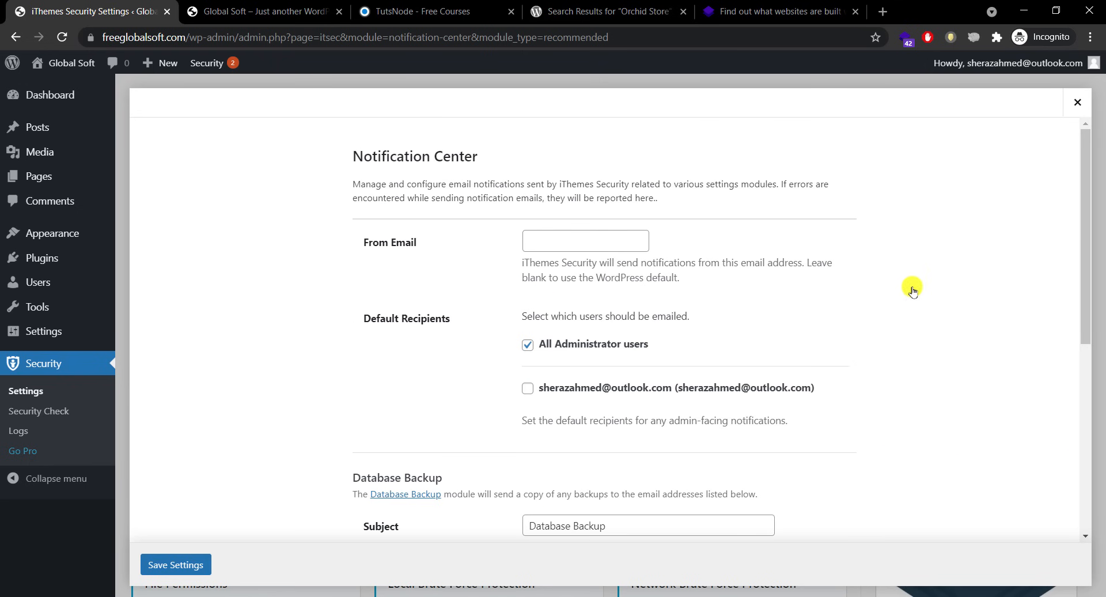
{"action": "left_click", "coordinate": [175, 563]}
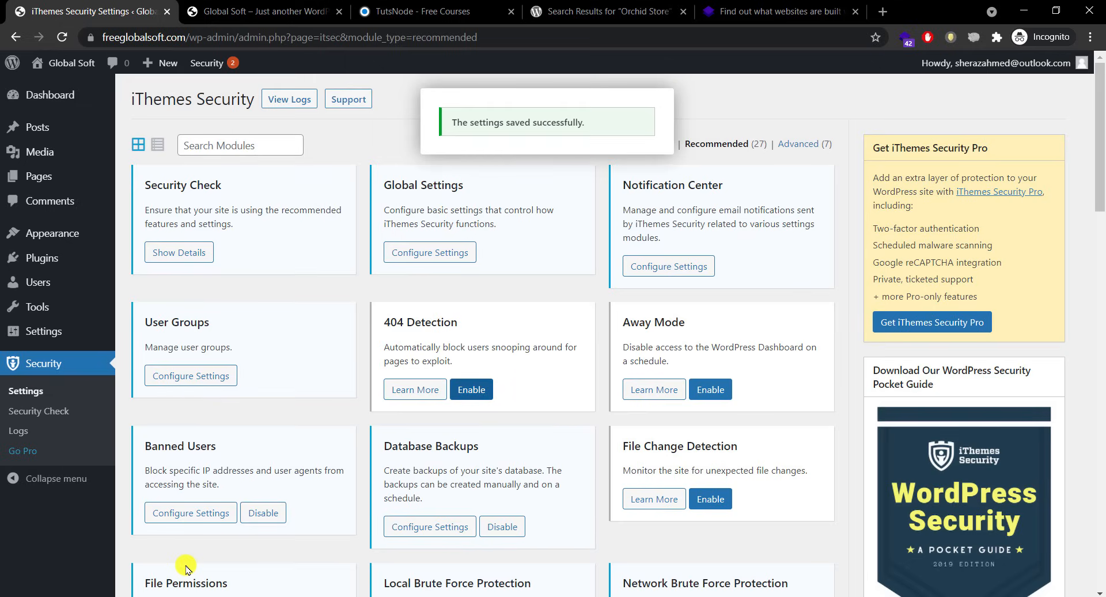
{"action": "mouse_move", "coordinate": [187, 530]}
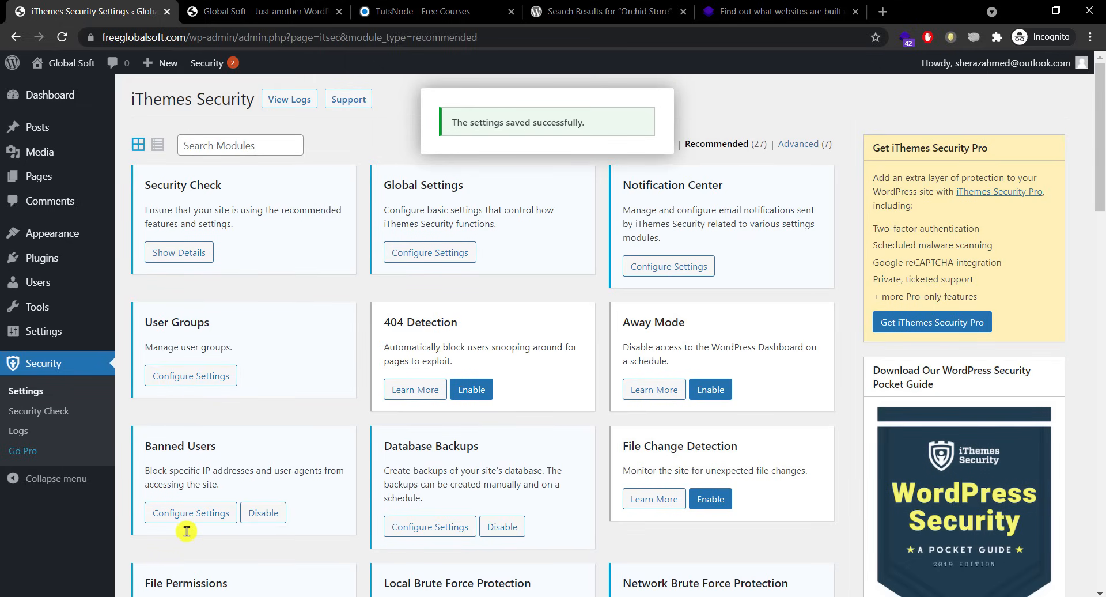
Enable 404 Detection with its default thresholds and ignore lists and save
{"action": "left_click", "coordinate": [190, 374]}
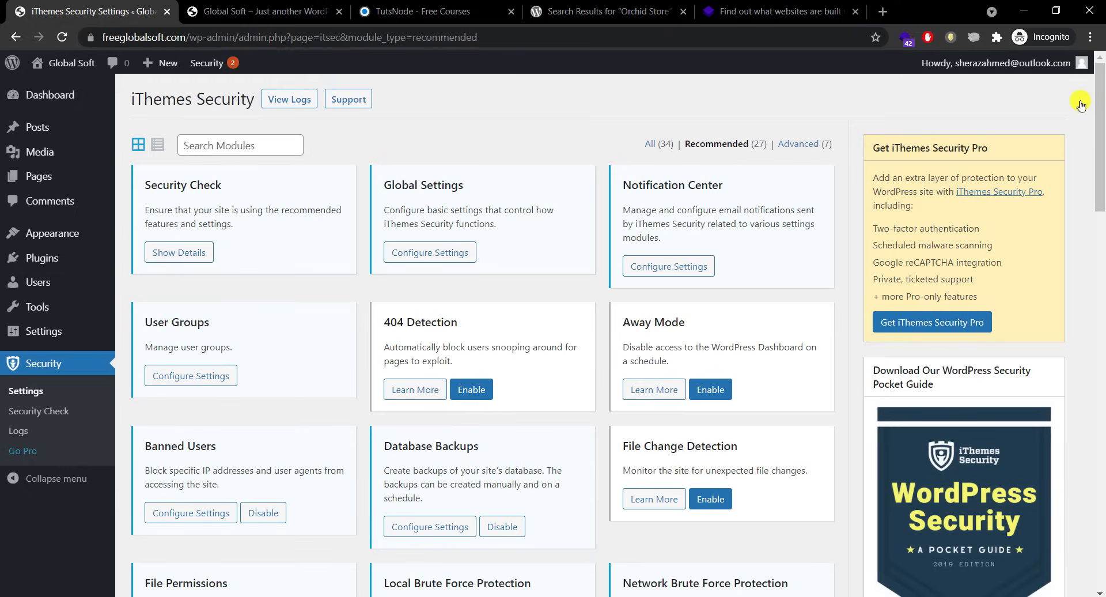
{"action": "mouse_move", "coordinate": [415, 389]}
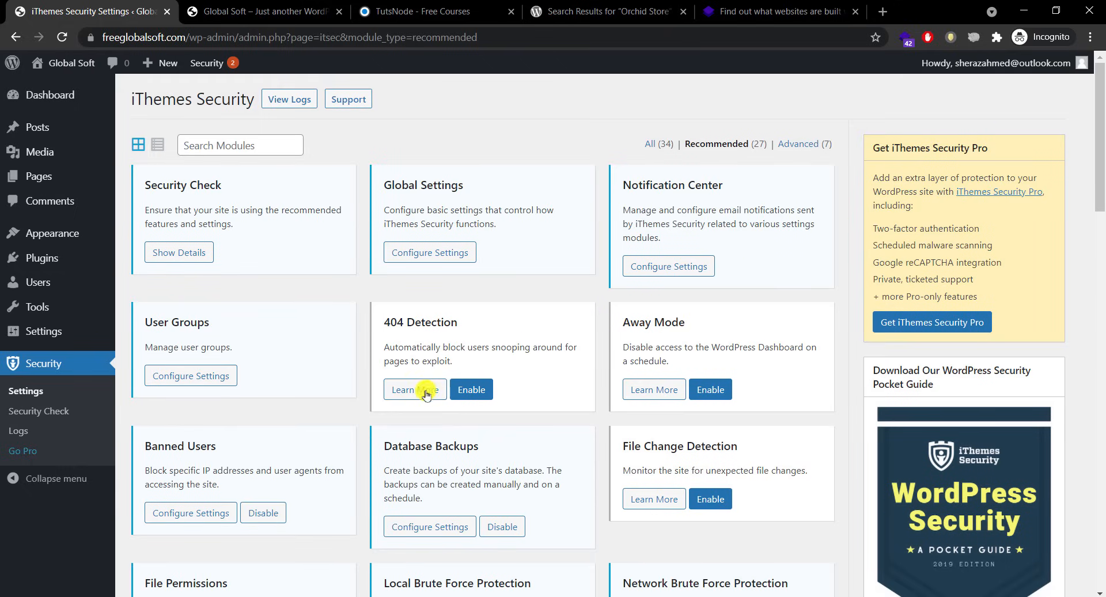
{"action": "left_click", "coordinate": [403, 388]}
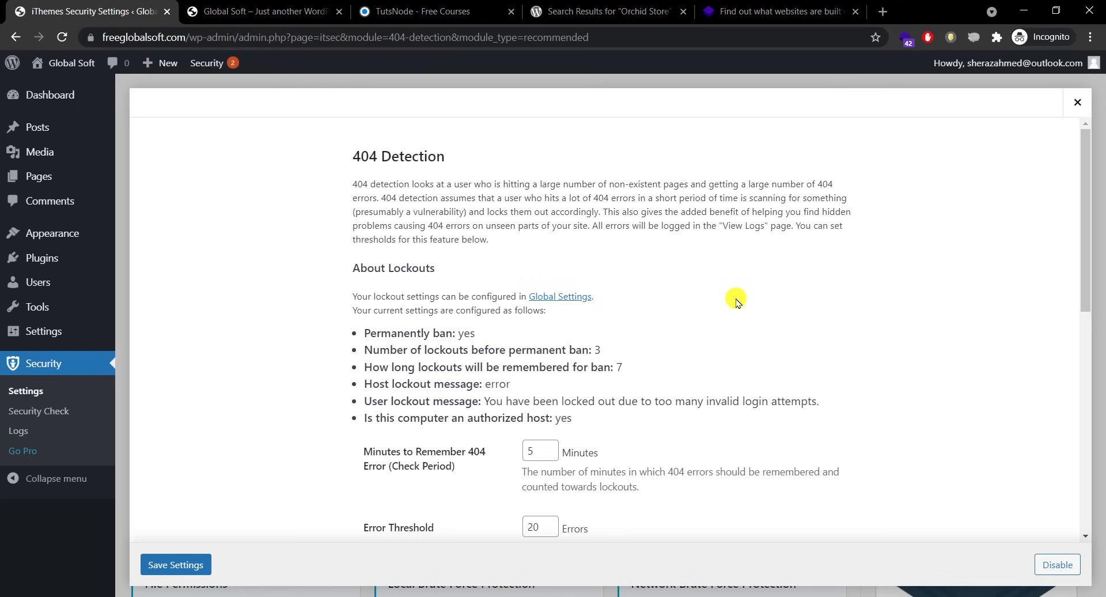
{"action": "mouse_move", "coordinate": [911, 294]}
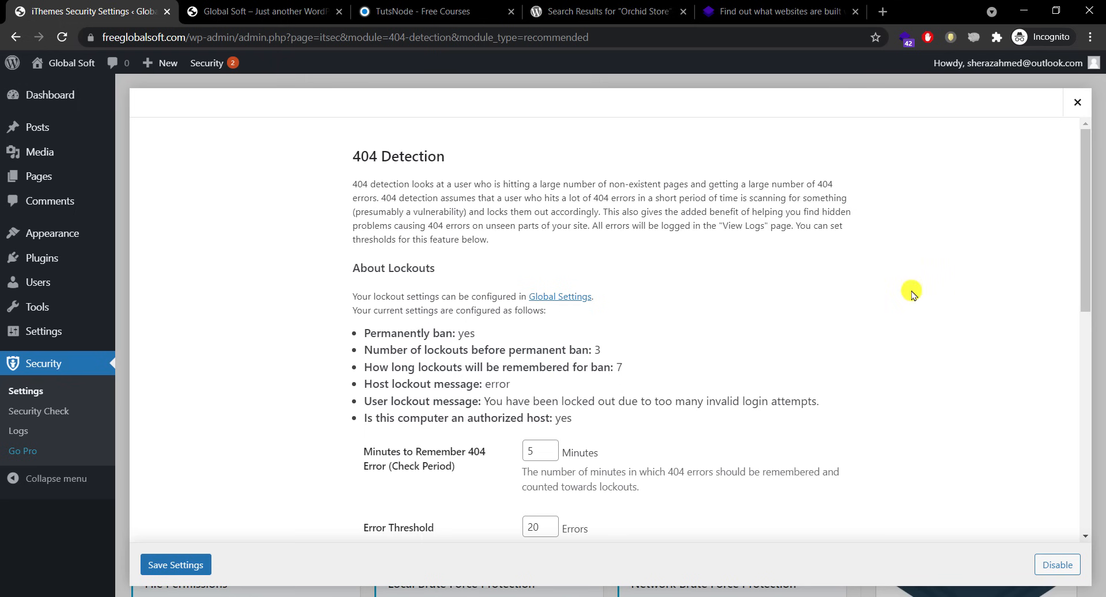
{"action": "scroll", "scroll_direction": "down", "scroll_amount": 3}
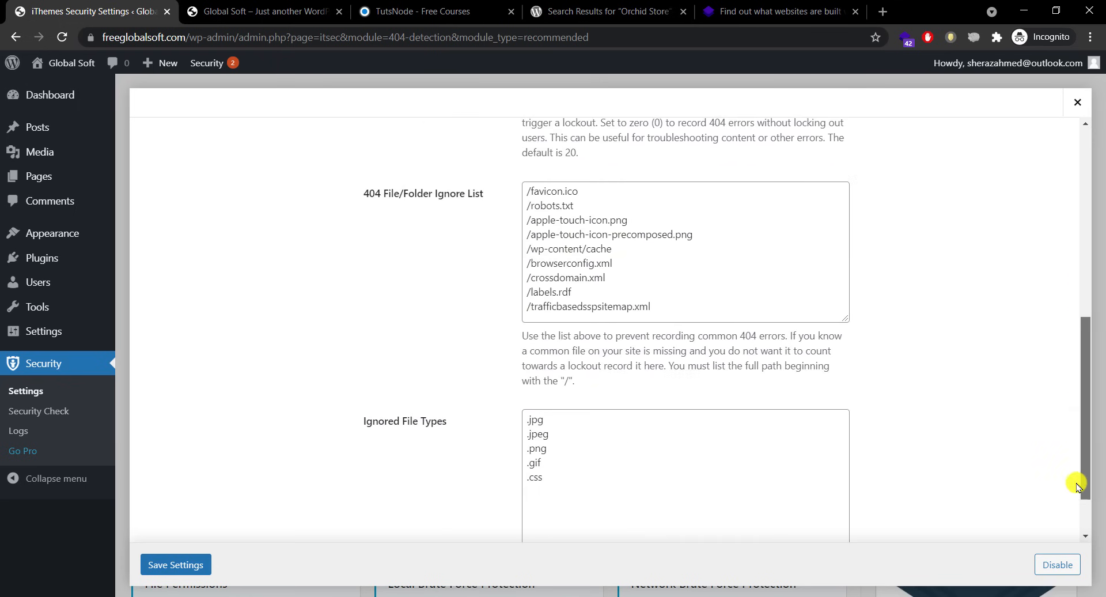
{"action": "scroll", "scroll_direction": "down", "scroll_amount": 3}
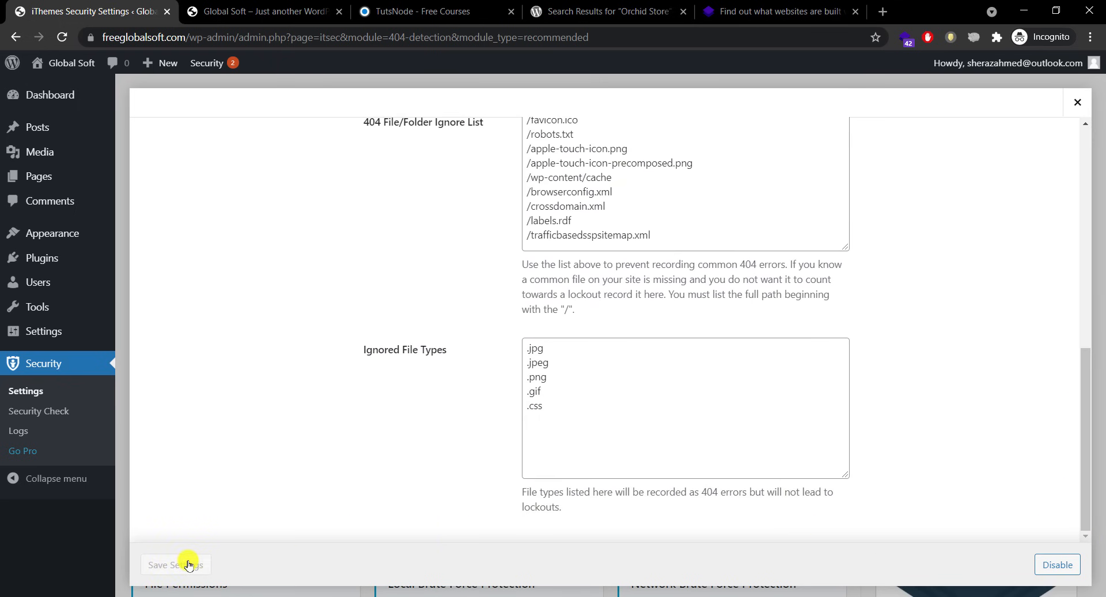
{"action": "left_click", "coordinate": [176, 564]}
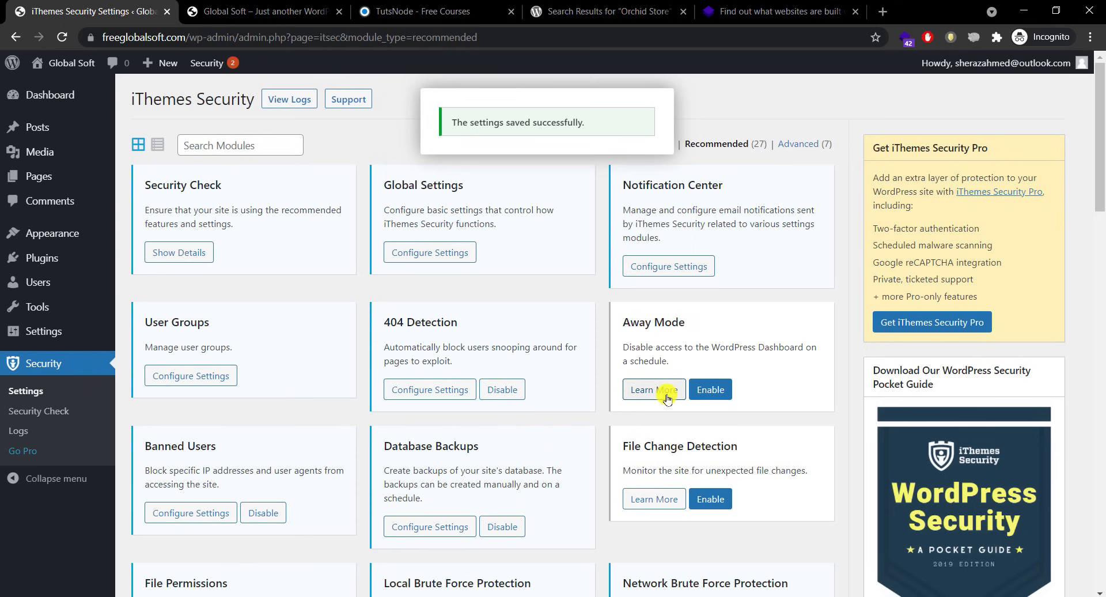
Read the Away Mode description without enabling it
{"action": "left_click", "coordinate": [652, 390]}
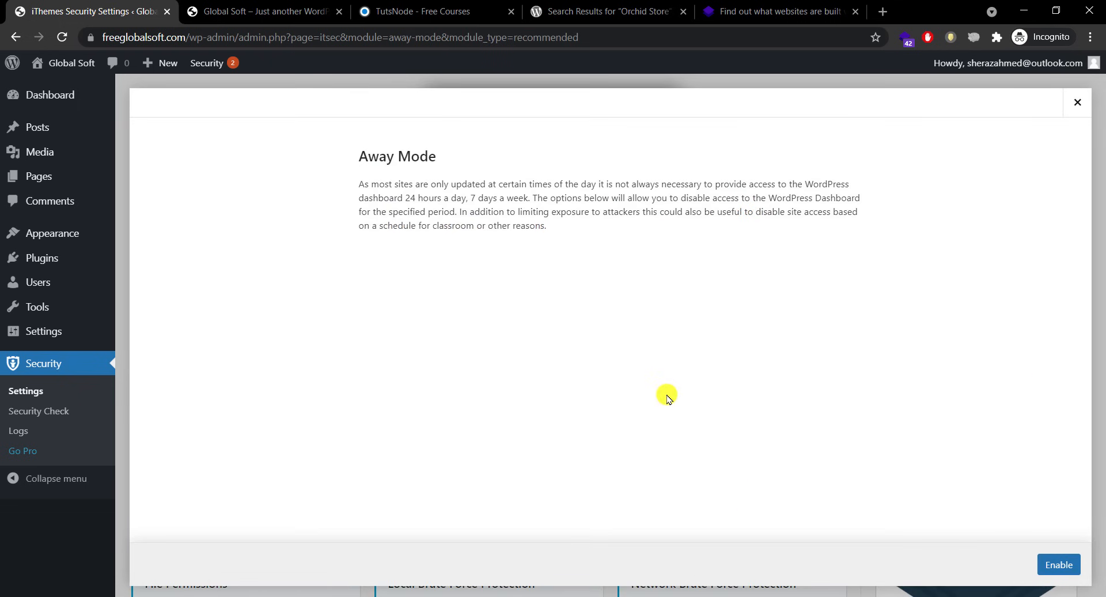
{"action": "mouse_move", "coordinate": [1072, 113]}
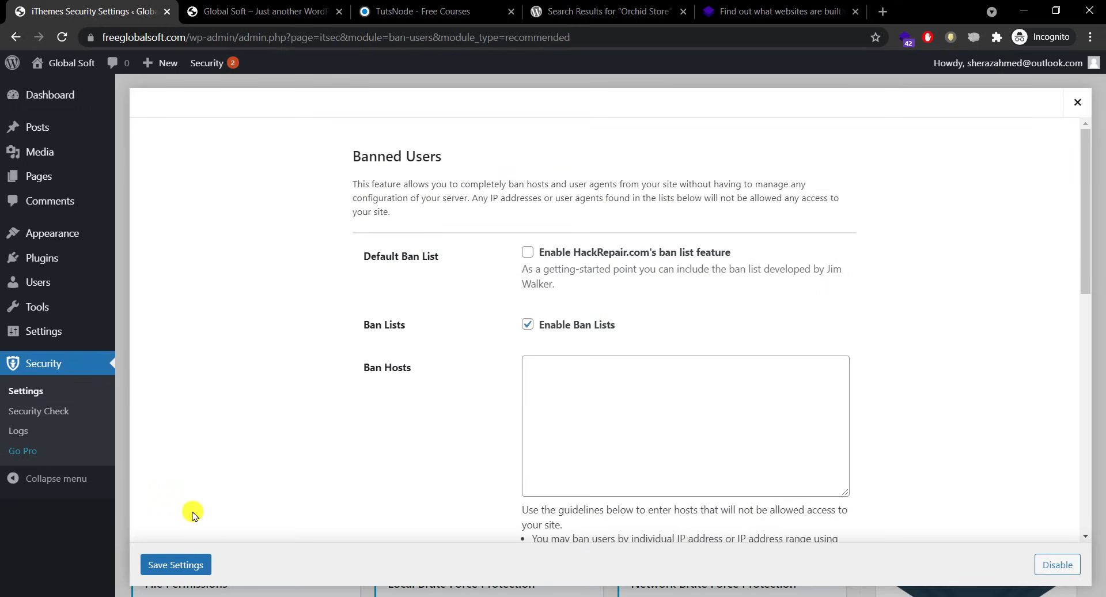
Enable HackRepair.com's default ban list in Banned Users and save
{"action": "left_click", "coordinate": [527, 253]}
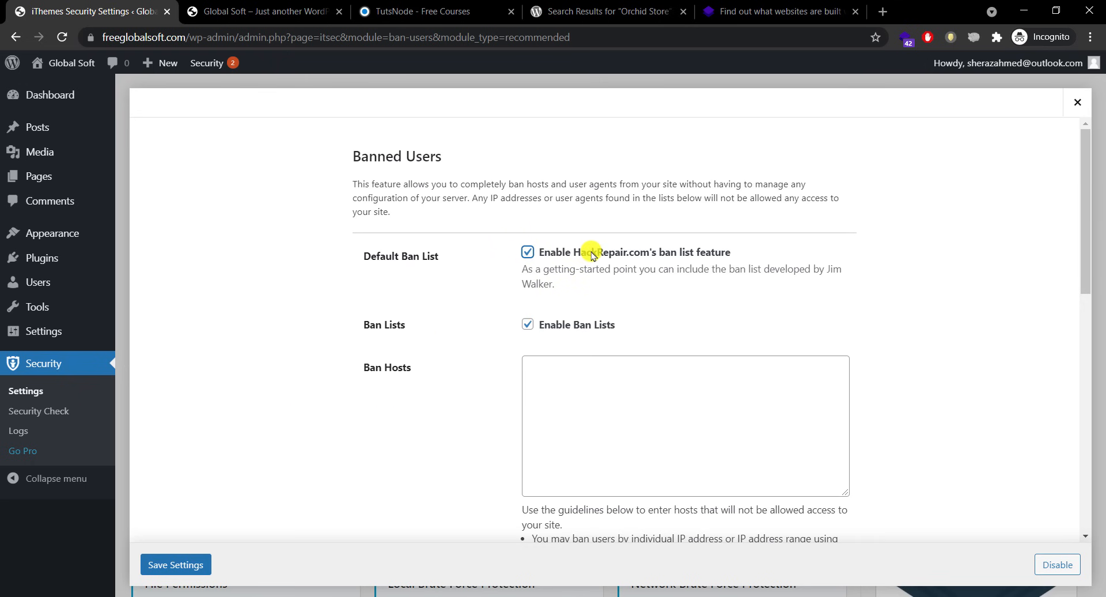
{"action": "mouse_move", "coordinate": [482, 309]}
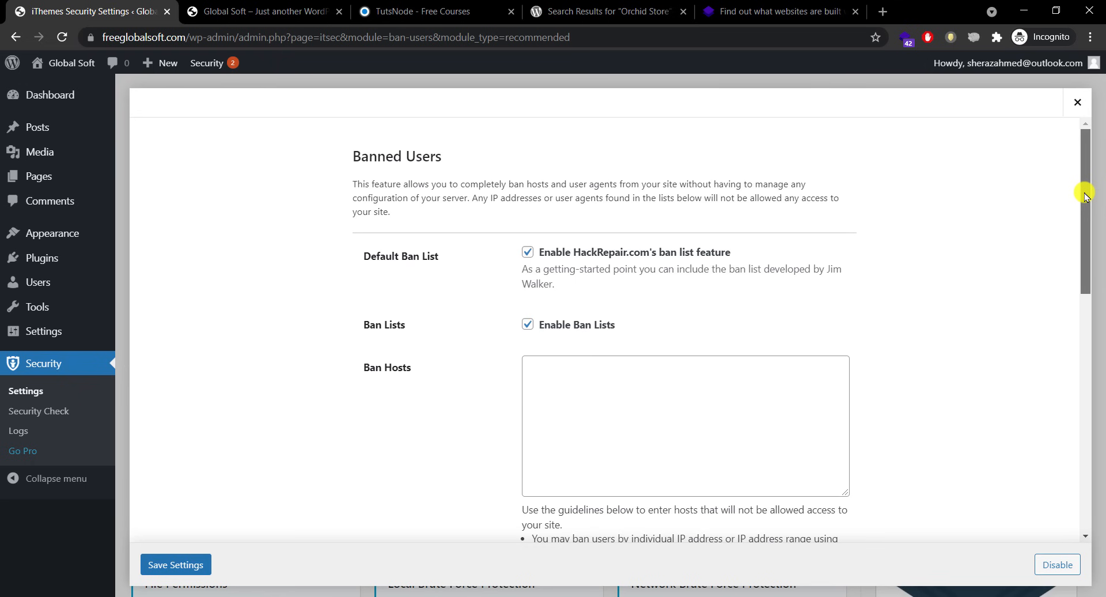
{"action": "mouse_move", "coordinate": [1085, 239]}
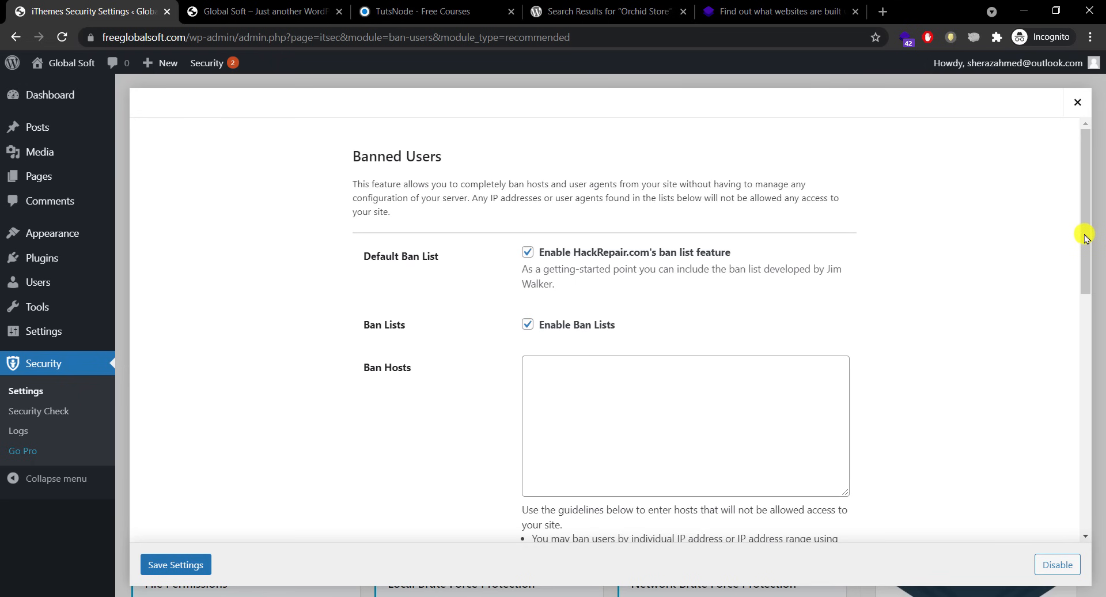
{"action": "scroll", "scroll_direction": "down", "scroll_amount": 3}
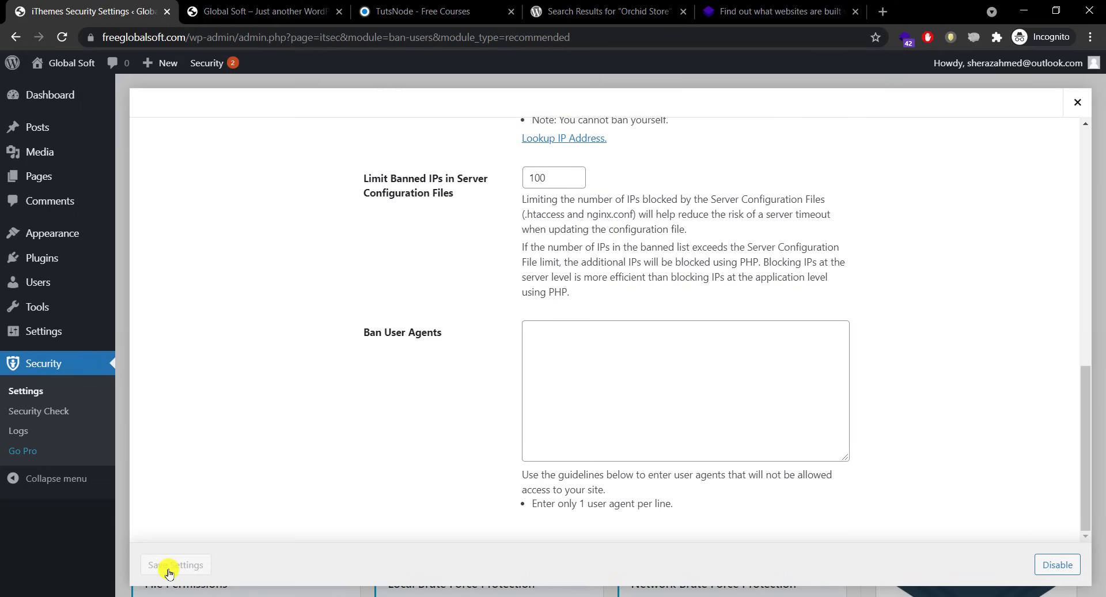
{"action": "left_click", "coordinate": [173, 564]}
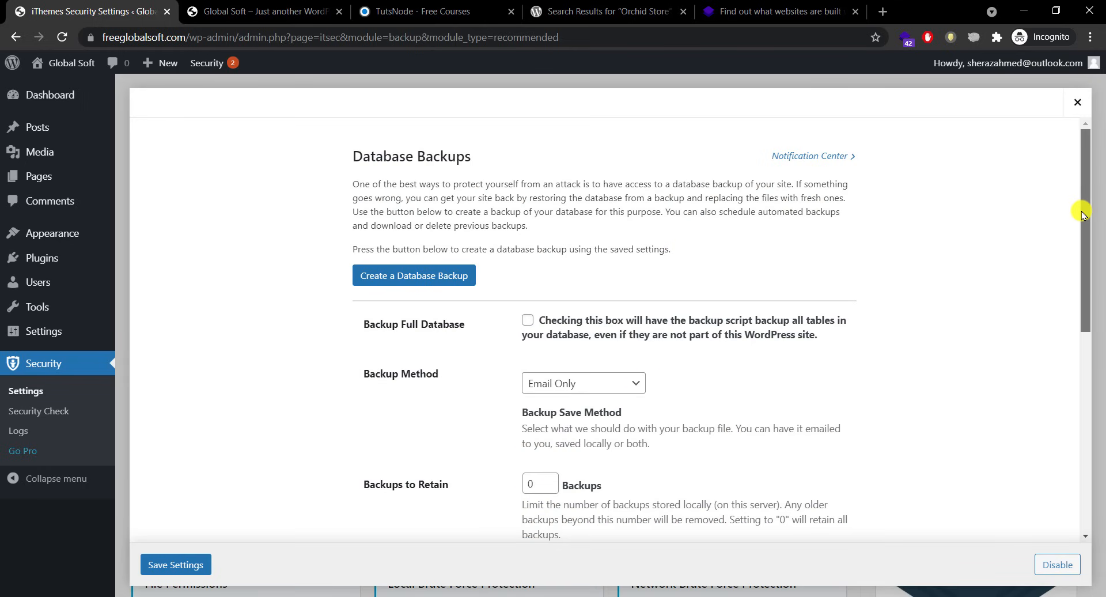
Enable scheduled database backups every 3 days and save
{"action": "scroll", "scroll_direction": "down", "scroll_amount": 3}
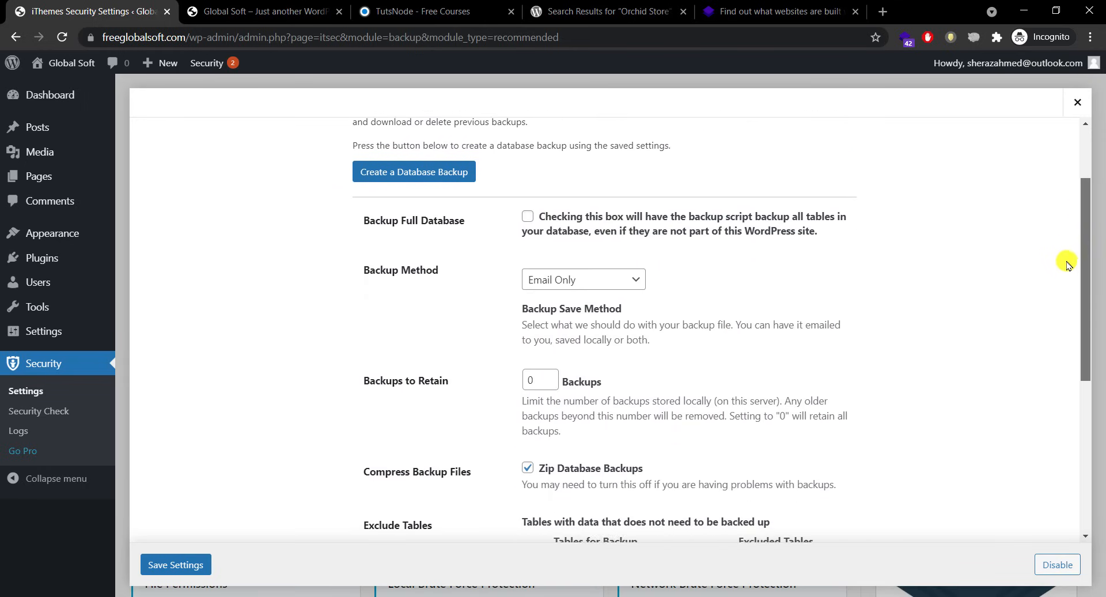
{"action": "scroll", "scroll_direction": "down", "scroll_amount": 3}
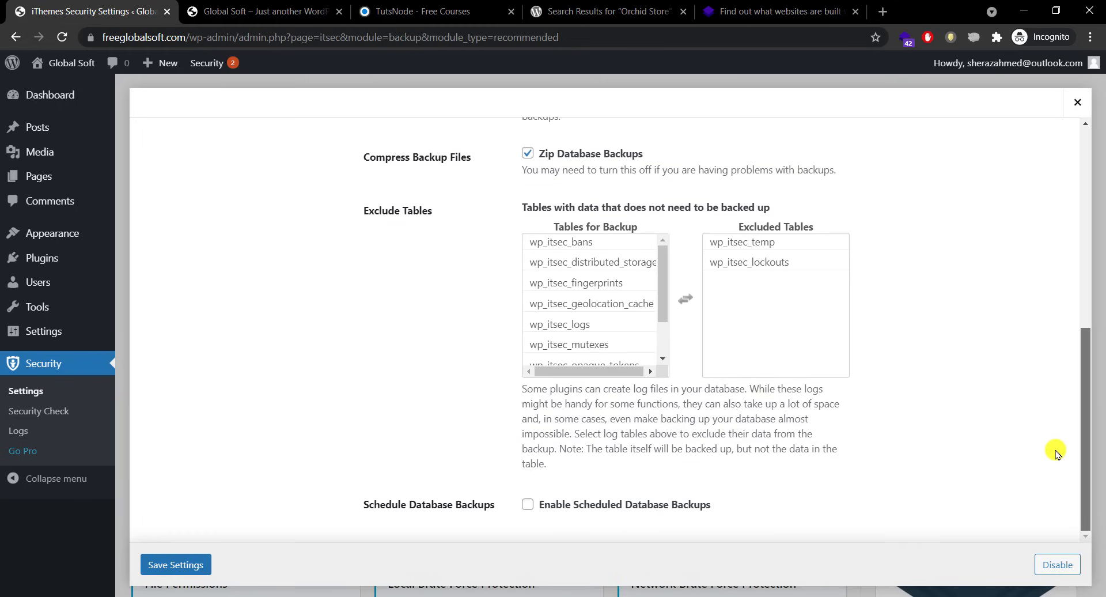
{"action": "mouse_move", "coordinate": [567, 509]}
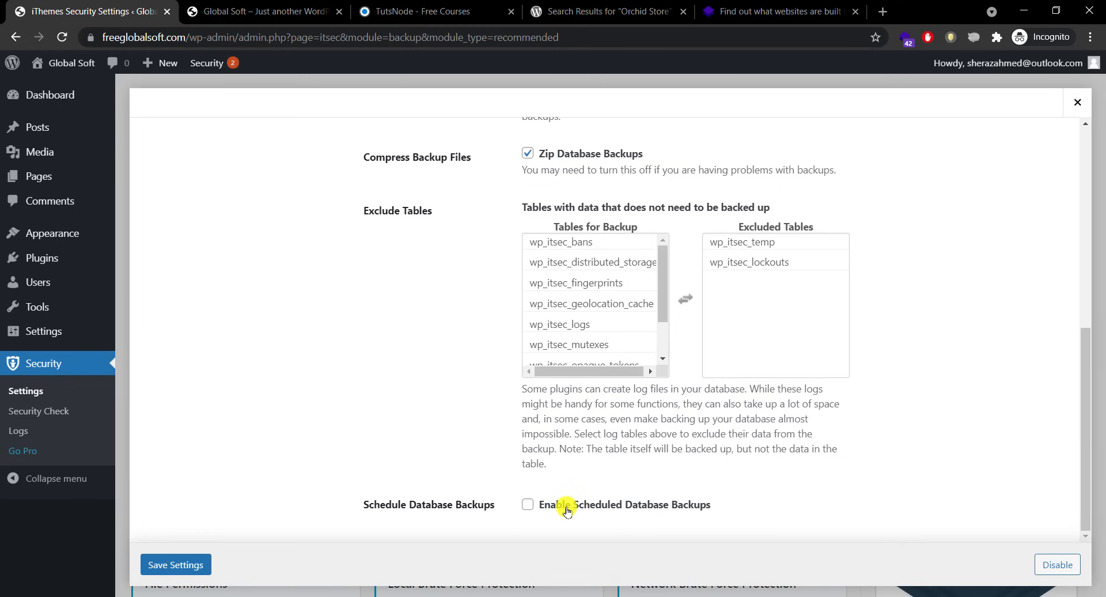
{"action": "left_click", "coordinate": [526, 504]}
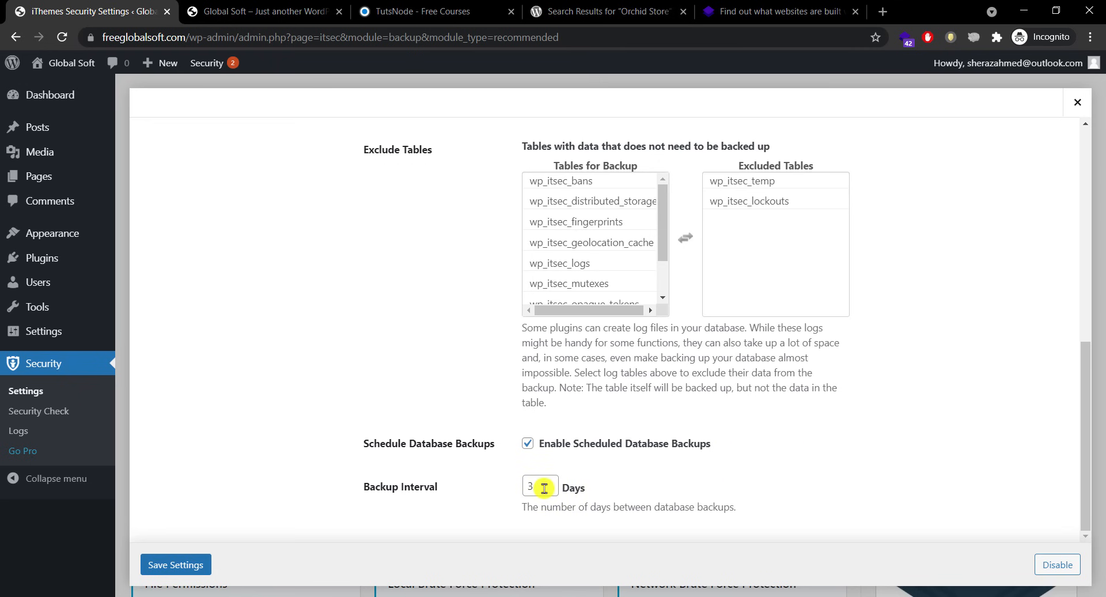
{"action": "left_click", "coordinate": [539, 487]}
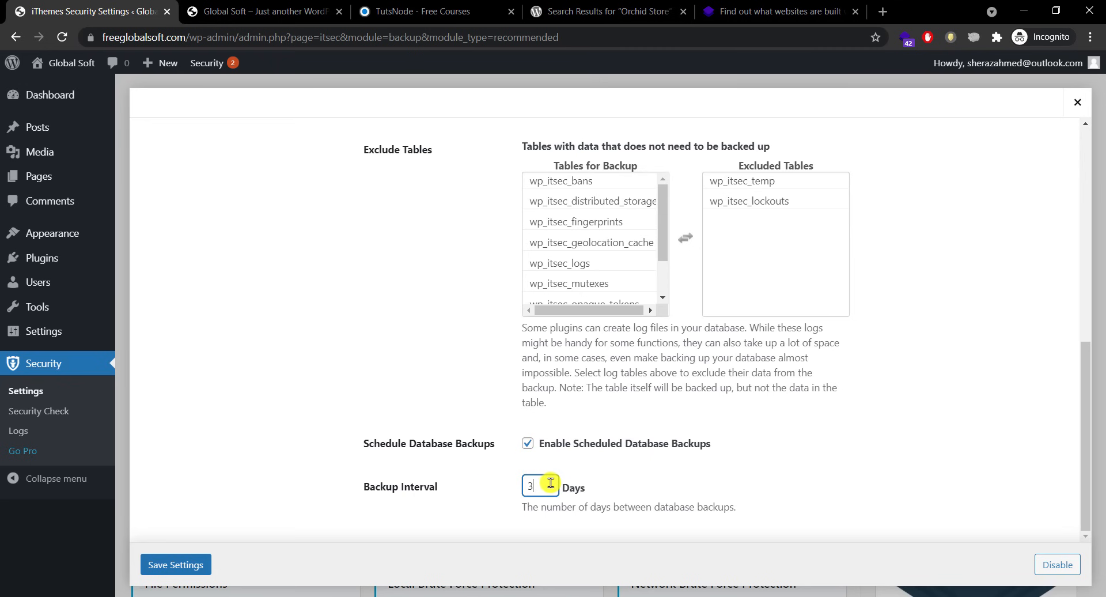
{"action": "left_click", "coordinate": [175, 564]}
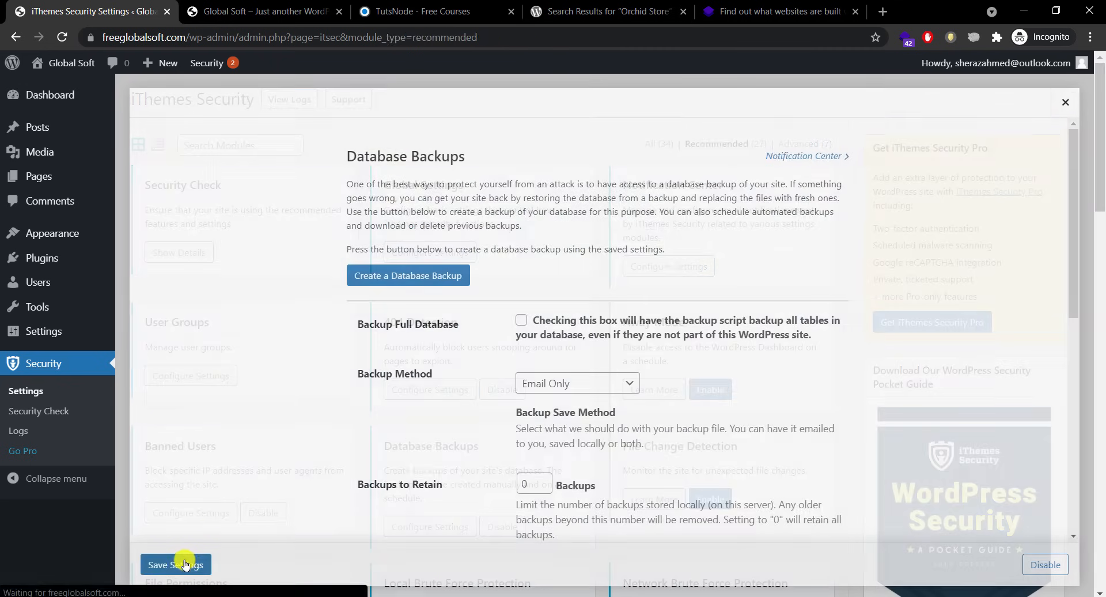
{"action": "left_click", "coordinate": [175, 564]}
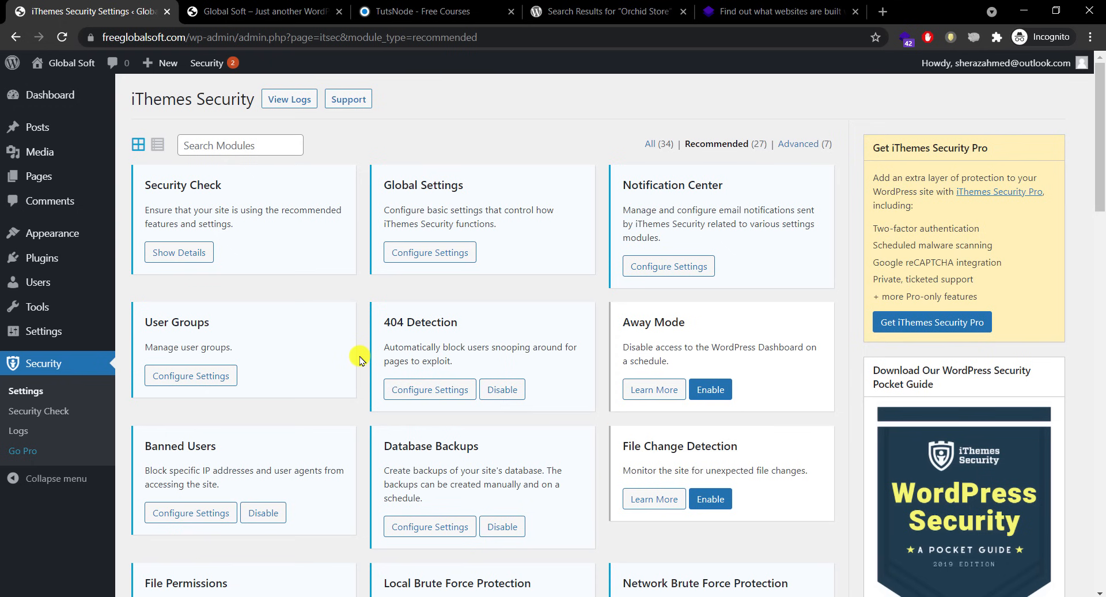
{"action": "scroll", "scroll_direction": "down", "scroll_amount": 3}
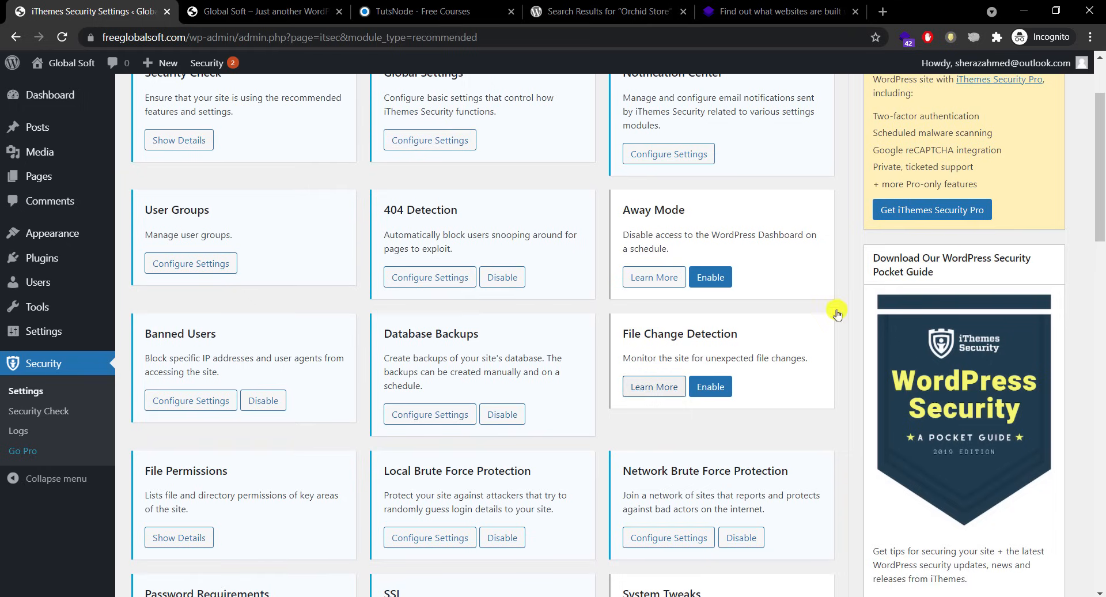
{"action": "left_click", "coordinate": [652, 386]}
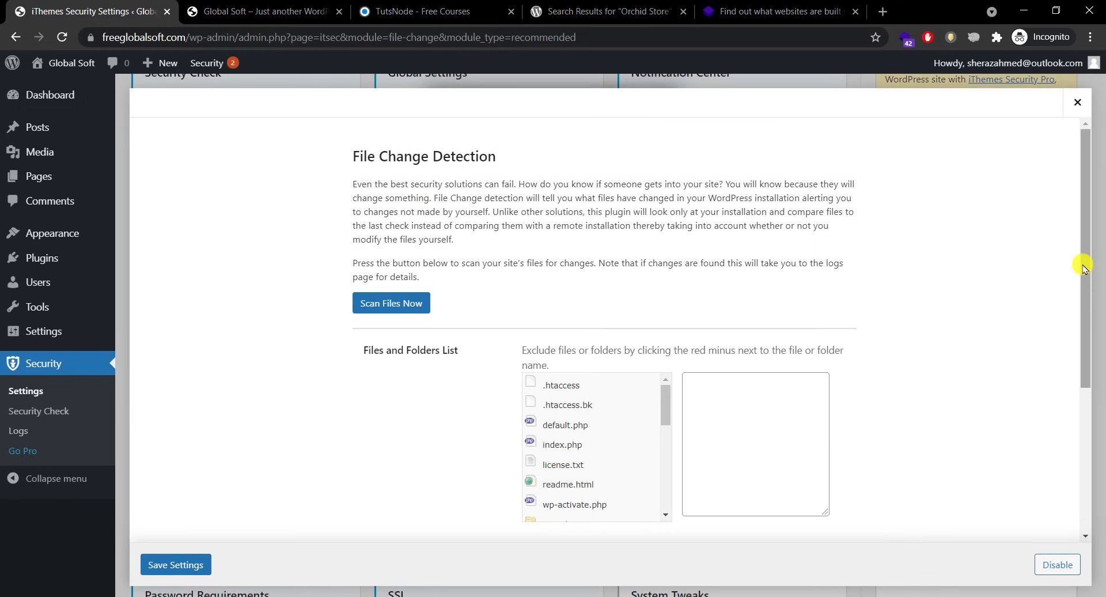
{"action": "scroll", "scroll_direction": "down", "scroll_amount": 3}
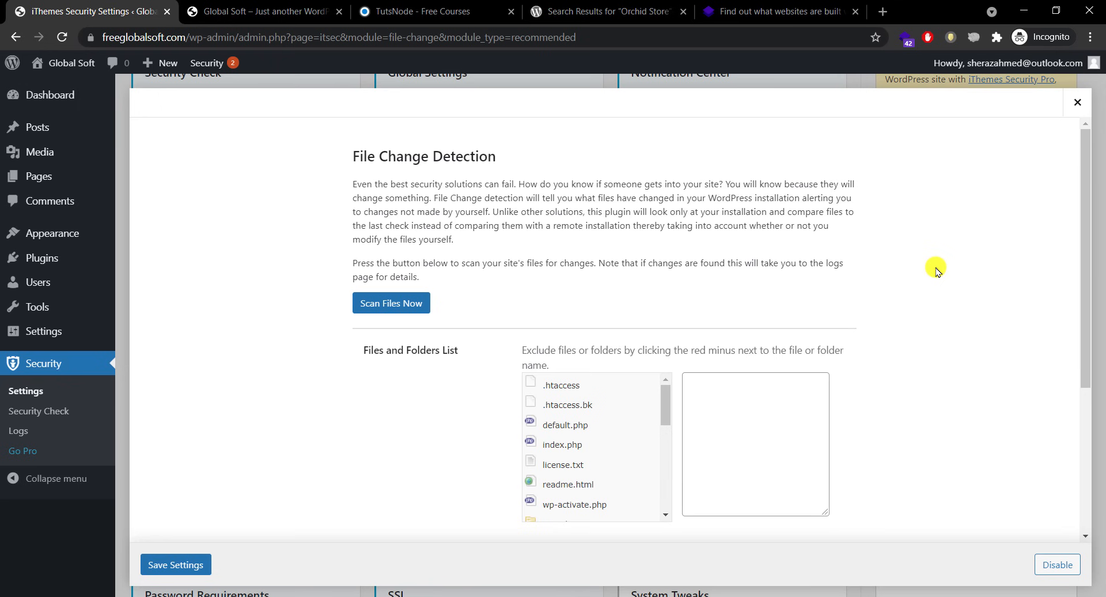
{"action": "scroll", "scroll_direction": "down", "scroll_amount": 3}
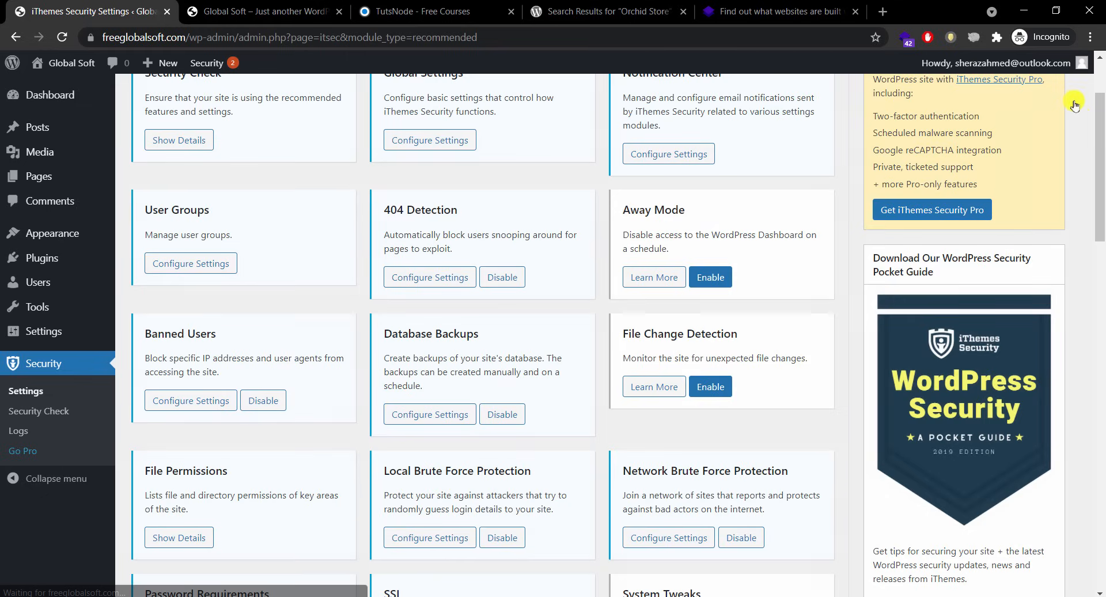
{"action": "scroll", "scroll_direction": "down", "scroll_amount": 3}
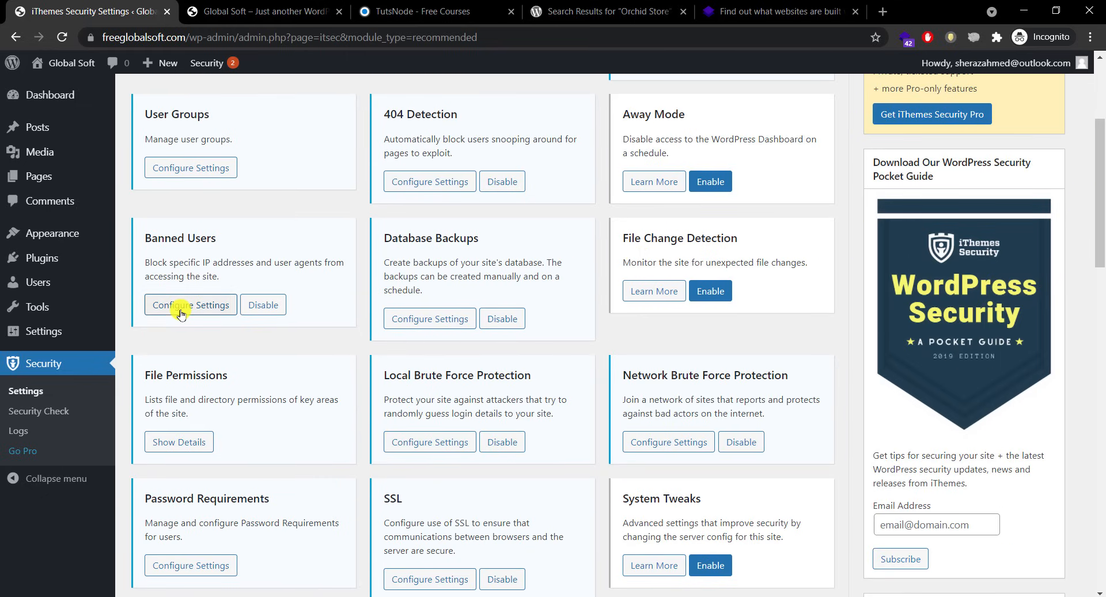
{"action": "left_click", "coordinate": [179, 442]}
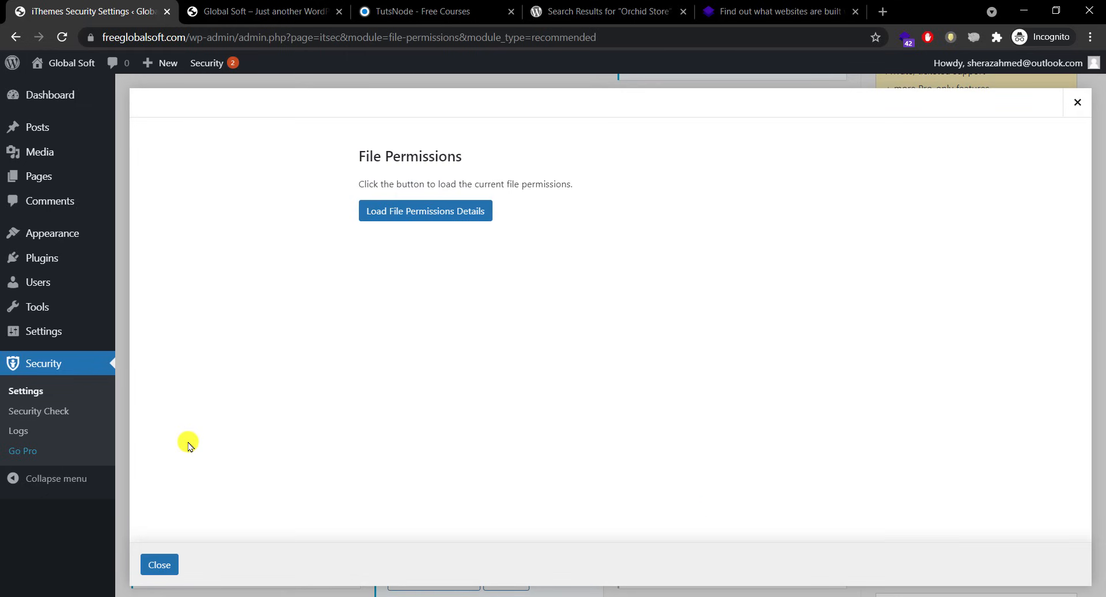
{"action": "left_click", "coordinate": [159, 564]}
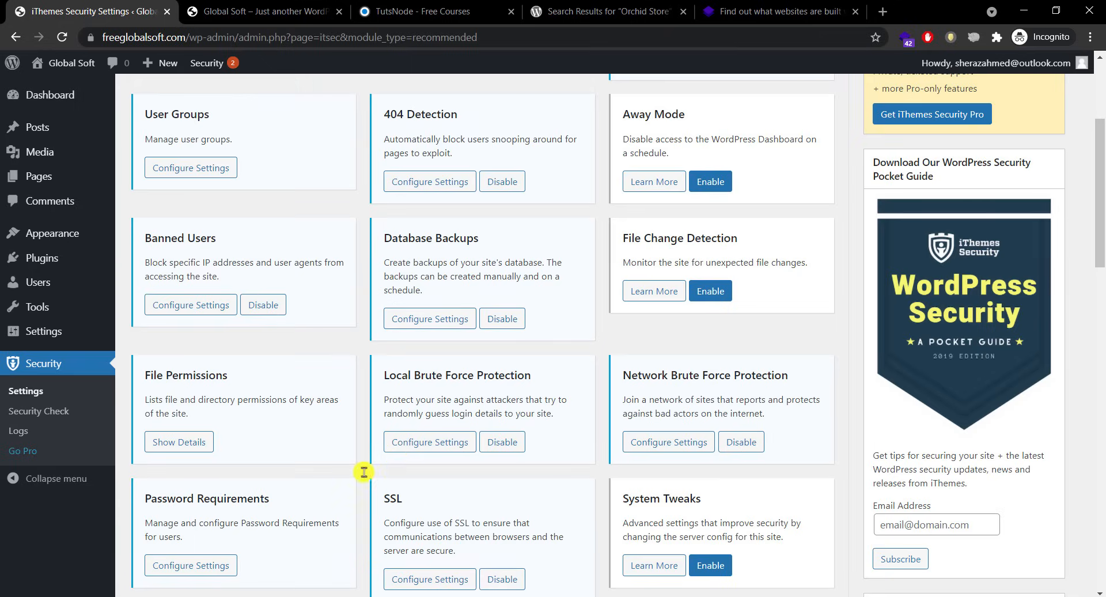
Set Local Brute Force Protection max login attempts per host and per user to 3
{"action": "left_click", "coordinate": [429, 441]}
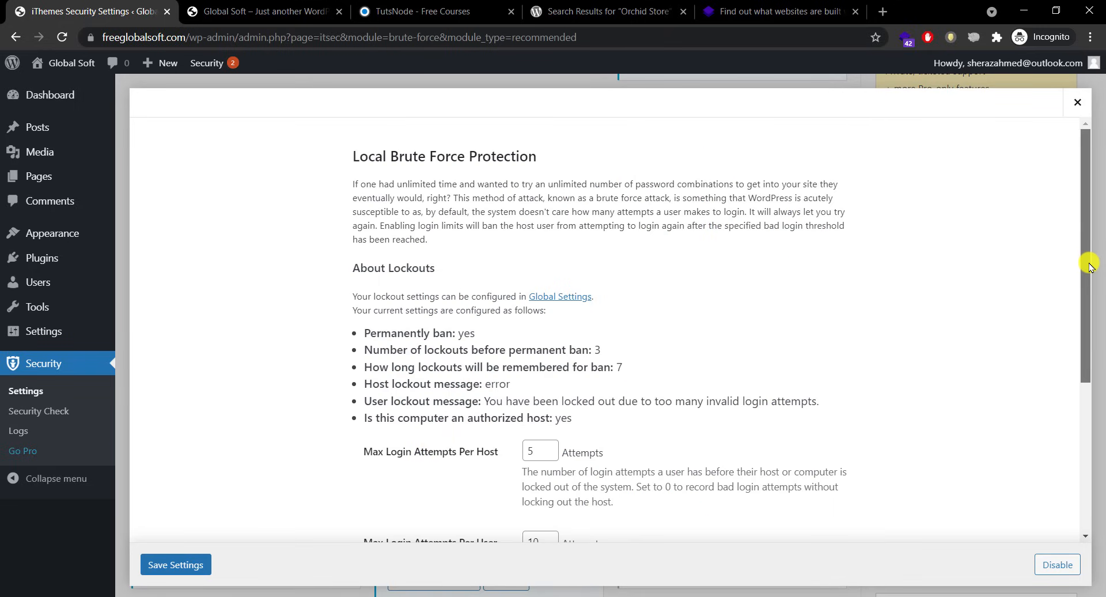
{"action": "scroll", "scroll_direction": "down", "scroll_amount": 3}
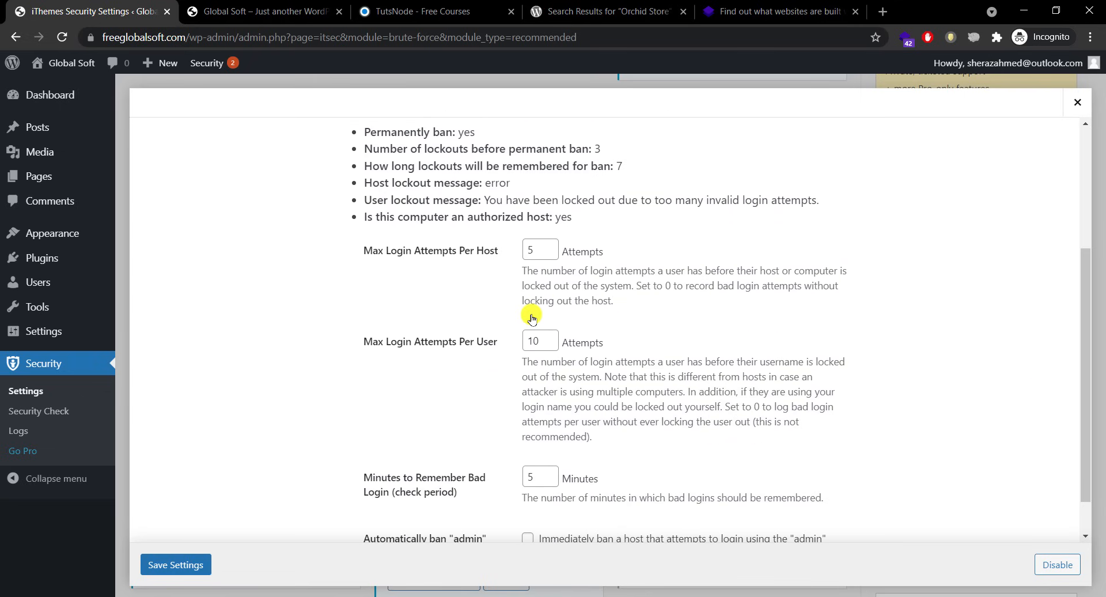
{"action": "left_click", "coordinate": [539, 249]}
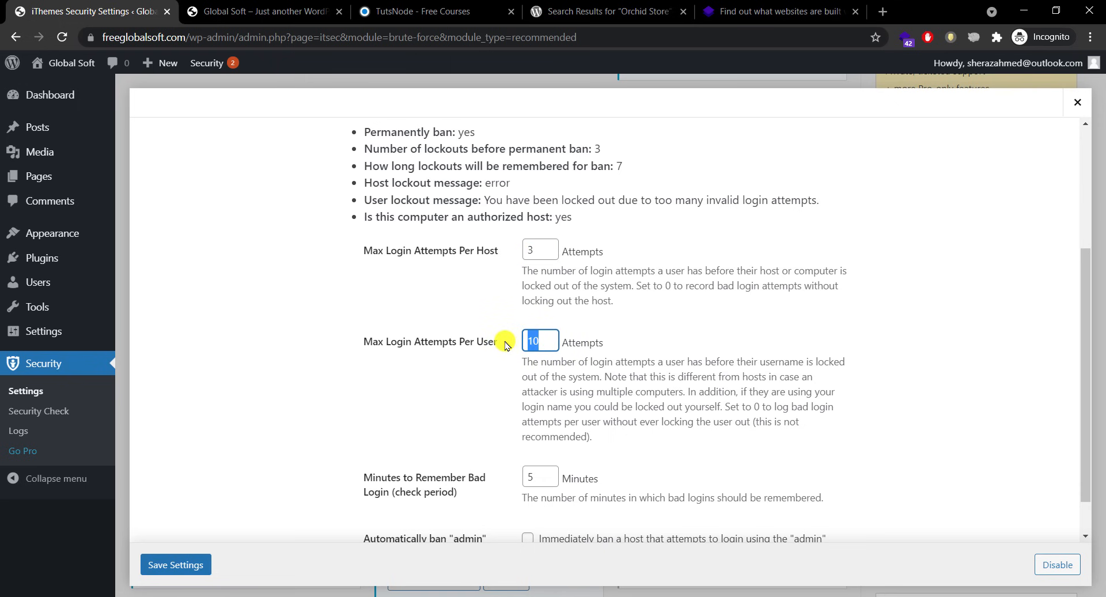
{"action": "left_click", "coordinate": [1075, 101]}
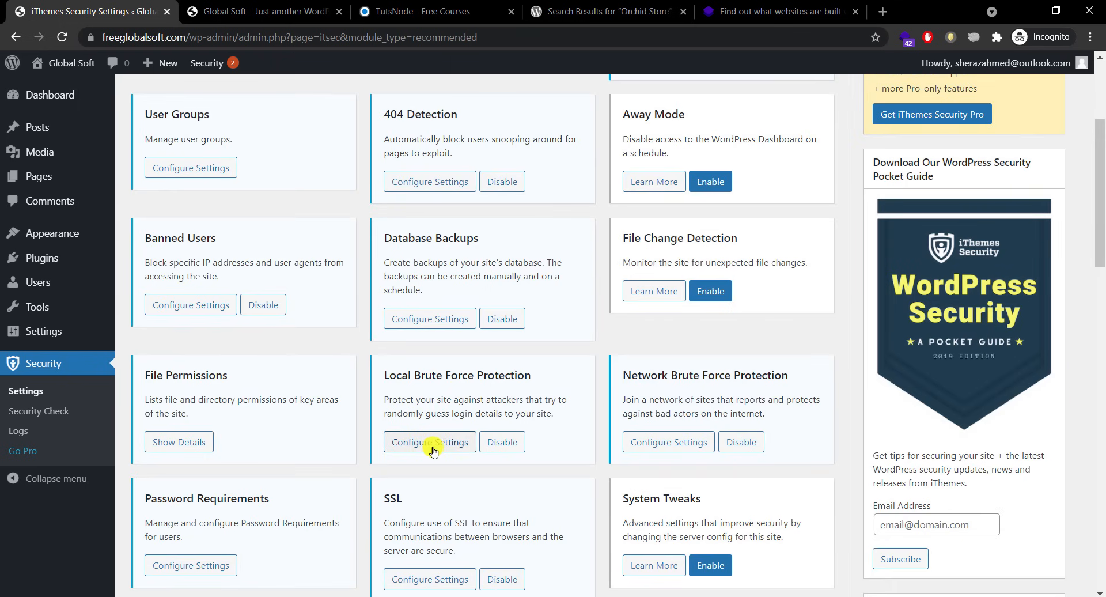
{"action": "left_click", "coordinate": [430, 441]}
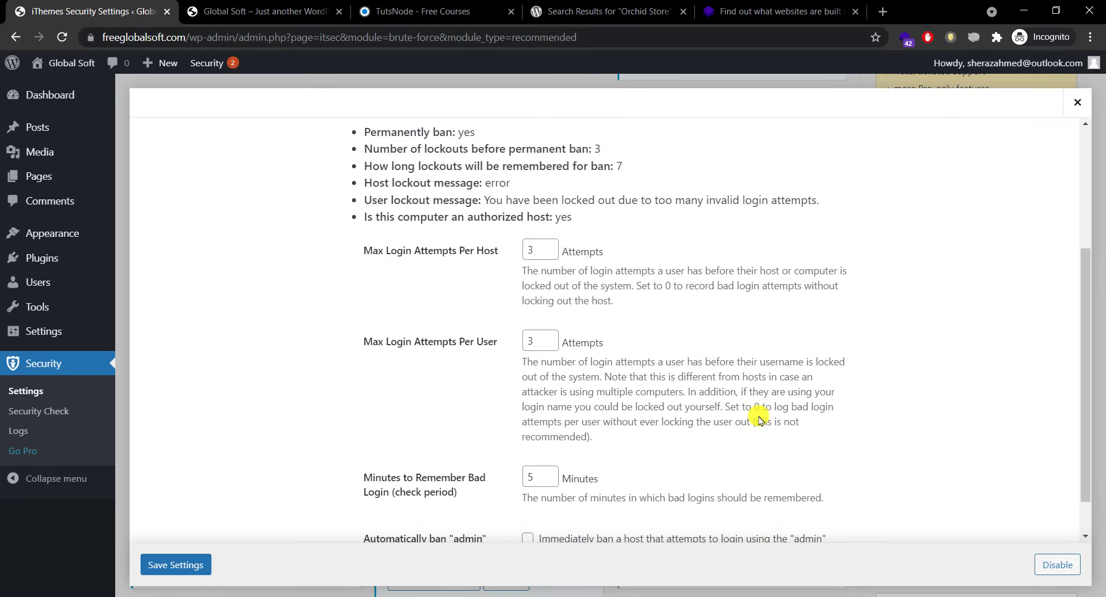
{"action": "scroll", "scroll_direction": "down", "scroll_amount": 3}
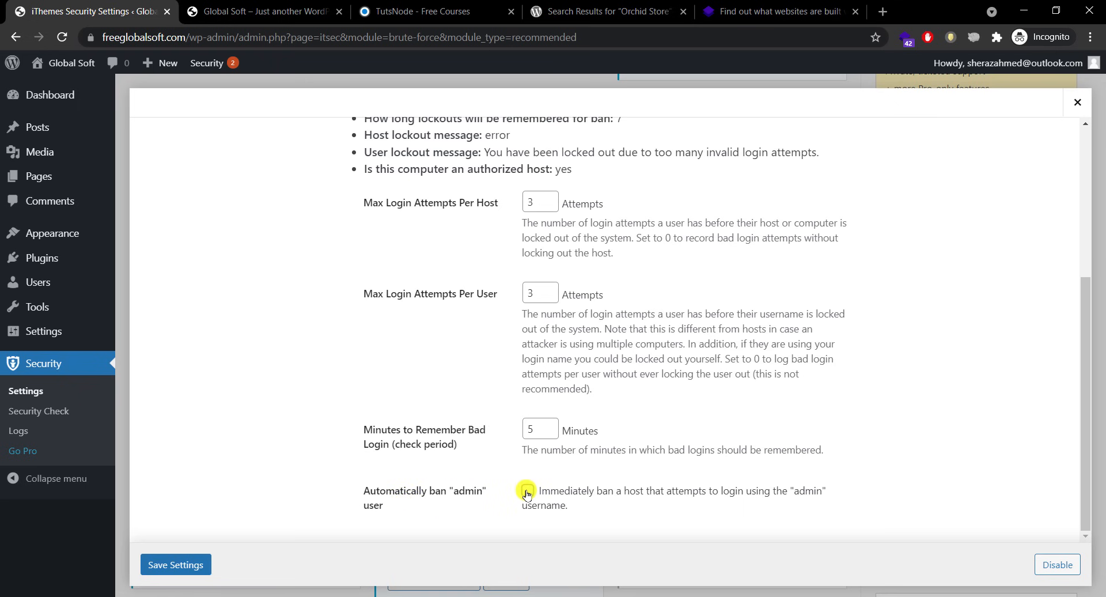
Automatically ban hosts attempting the "admin" username and save
{"action": "left_click", "coordinate": [528, 490]}
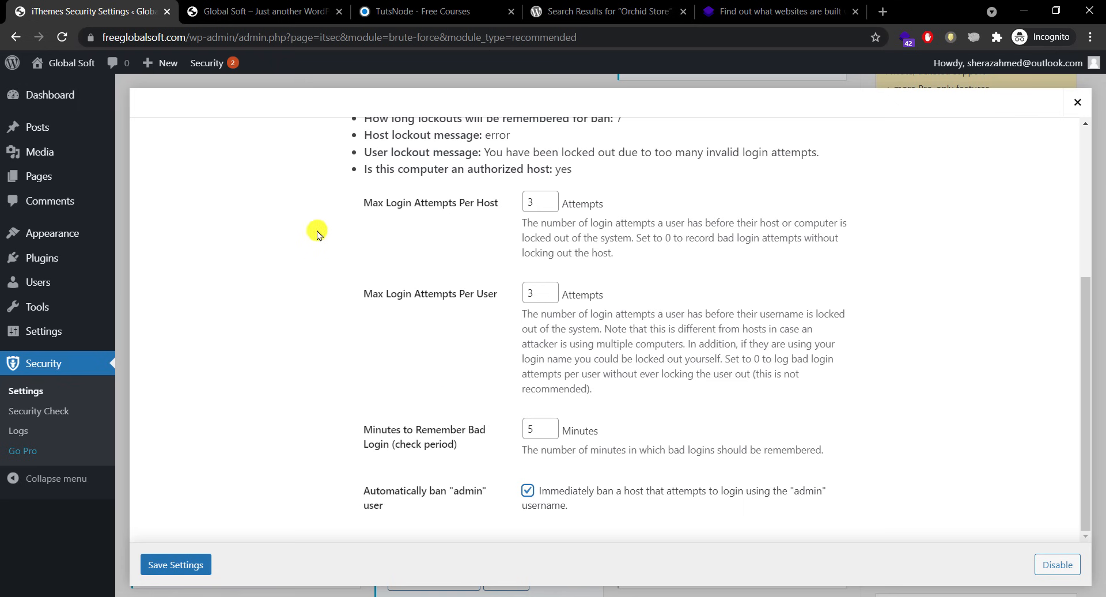
{"action": "mouse_move", "coordinate": [303, 217]}
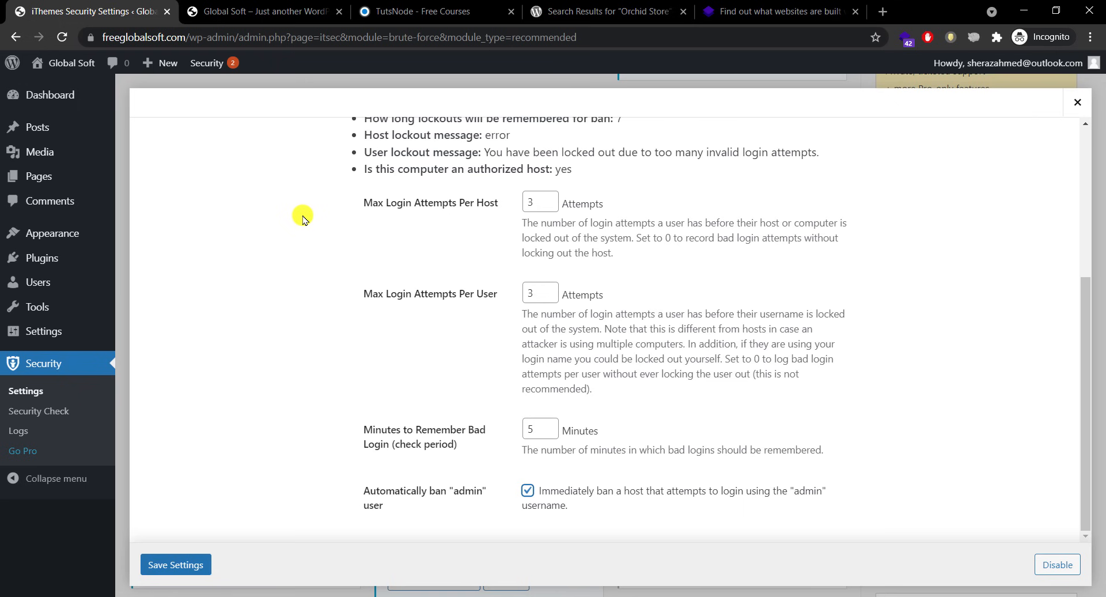
{"action": "mouse_move", "coordinate": [301, 333]}
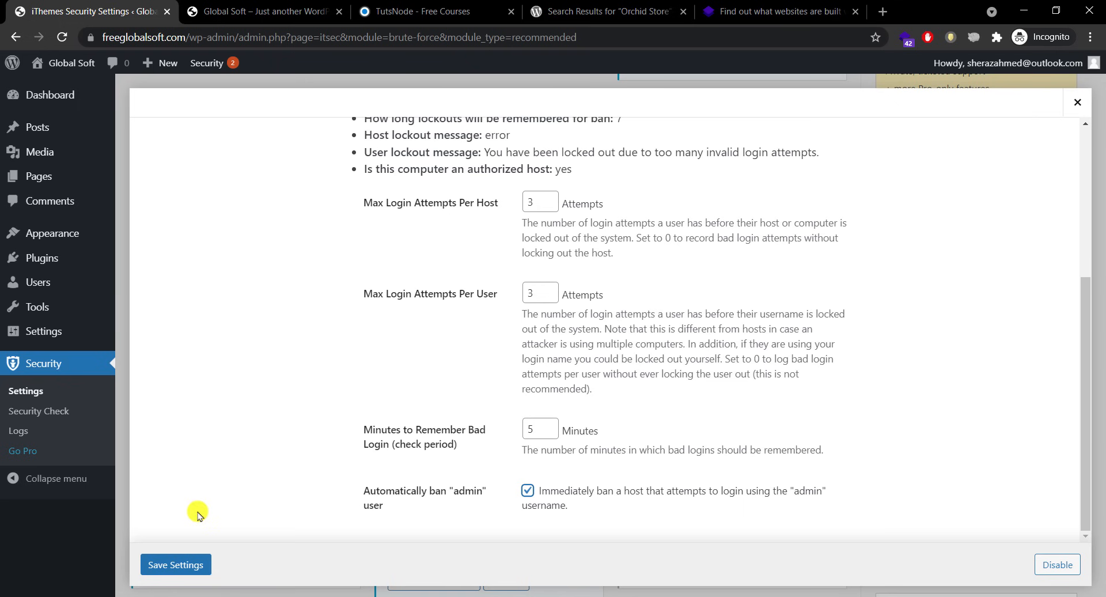
{"action": "left_click", "coordinate": [175, 563]}
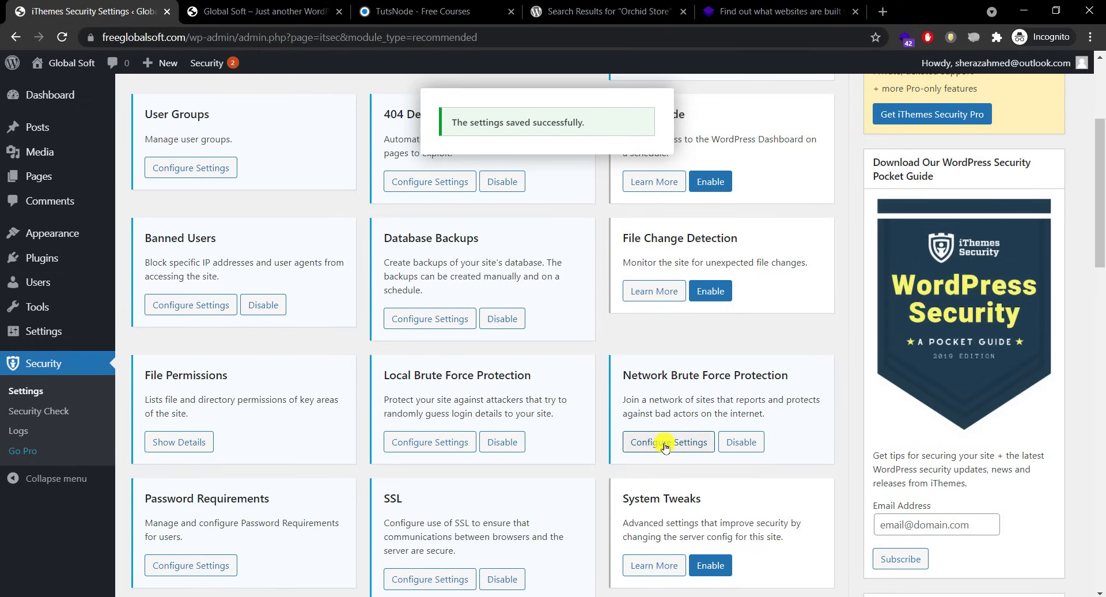
{"action": "left_click", "coordinate": [667, 442]}
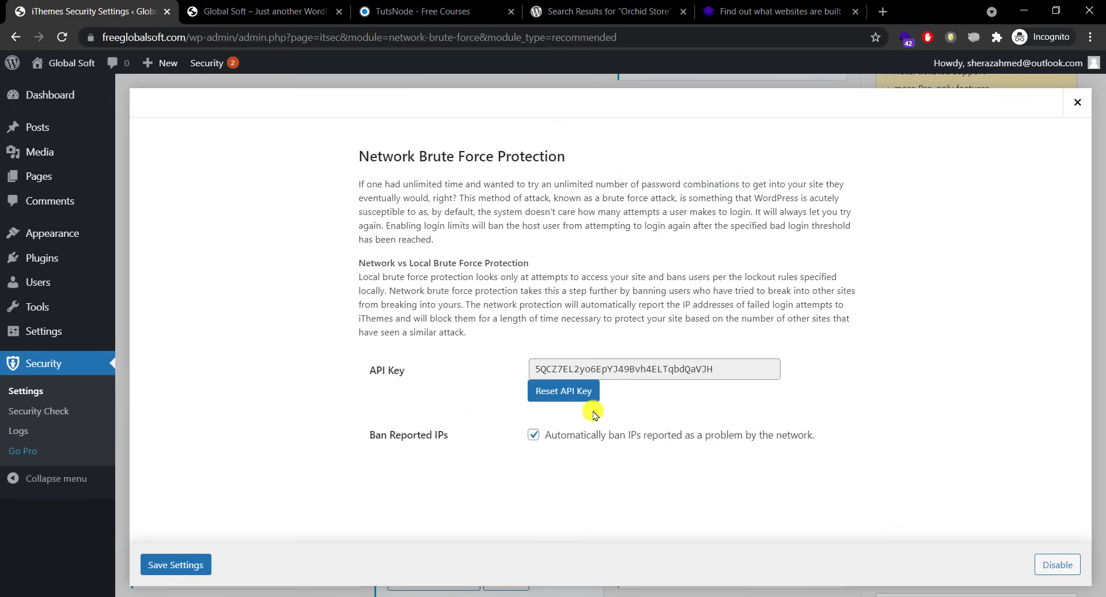
{"action": "mouse_move", "coordinate": [1006, 152]}
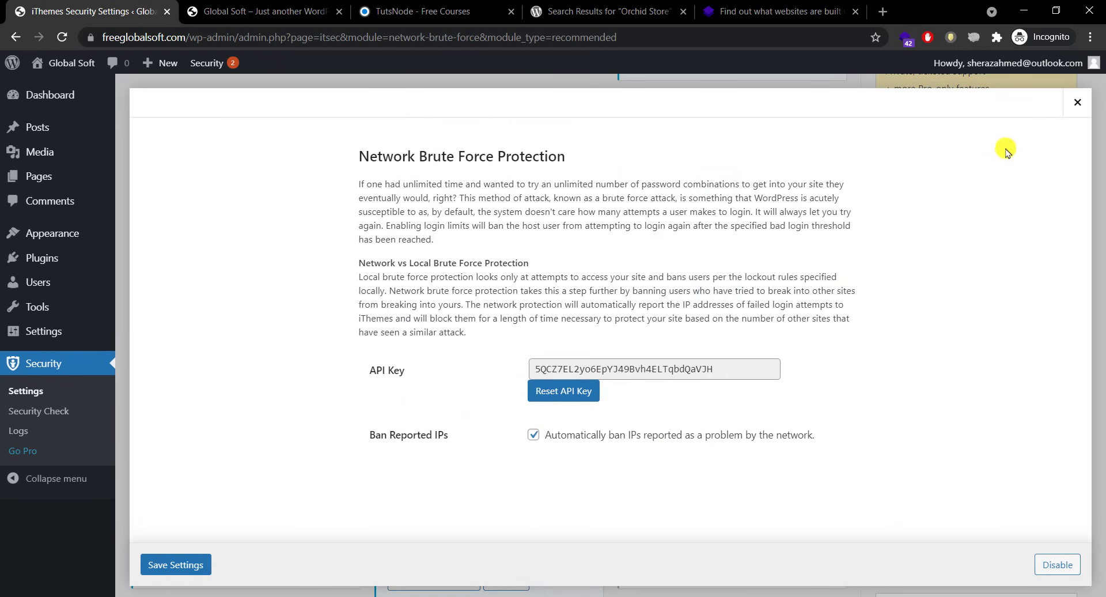
{"action": "left_click", "coordinate": [1075, 103]}
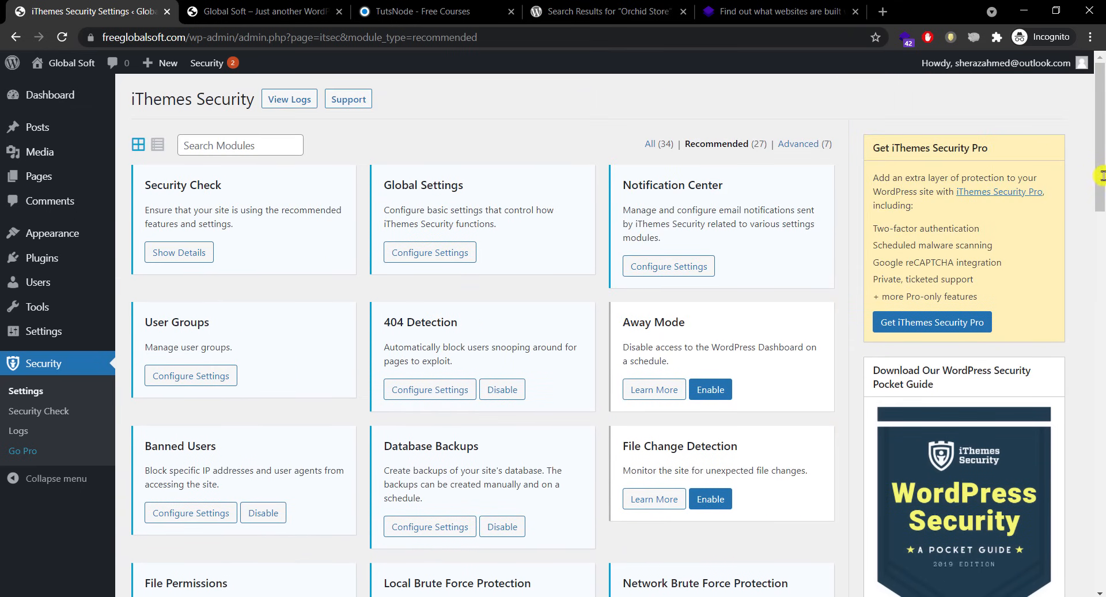
{"action": "scroll", "scroll_direction": "down", "scroll_amount": 3}
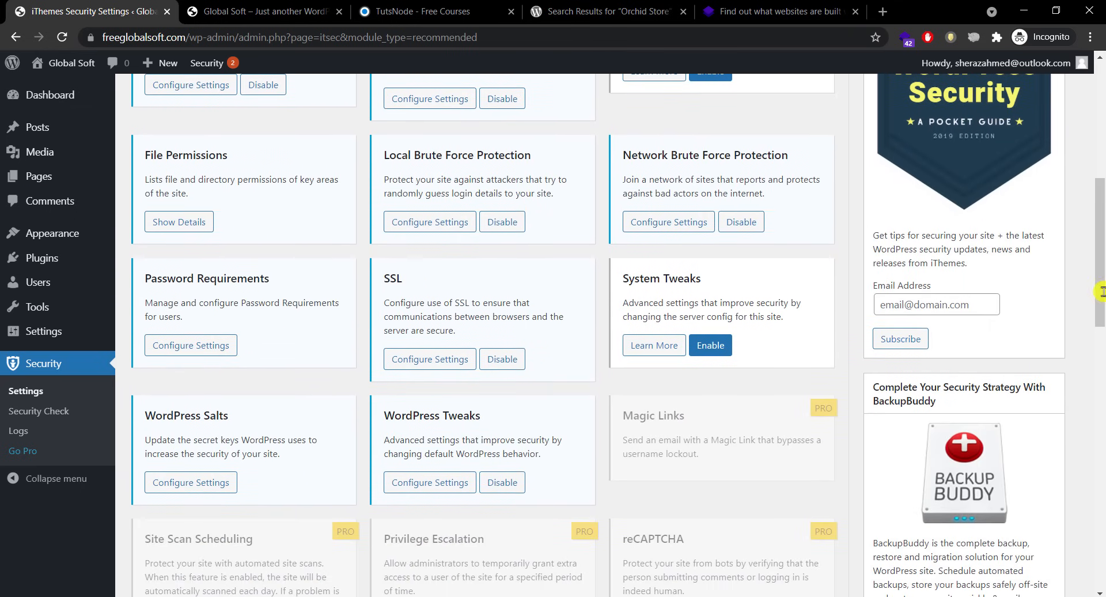
Enable strong password enforcement in Password Requirements
{"action": "left_click", "coordinate": [190, 345]}
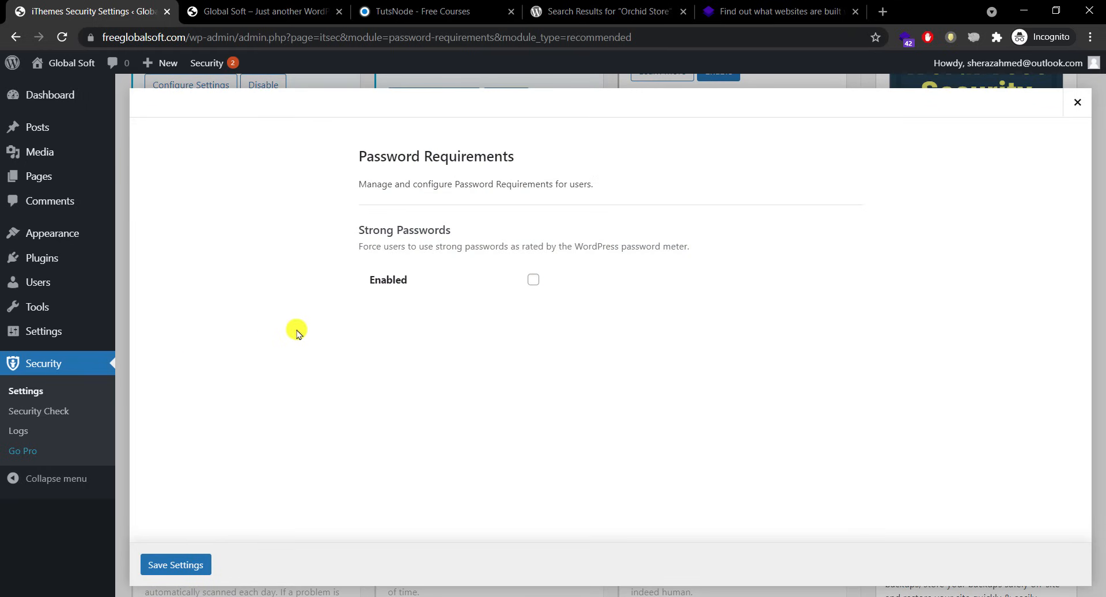
{"action": "left_click", "coordinate": [532, 279]}
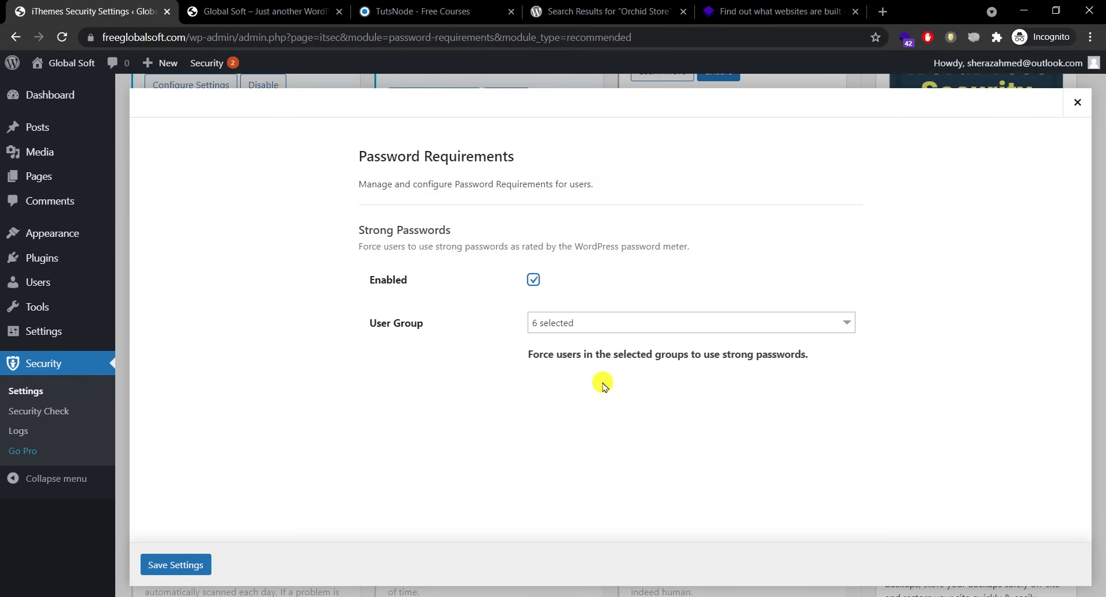
{"action": "mouse_move", "coordinate": [613, 403]}
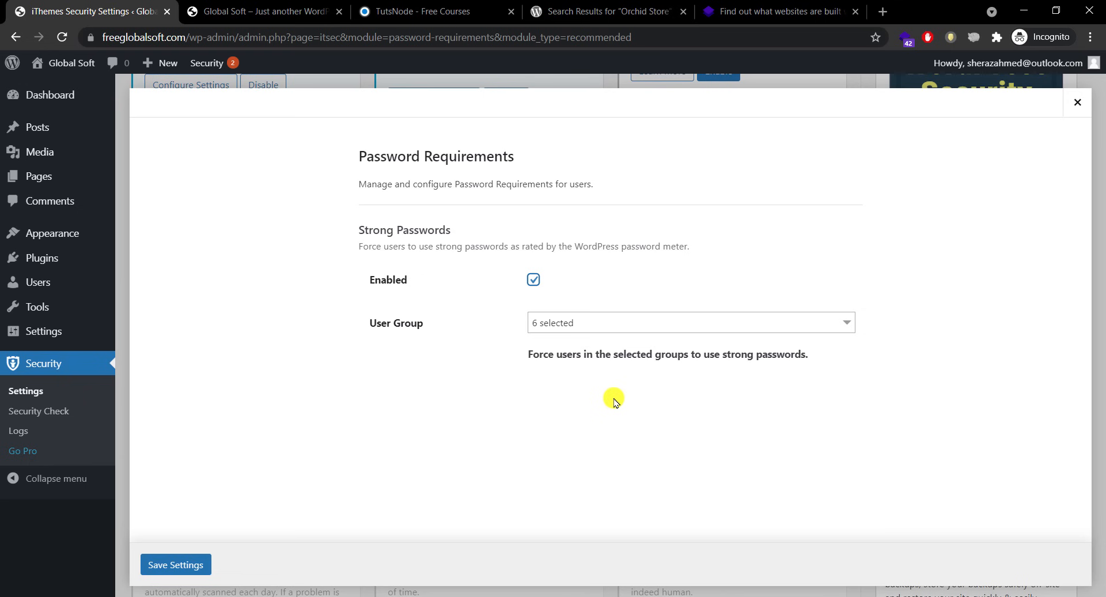
{"action": "mouse_move", "coordinate": [540, 296]}
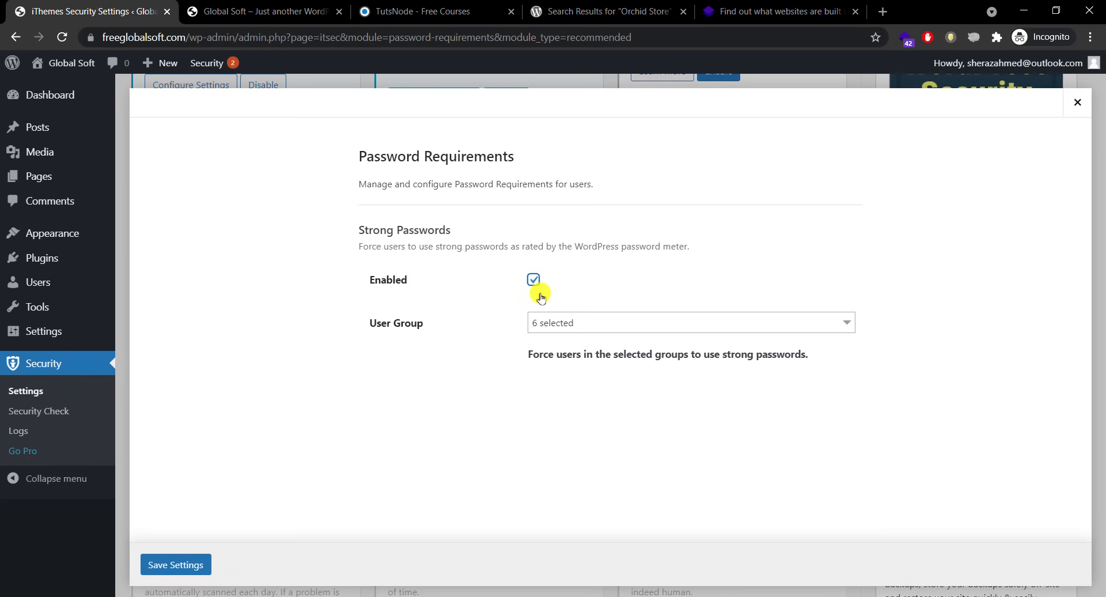
{"action": "left_click", "coordinate": [533, 278]}
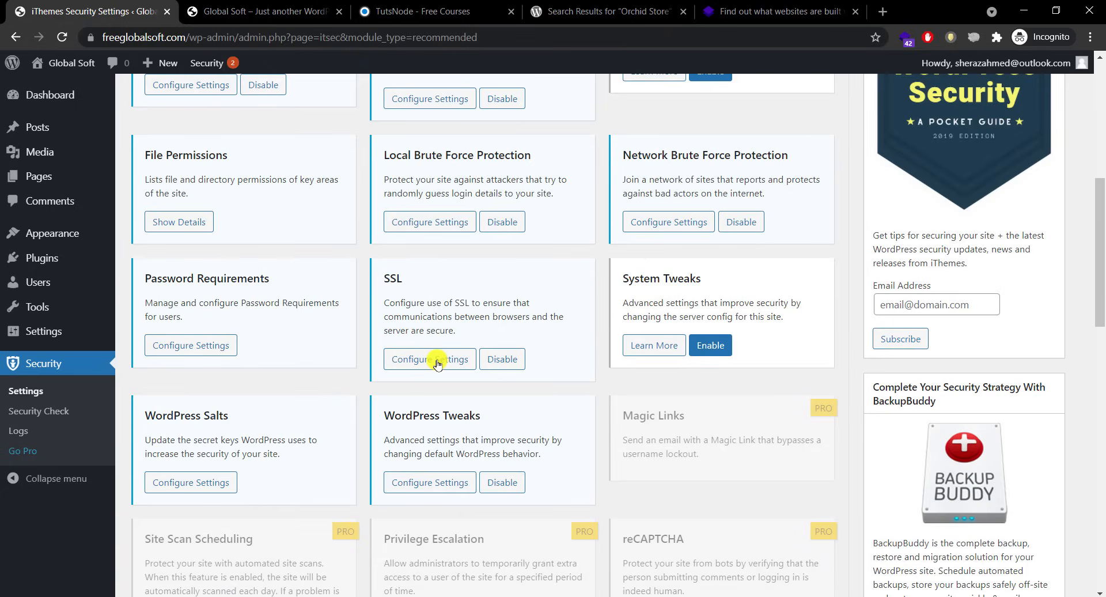
Check SSL settings show HTTPS redirect enabled, close them and return to the module list at System Tweaks
{"action": "left_click", "coordinate": [430, 359]}
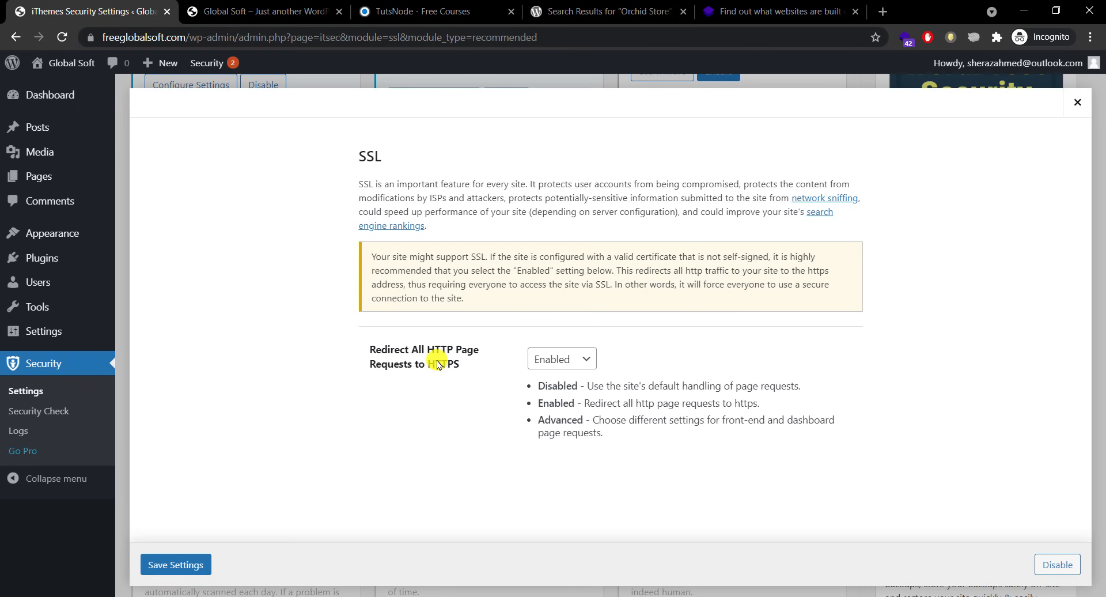
{"action": "mouse_move", "coordinate": [1066, 120]}
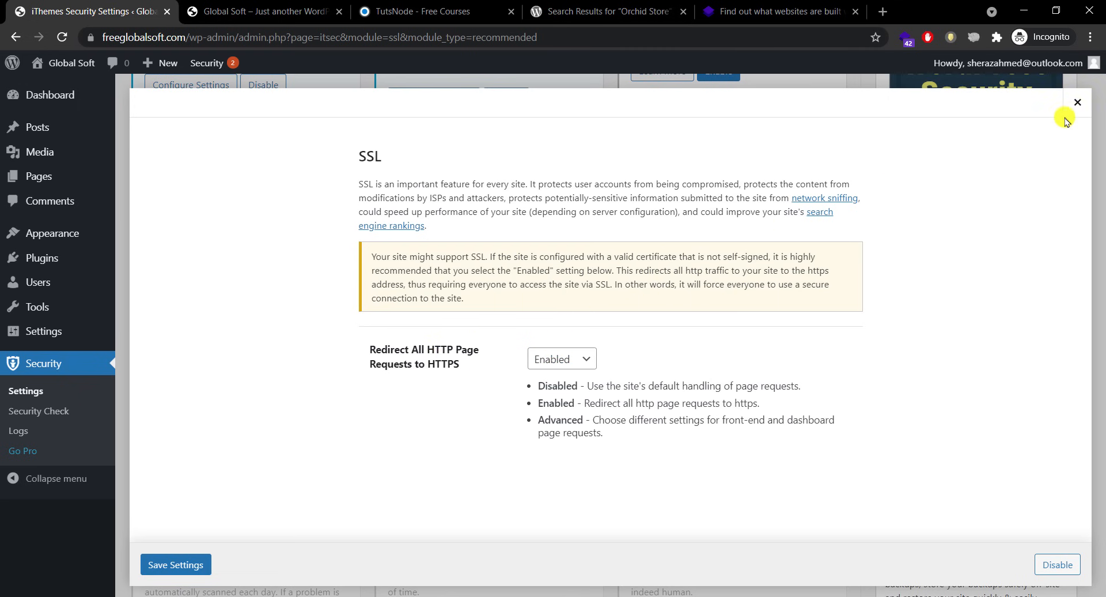
{"action": "left_click", "coordinate": [1077, 103]}
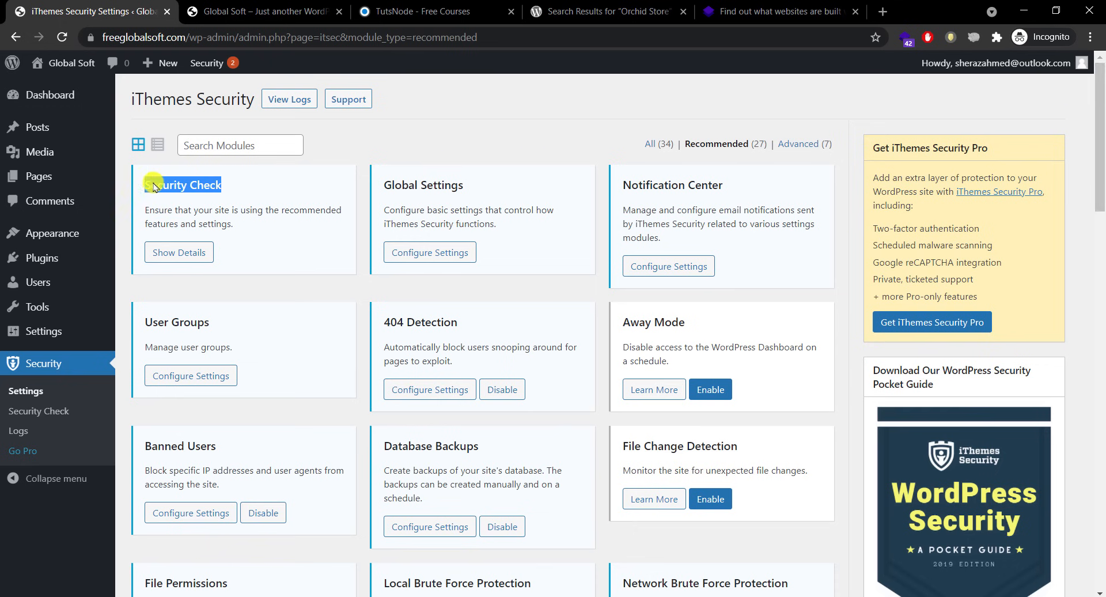
{"action": "scroll", "scroll_direction": "down", "scroll_amount": 3}
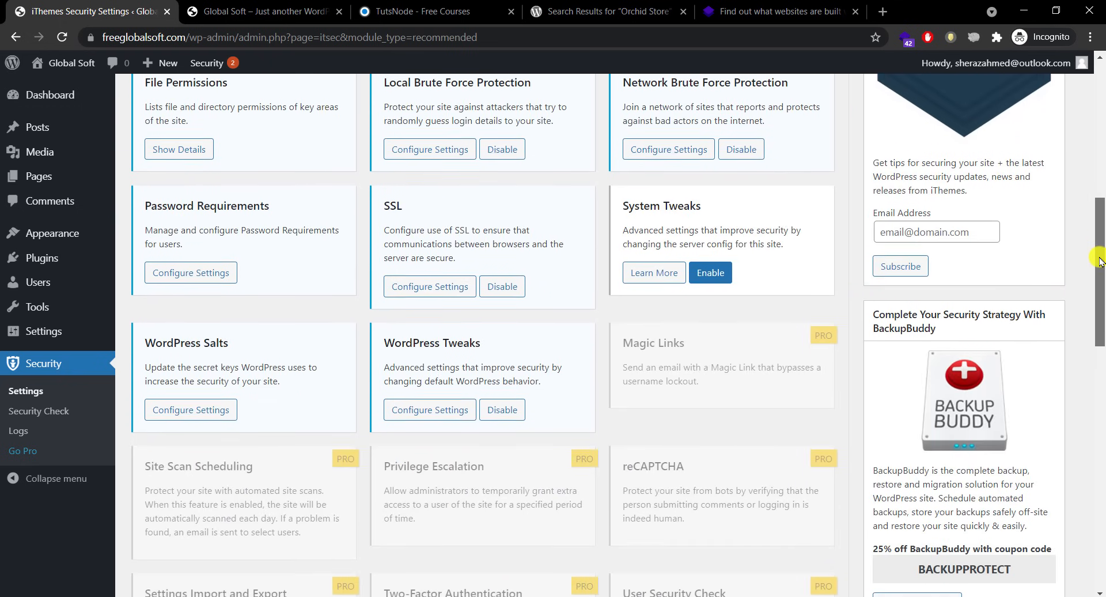
Enable System Tweaks and turn on Protect System Files and Disable Directory Browsing
{"action": "left_click", "coordinate": [652, 272]}
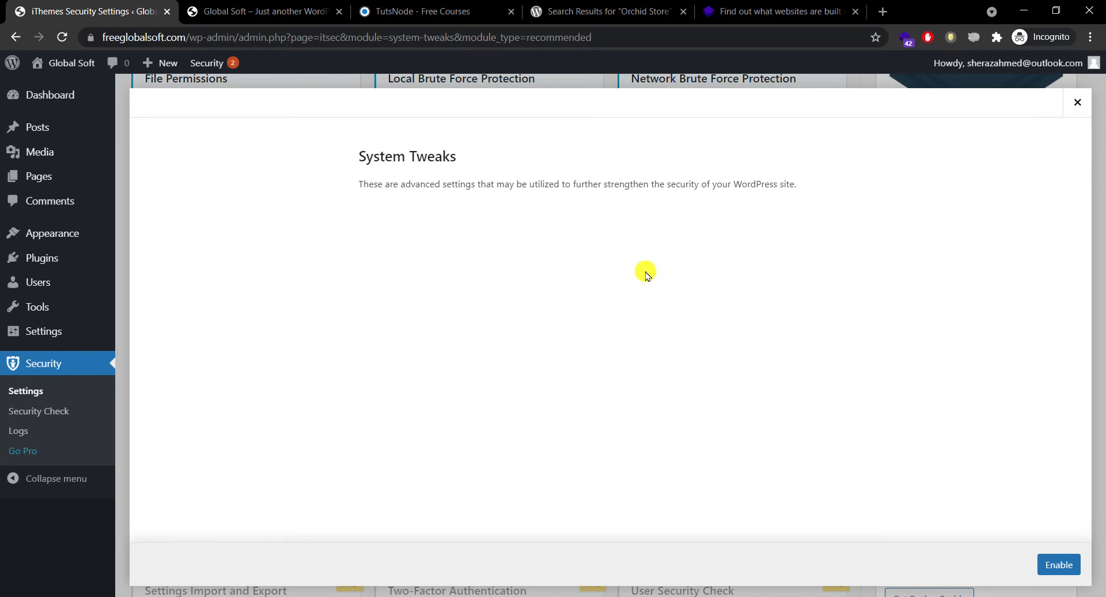
{"action": "left_click", "coordinate": [1058, 563]}
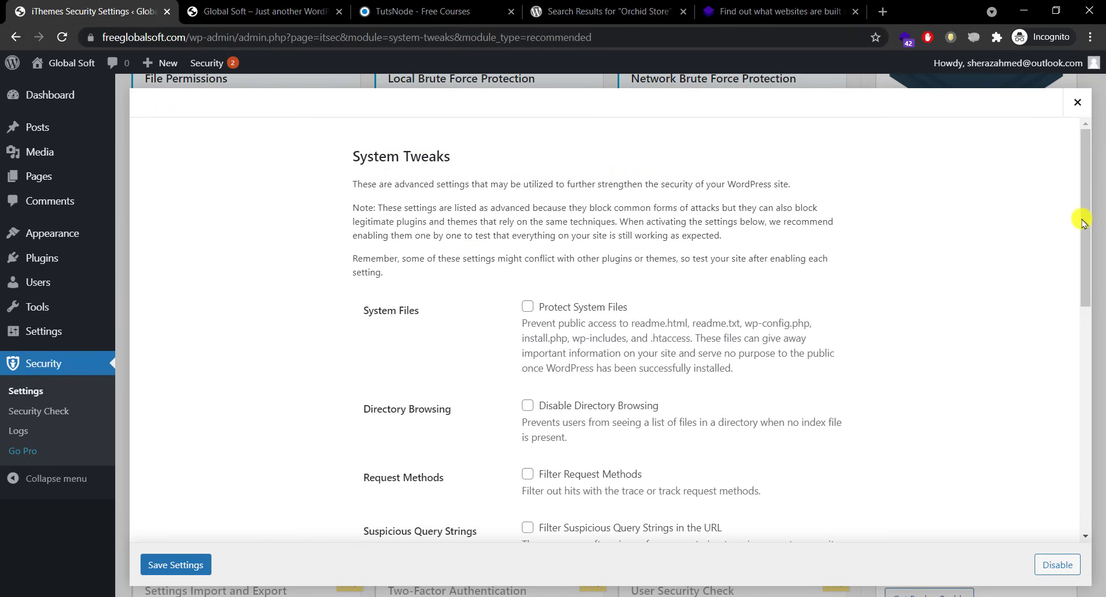
{"action": "mouse_move", "coordinate": [1084, 193]}
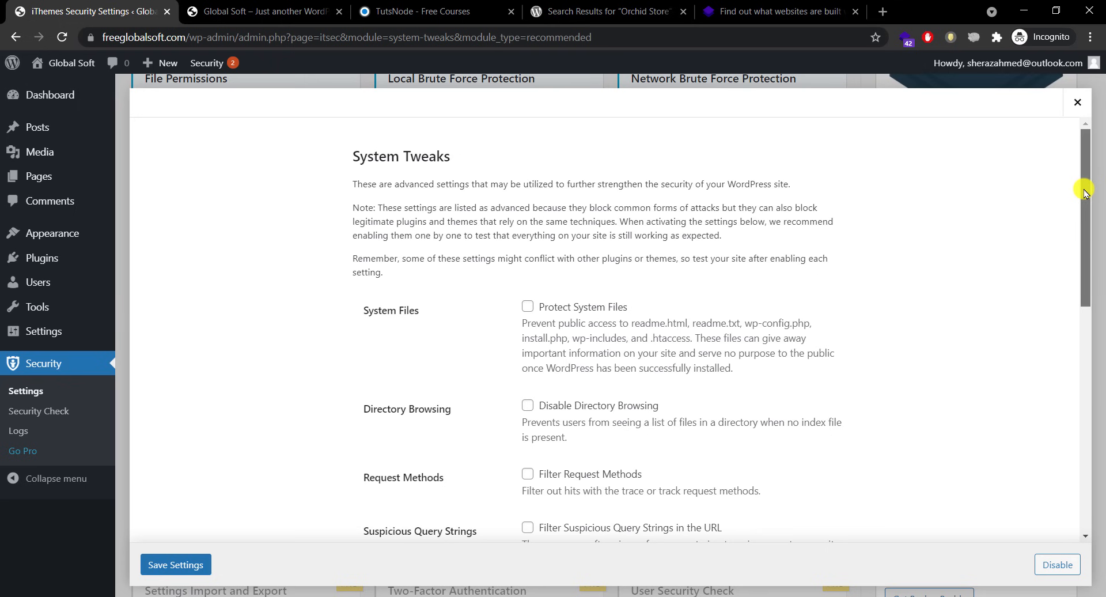
{"action": "mouse_move", "coordinate": [678, 275]}
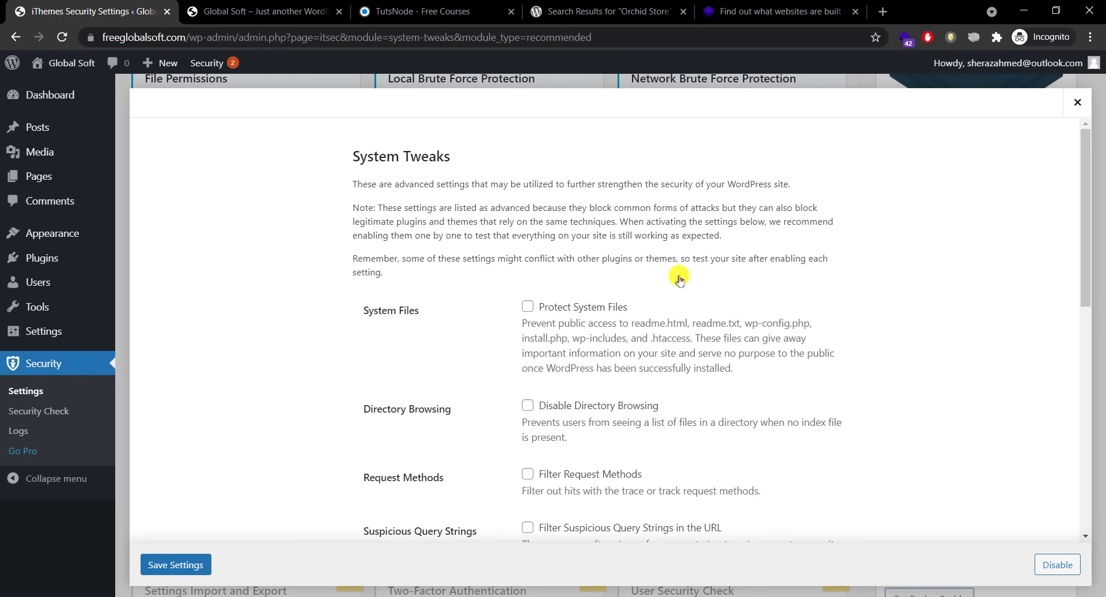
{"action": "left_click", "coordinate": [527, 306]}
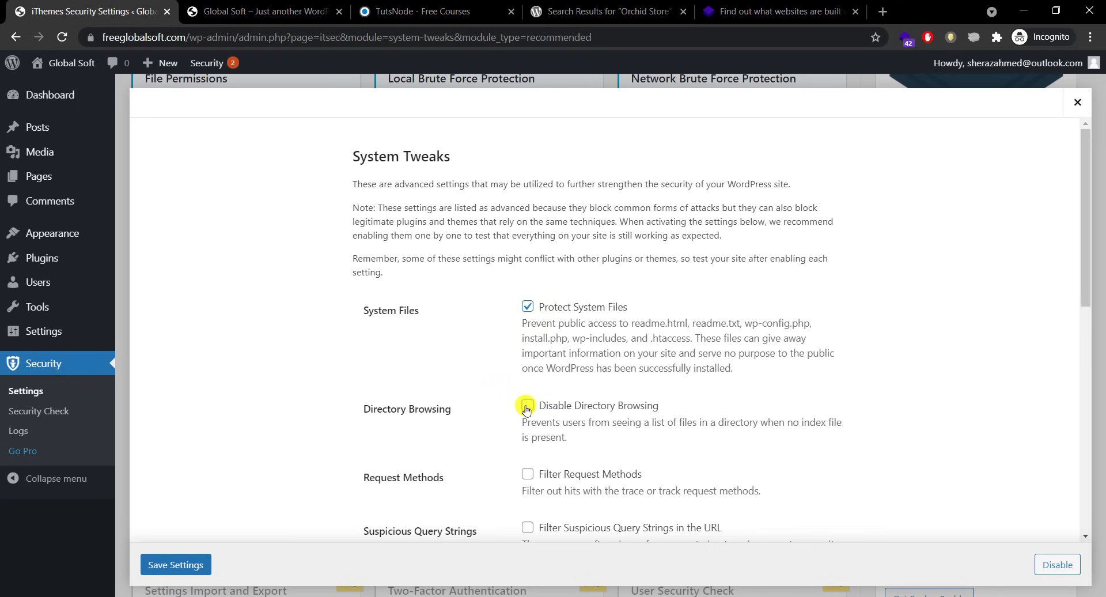
{"action": "left_click", "coordinate": [526, 404]}
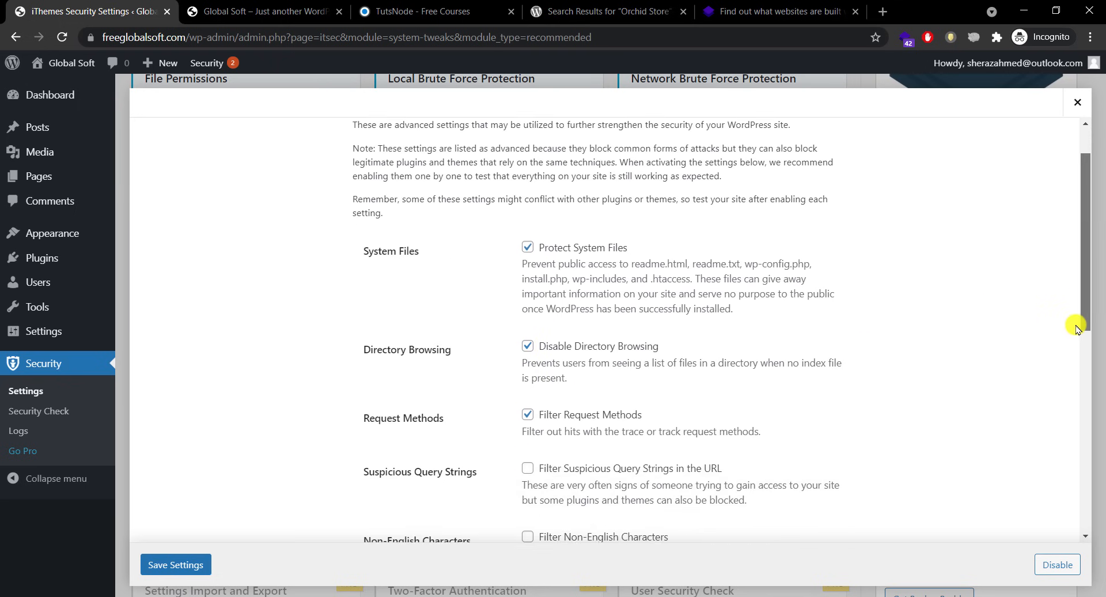
Disable PHP execution in the uploads folder and save the System Tweaks settings
{"action": "scroll", "scroll_direction": "down", "scroll_amount": 3}
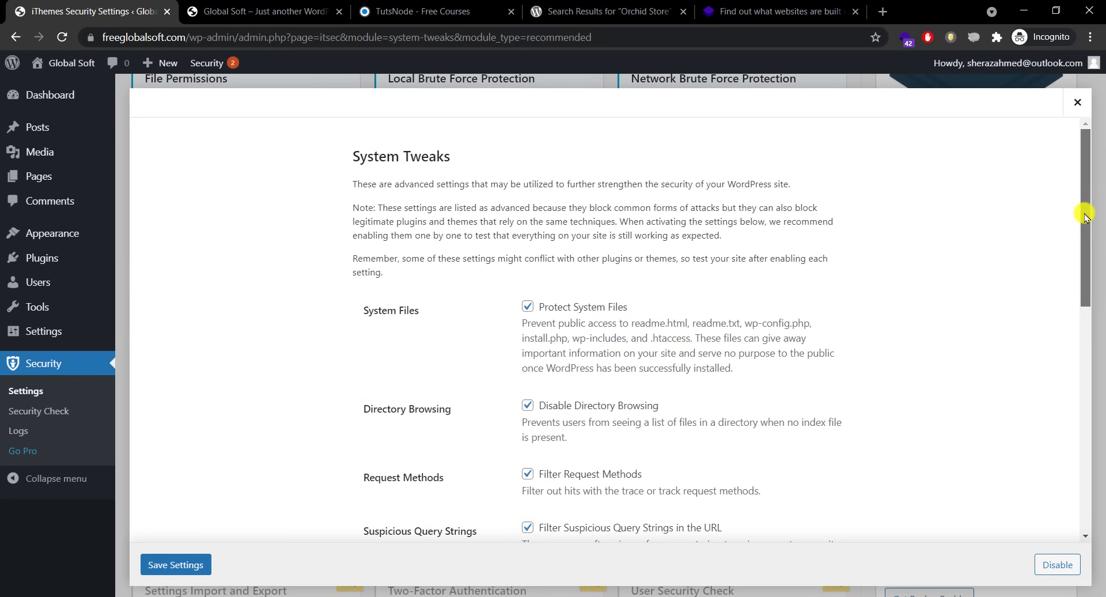
{"action": "scroll", "scroll_direction": "down", "scroll_amount": 3}
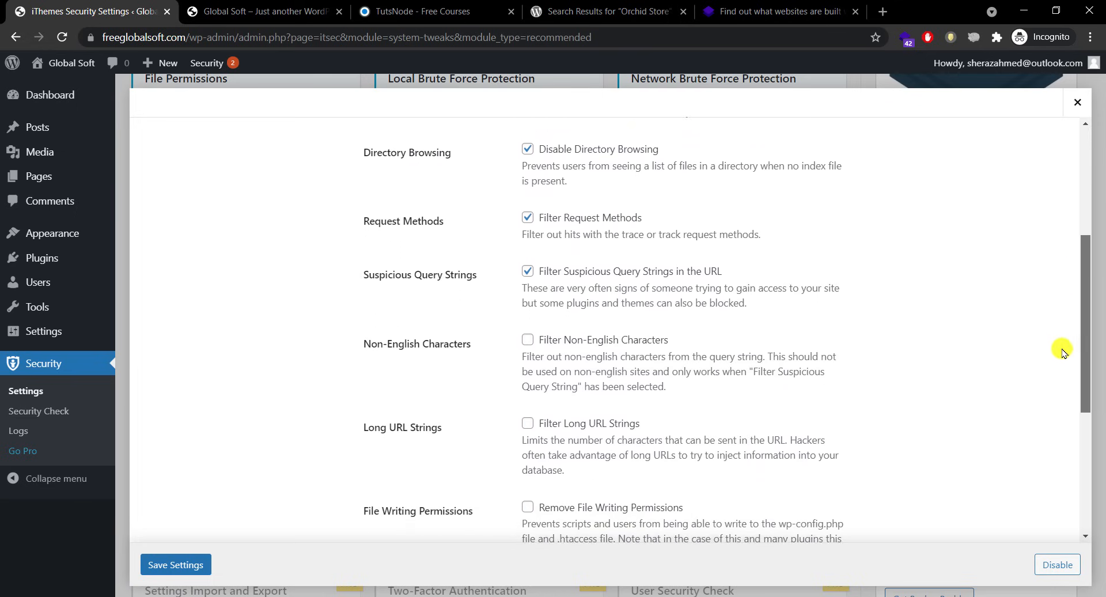
{"action": "scroll", "scroll_direction": "down", "scroll_amount": 3}
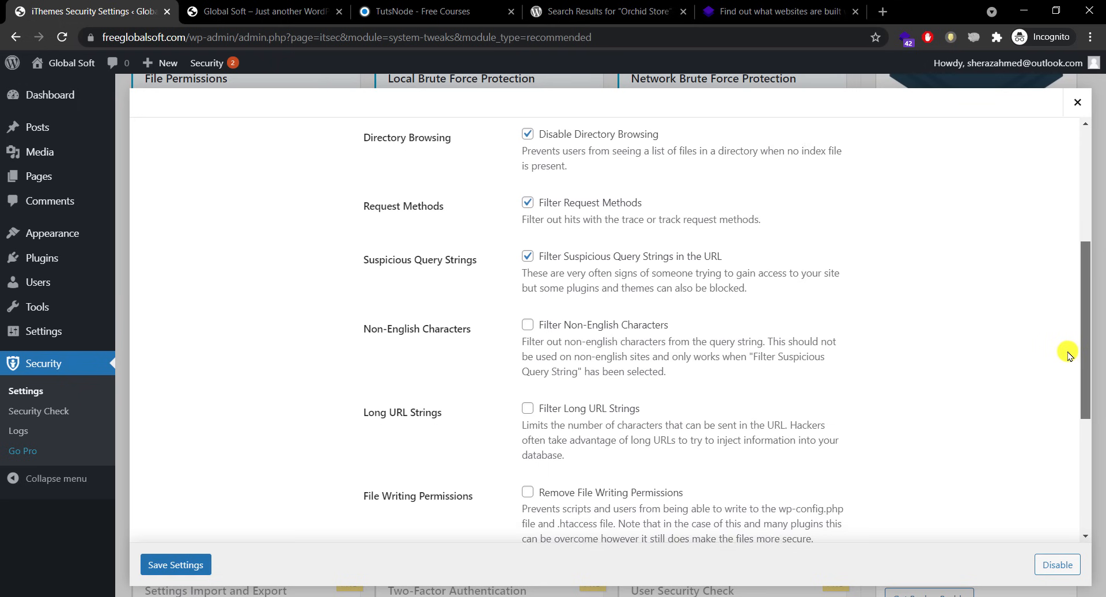
{"action": "scroll", "scroll_direction": "down", "scroll_amount": 3}
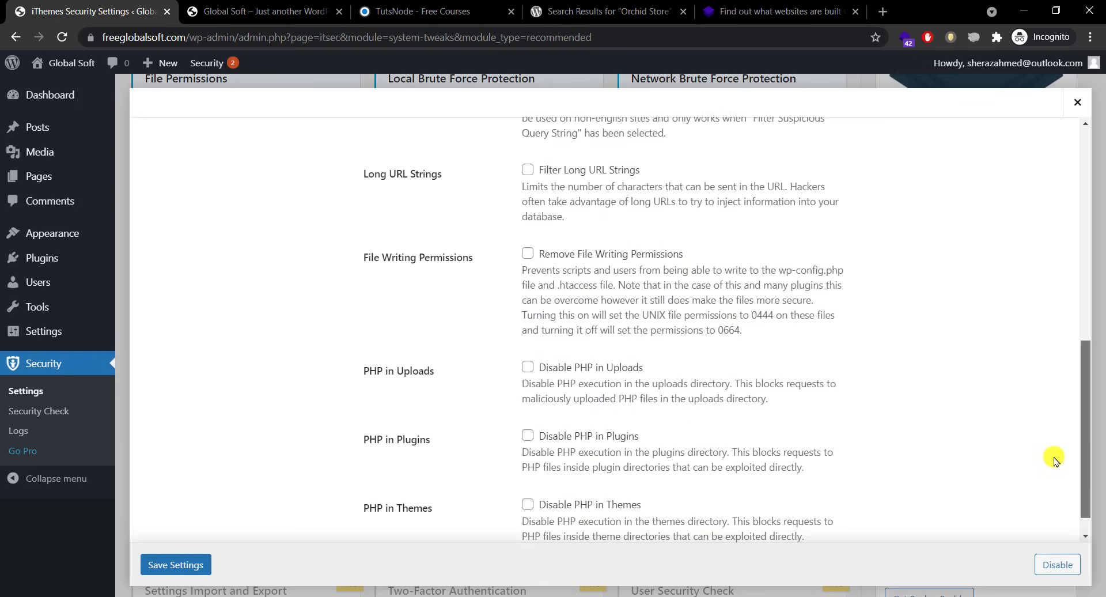
{"action": "scroll", "scroll_direction": "down", "scroll_amount": 3}
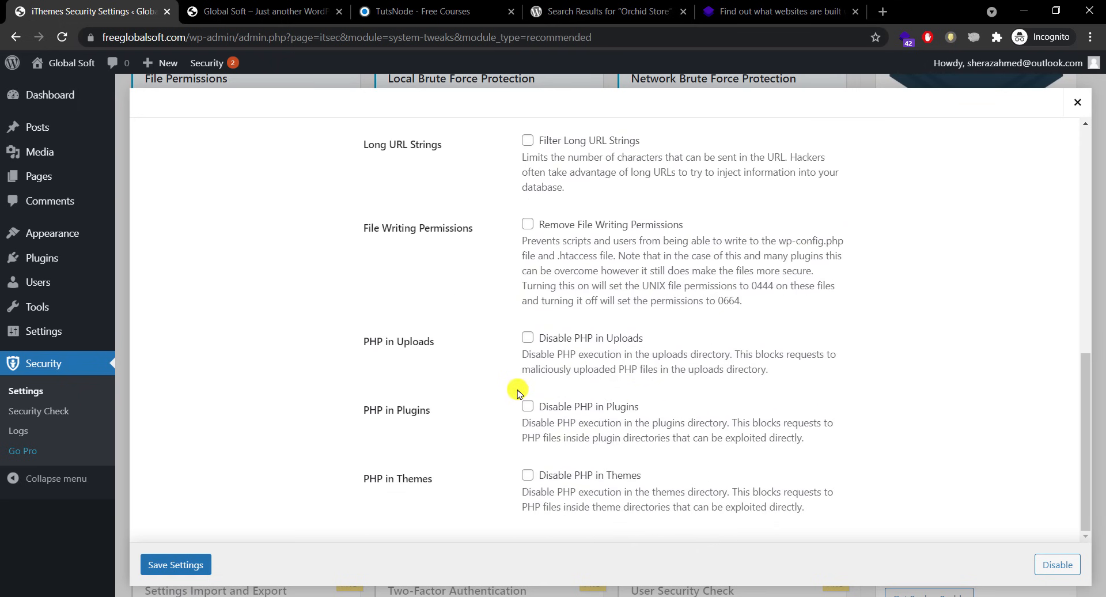
{"action": "mouse_move", "coordinate": [523, 337]}
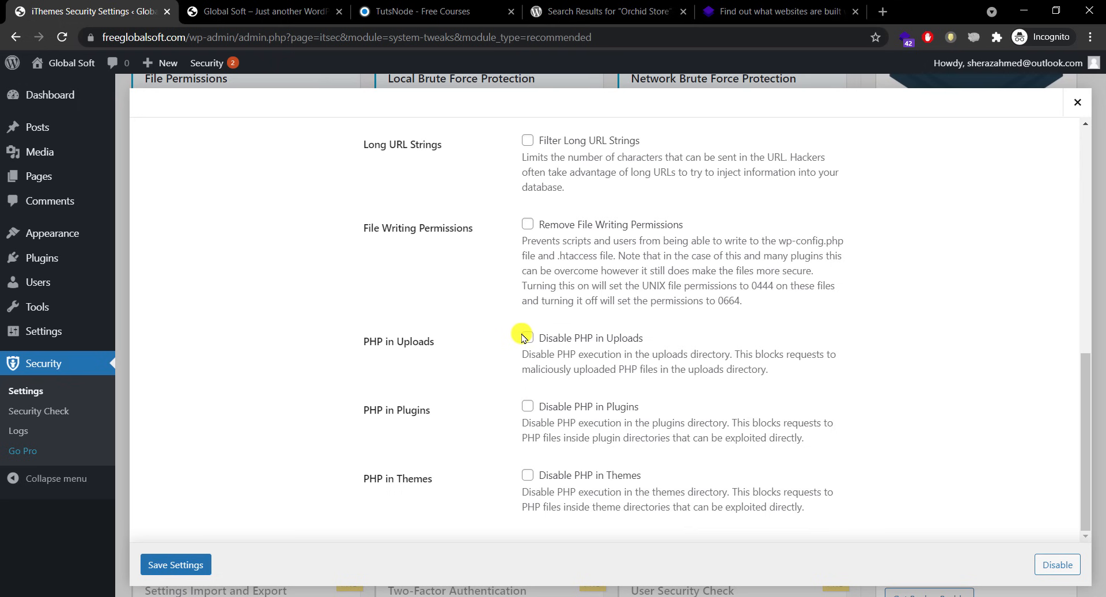
{"action": "mouse_move", "coordinate": [522, 340]}
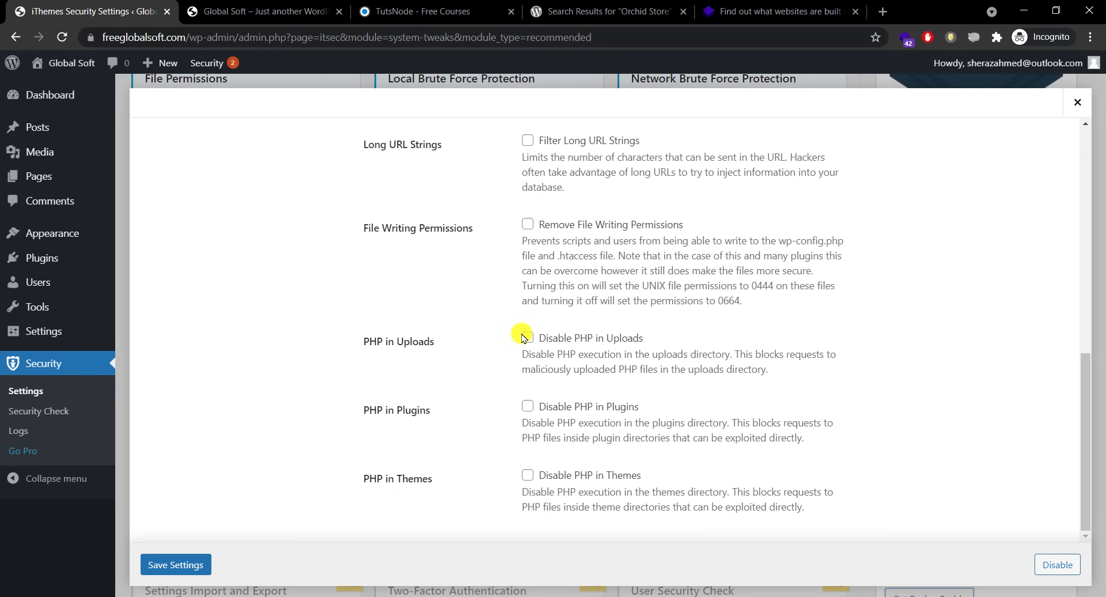
{"action": "left_click", "coordinate": [527, 337]}
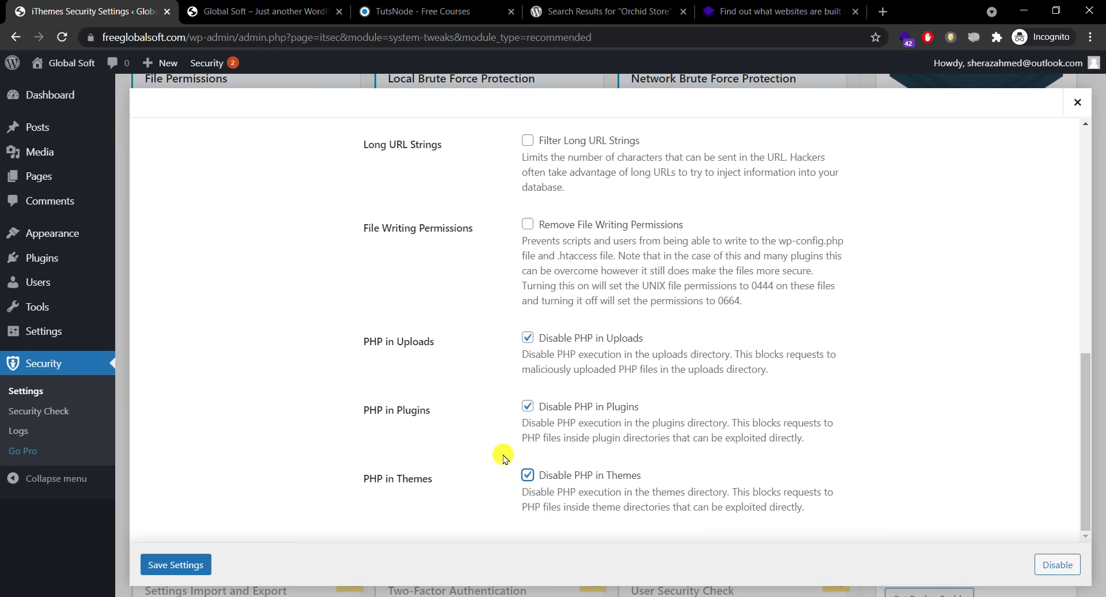
{"action": "mouse_move", "coordinate": [1086, 459]}
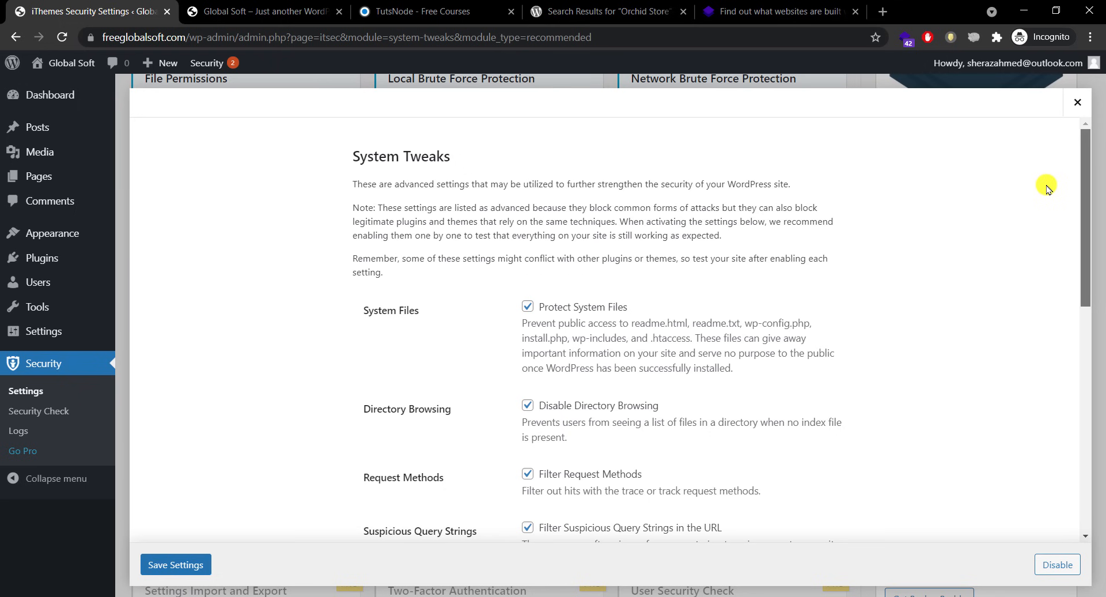
{"action": "scroll", "scroll_direction": "down", "scroll_amount": 3}
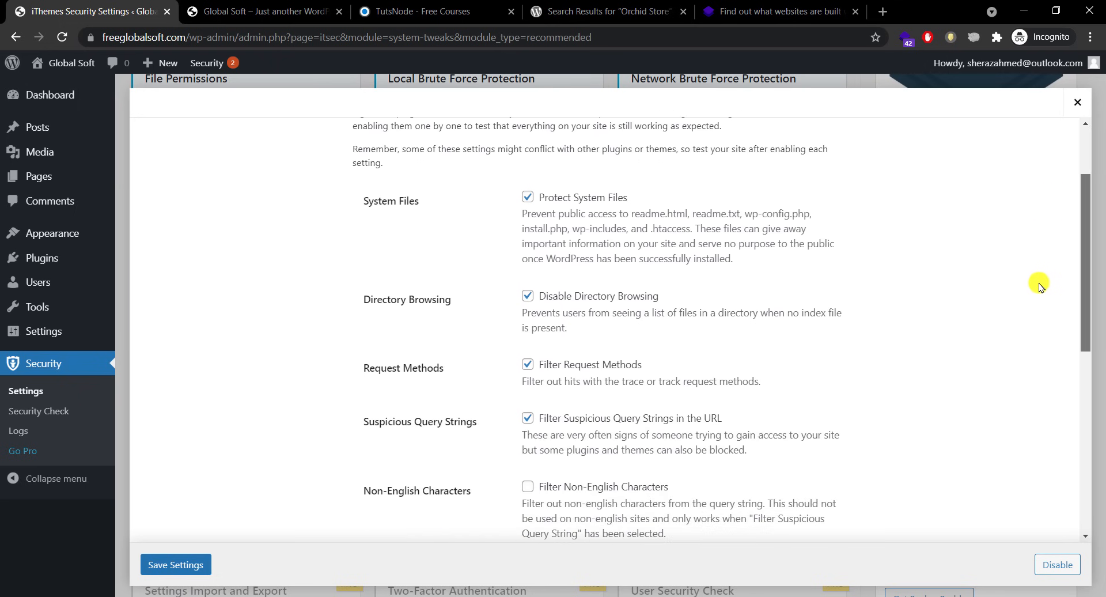
{"action": "scroll", "scroll_direction": "down", "scroll_amount": 3}
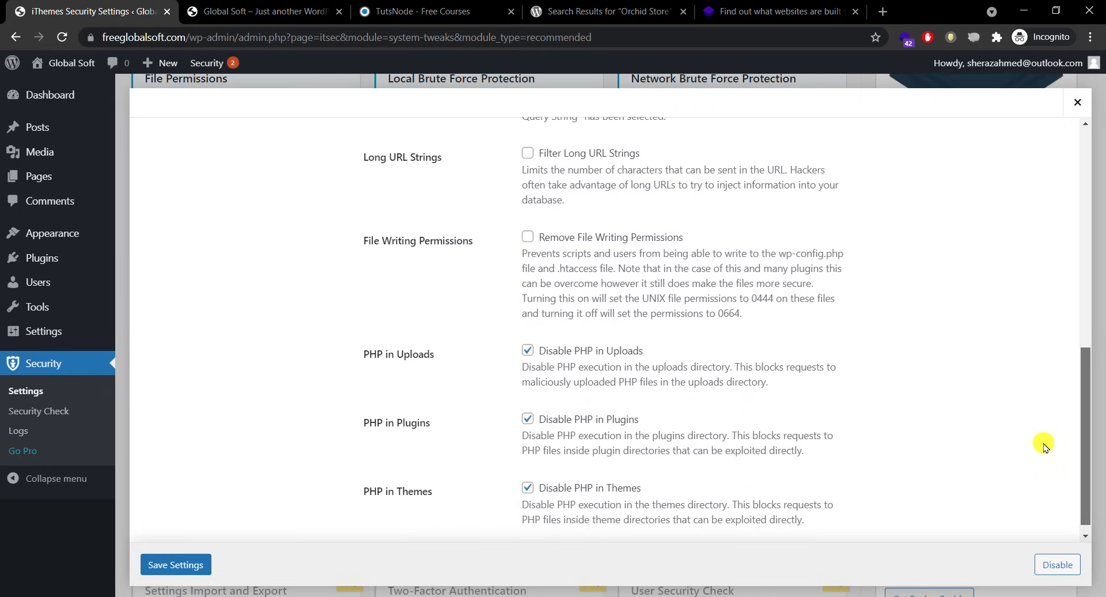
{"action": "scroll", "scroll_direction": "up", "scroll_amount": 3}
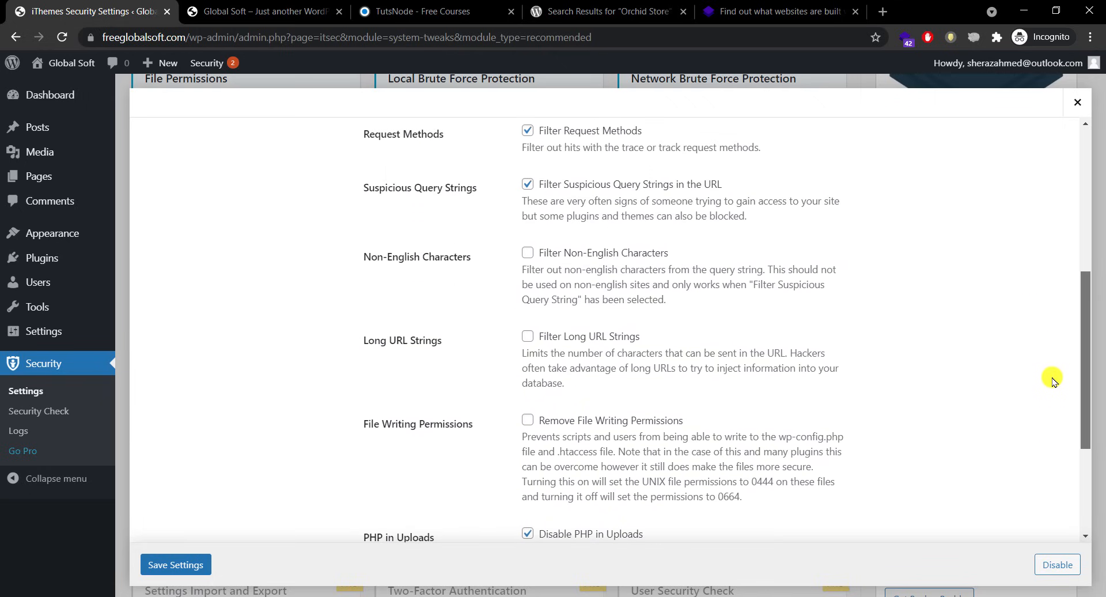
{"action": "scroll", "scroll_direction": "down", "scroll_amount": 3}
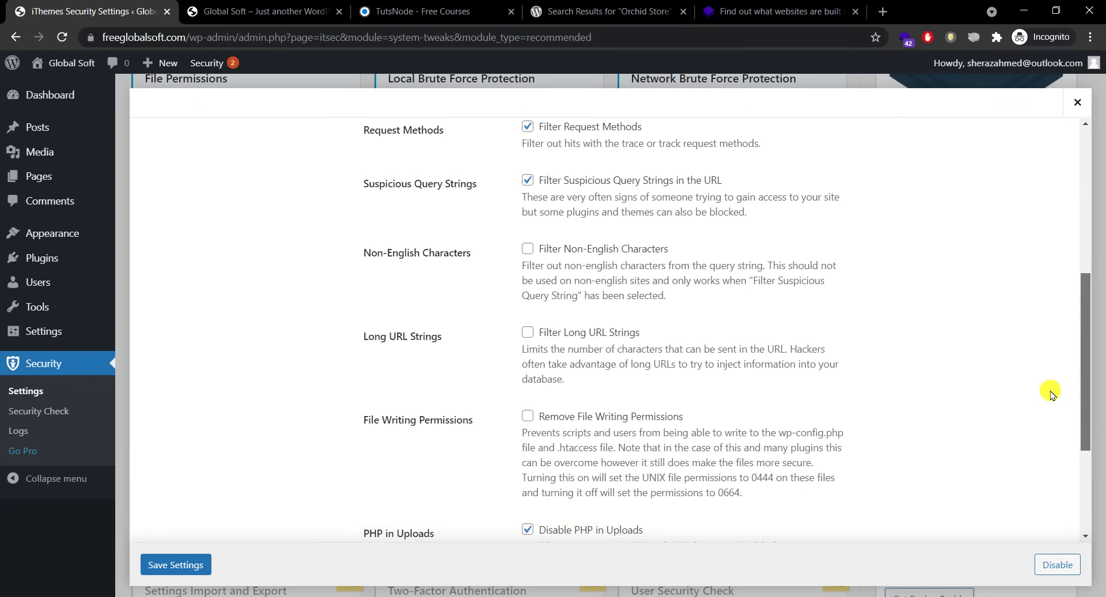
{"action": "scroll", "scroll_direction": "down", "scroll_amount": 3}
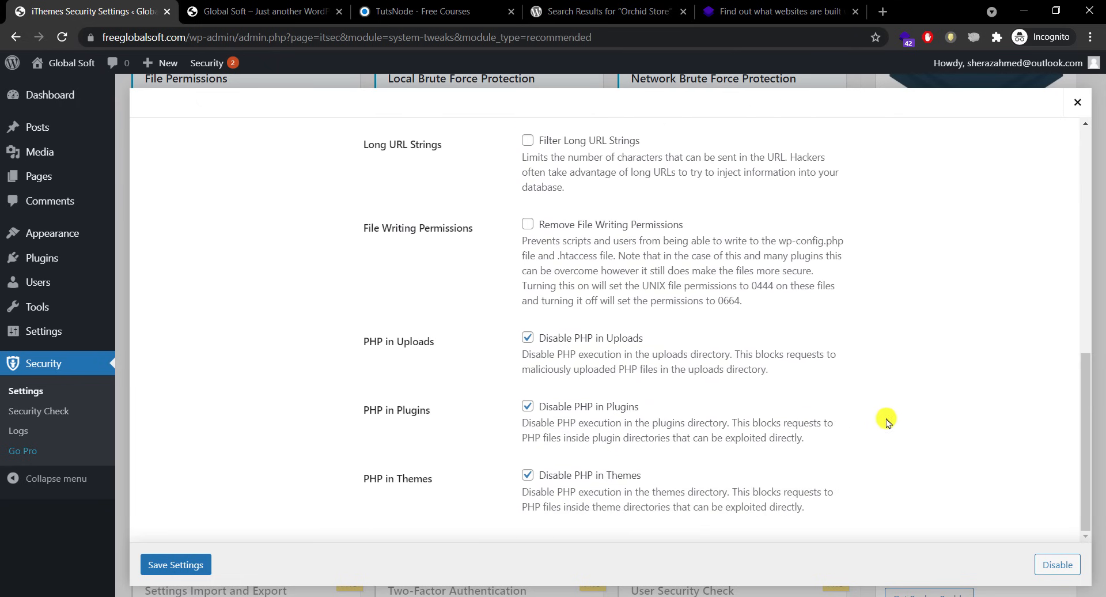
{"action": "mouse_move", "coordinate": [872, 417]}
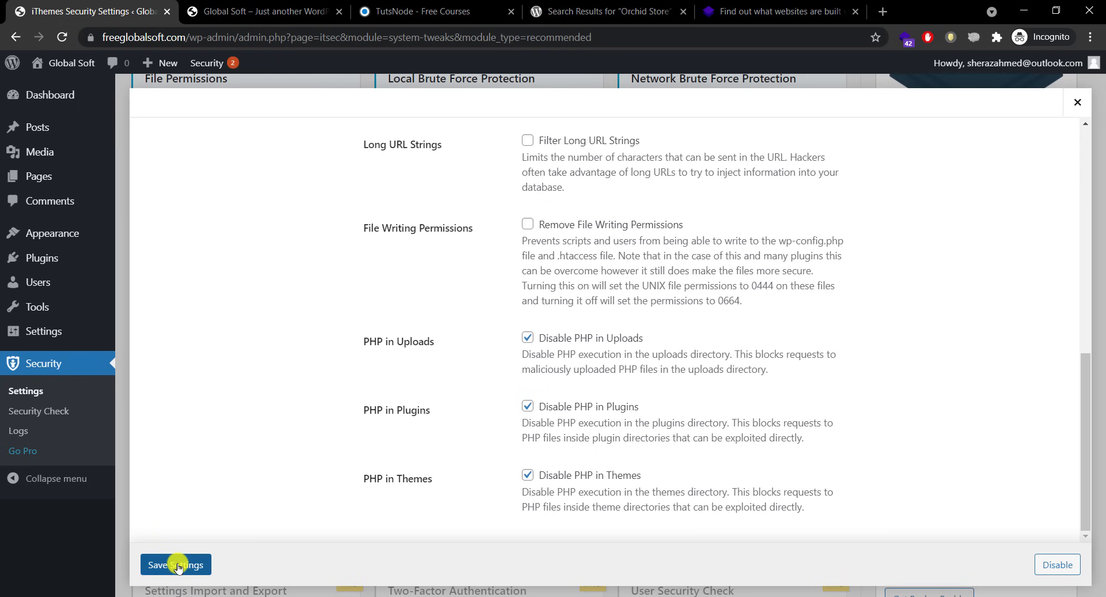
{"action": "left_click", "coordinate": [175, 565]}
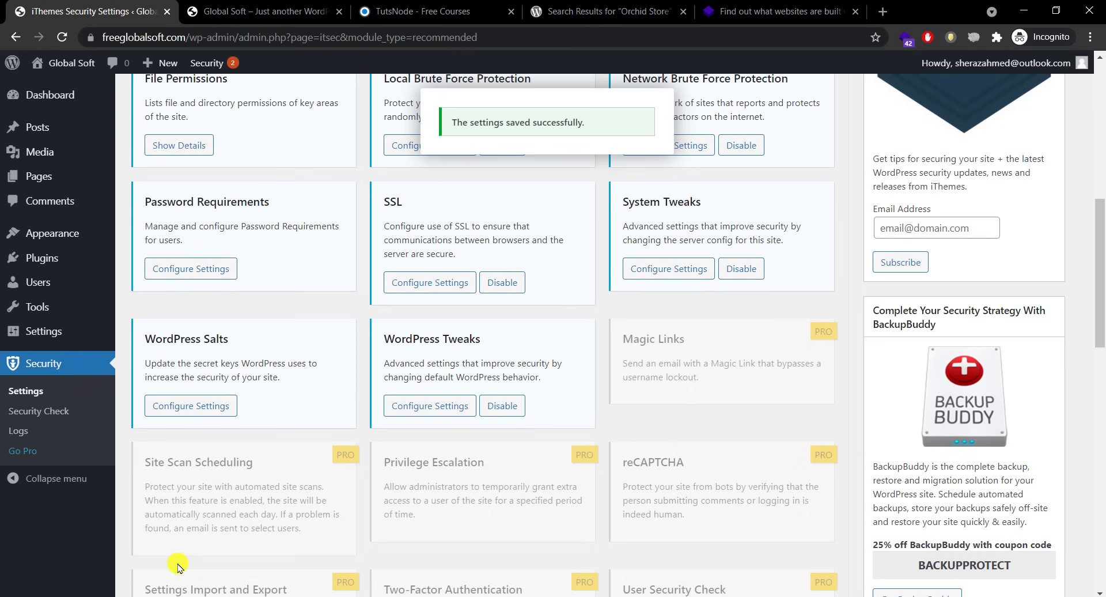
{"action": "mouse_move", "coordinate": [190, 406]}
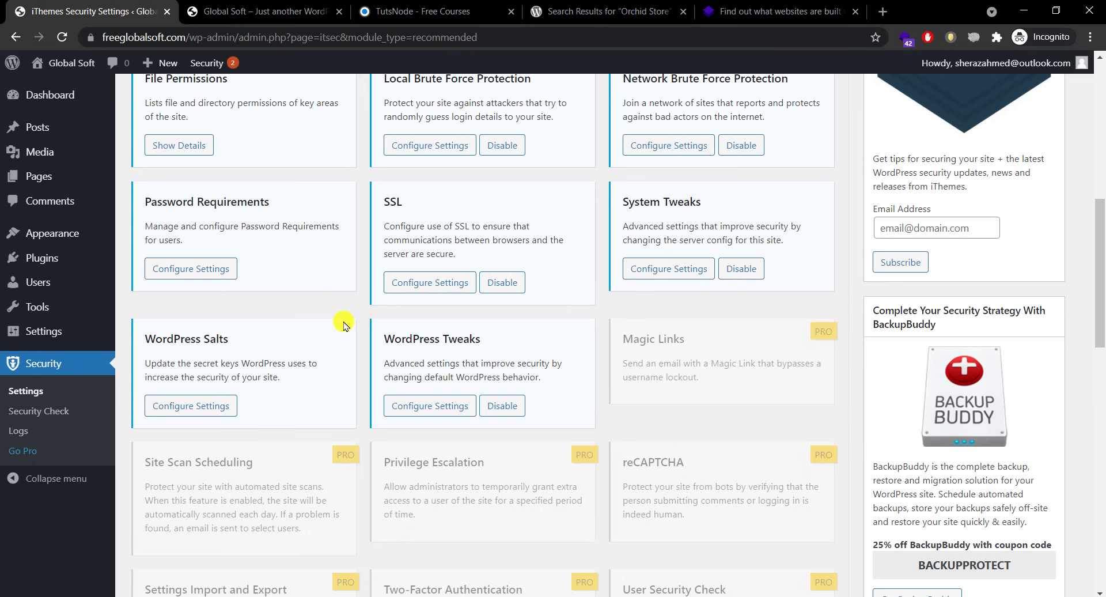
{"action": "mouse_move", "coordinate": [425, 412]}
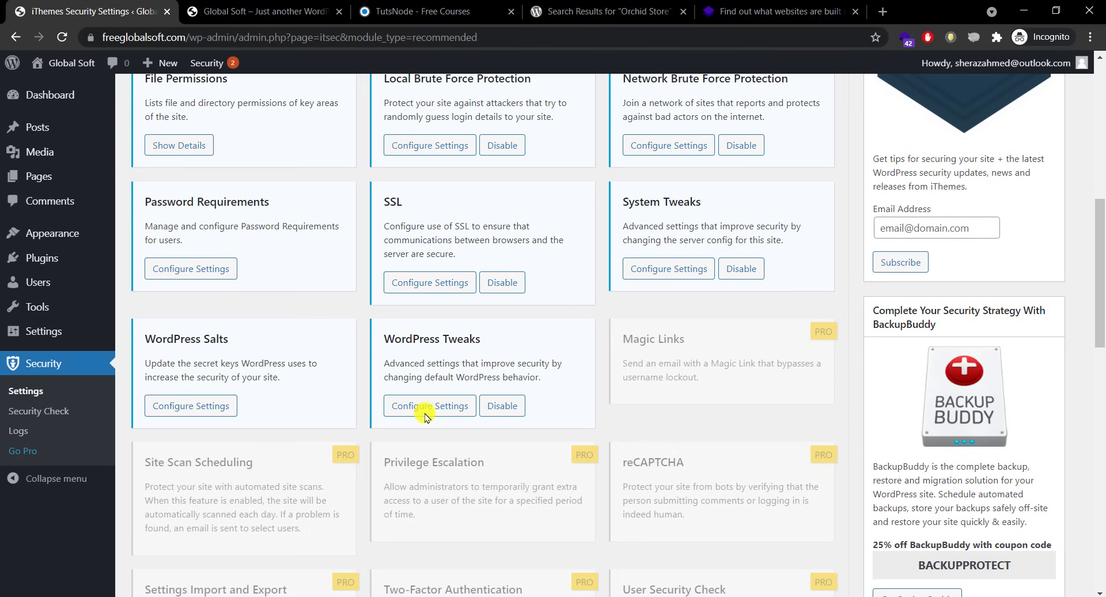
In WordPress Tweaks, remove the Windows Live Writer and RSD headers and reduce comment spam
{"action": "left_click", "coordinate": [428, 405]}
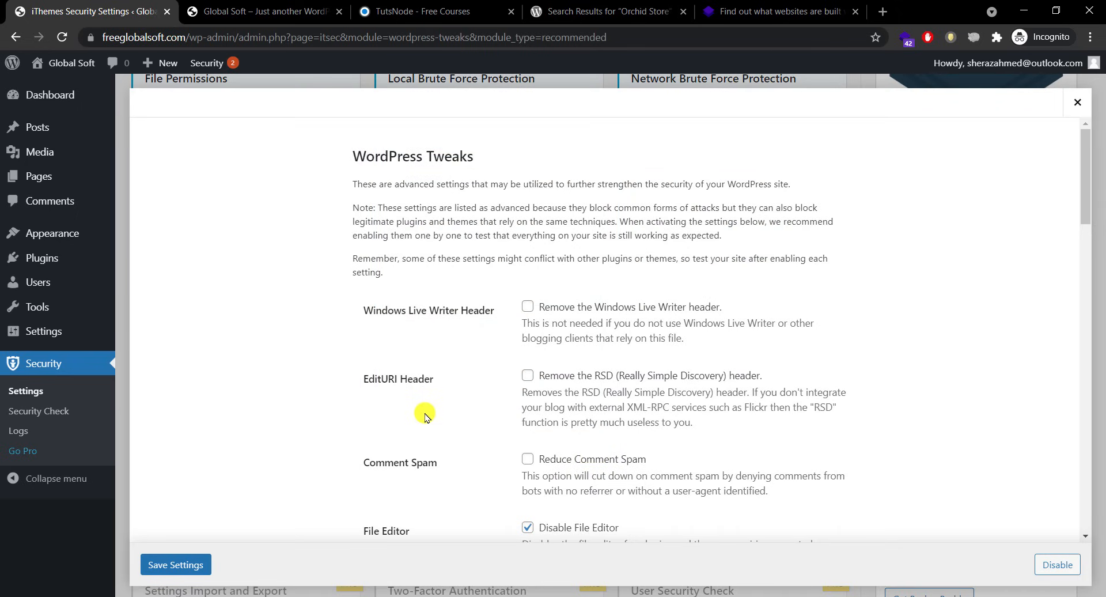
{"action": "mouse_move", "coordinate": [335, 252]}
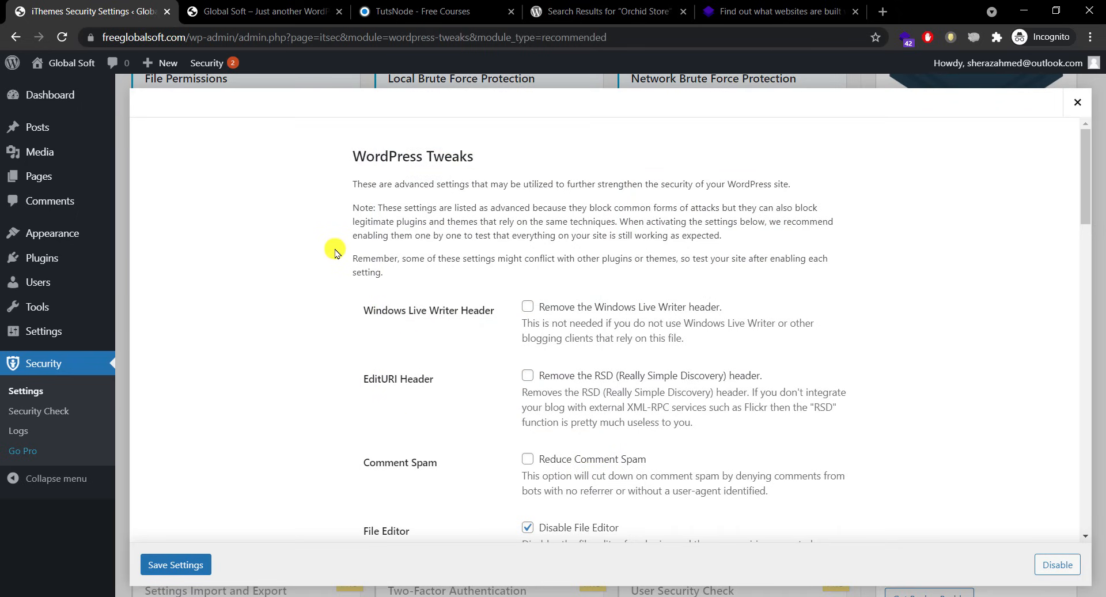
{"action": "mouse_move", "coordinate": [342, 265]}
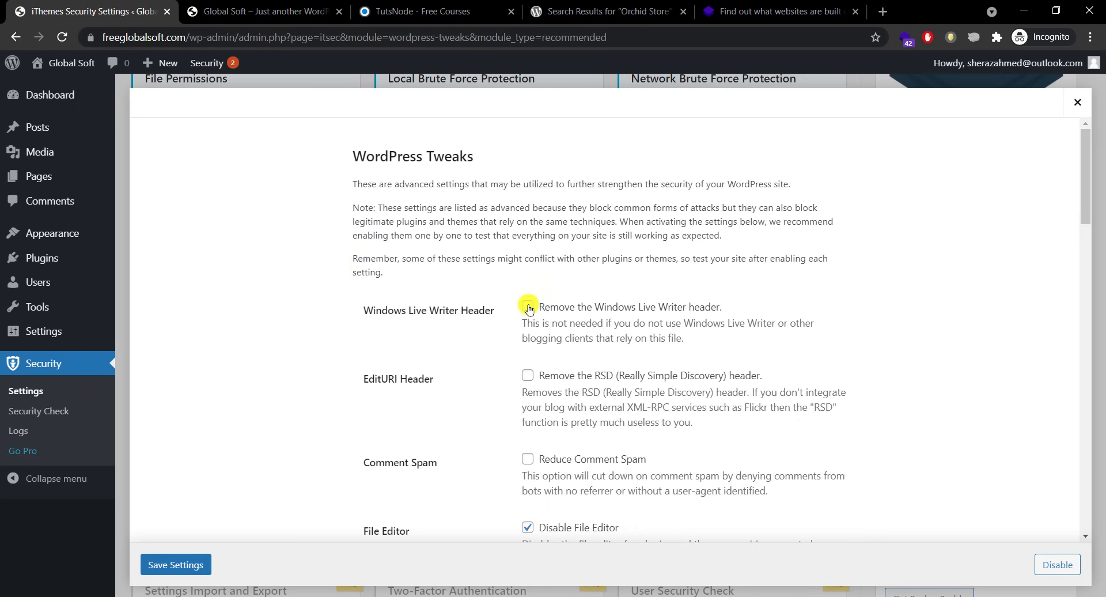
{"action": "left_click", "coordinate": [526, 306]}
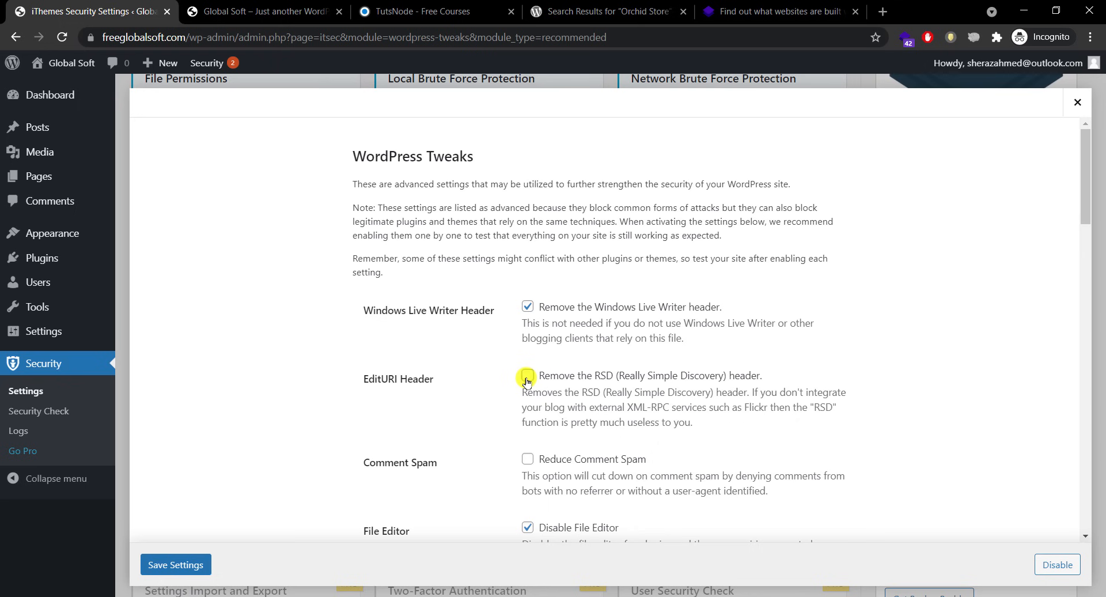
{"action": "left_click", "coordinate": [526, 376]}
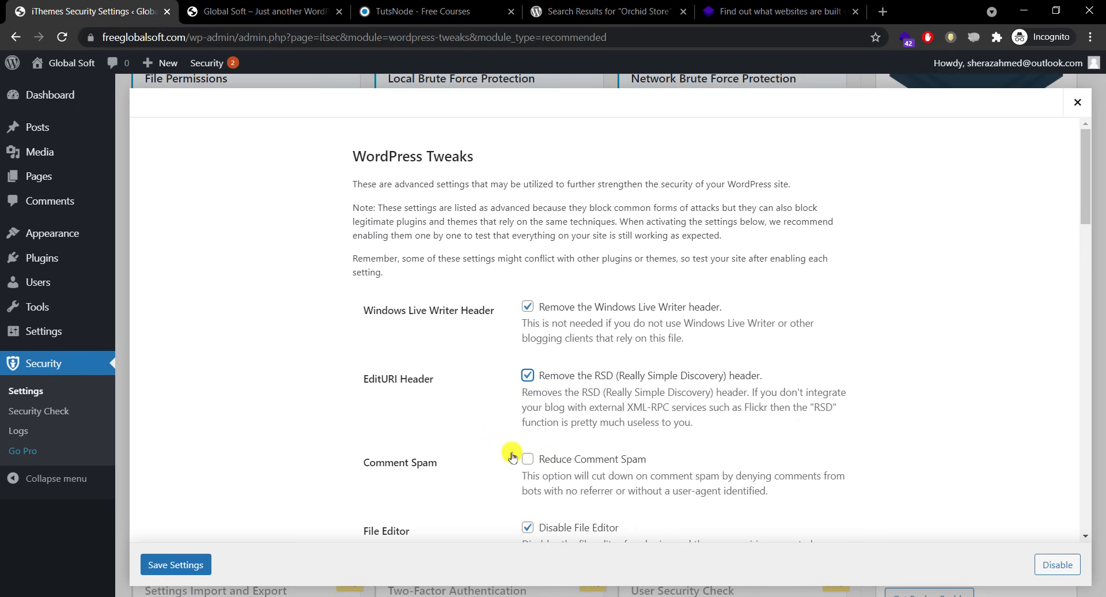
{"action": "left_click", "coordinate": [527, 459]}
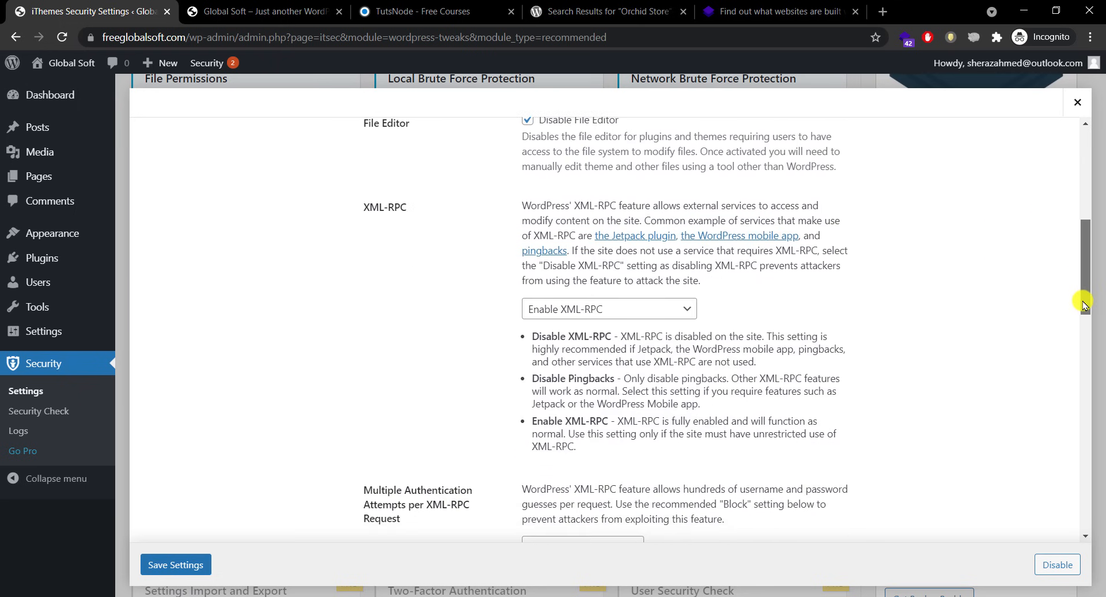
Set XML-RPC to Disabled, save the tweak settings and return to the modules overview
{"action": "scroll", "scroll_direction": "down", "scroll_amount": 3}
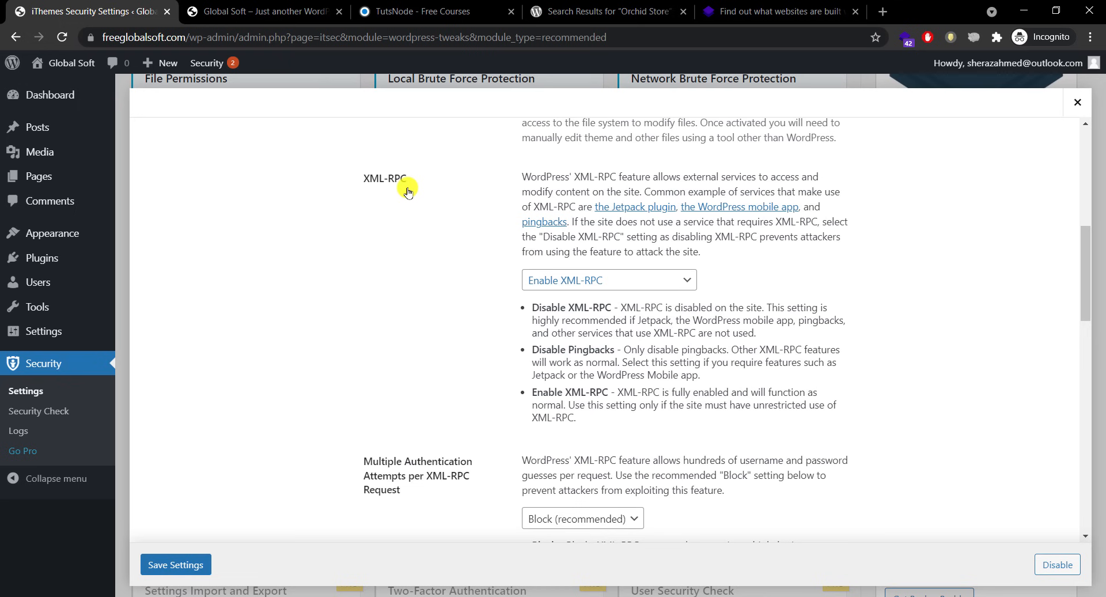
{"action": "mouse_move", "coordinate": [602, 266]}
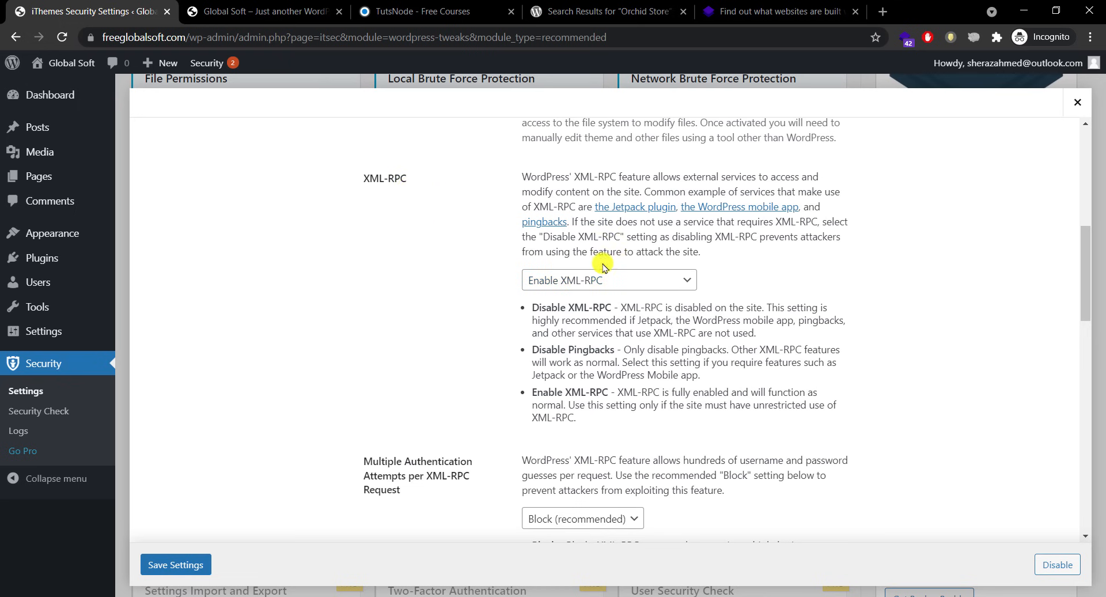
{"action": "left_click", "coordinate": [608, 280]}
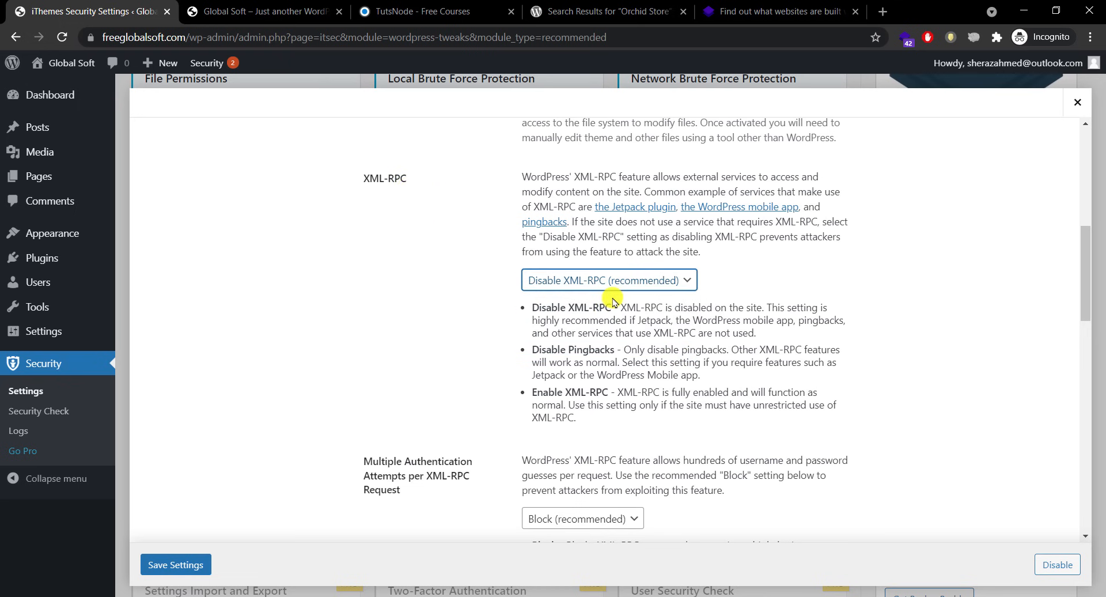
{"action": "scroll", "scroll_direction": "down", "scroll_amount": 3}
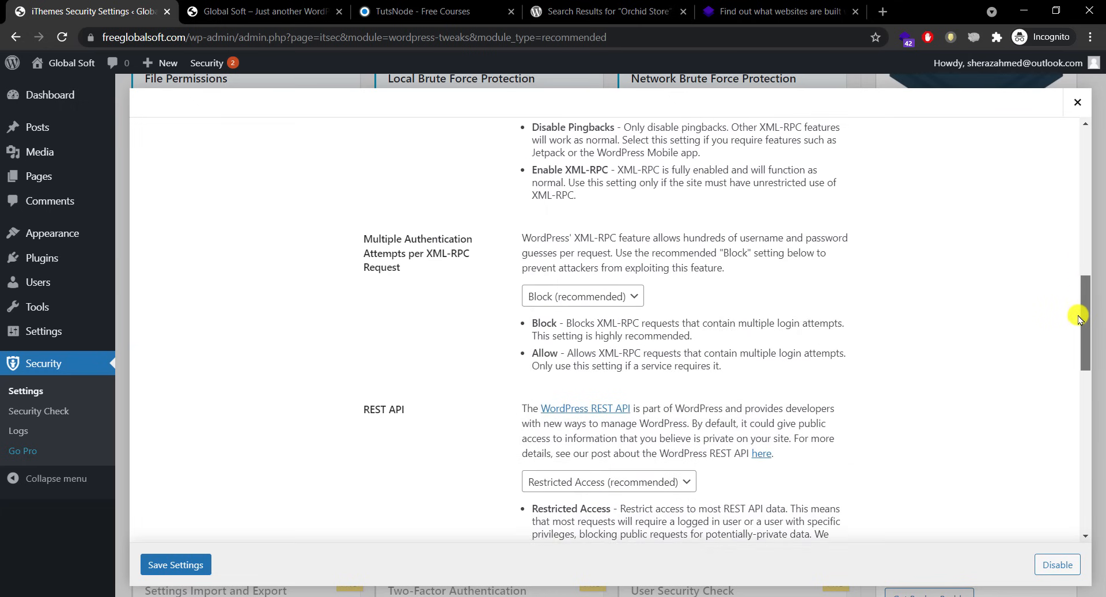
{"action": "scroll", "scroll_direction": "down", "scroll_amount": 3}
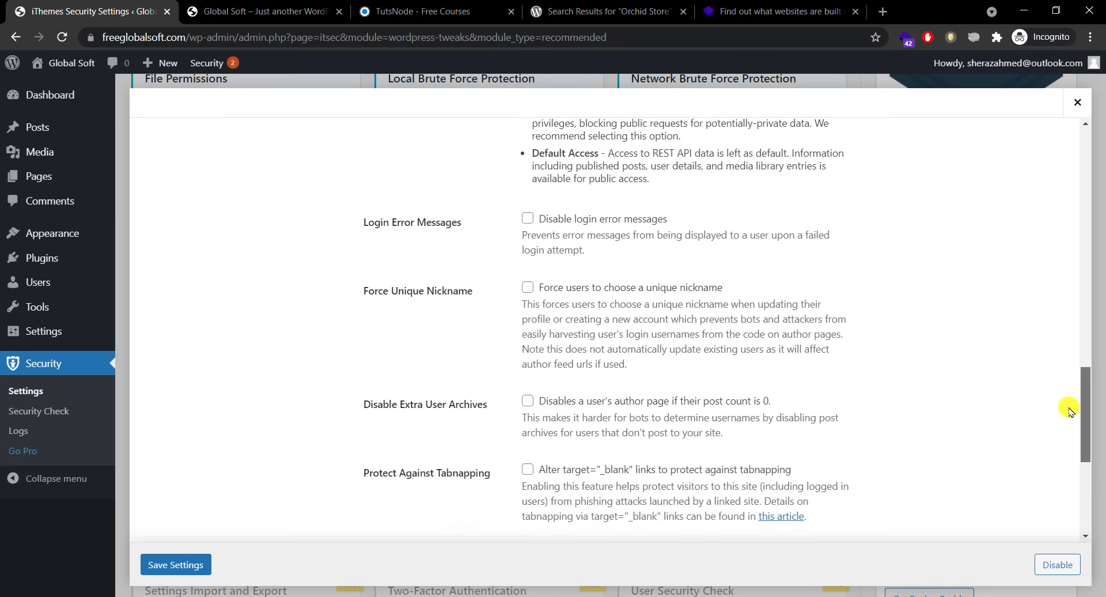
{"action": "scroll", "scroll_direction": "down", "scroll_amount": 3}
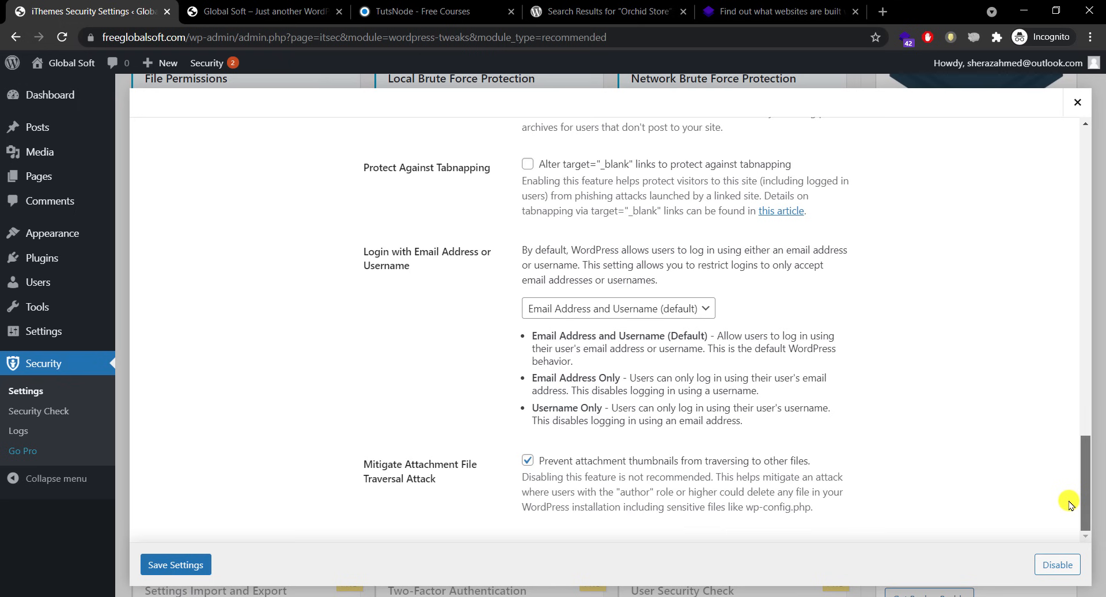
{"action": "left_click", "coordinate": [175, 565]}
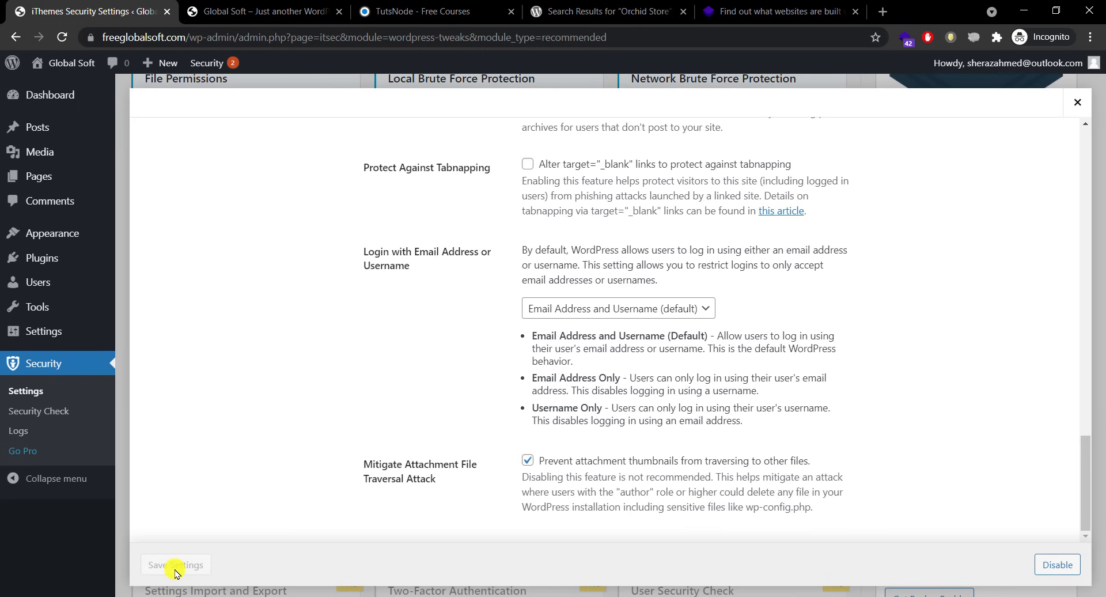
{"action": "left_click", "coordinate": [174, 564]}
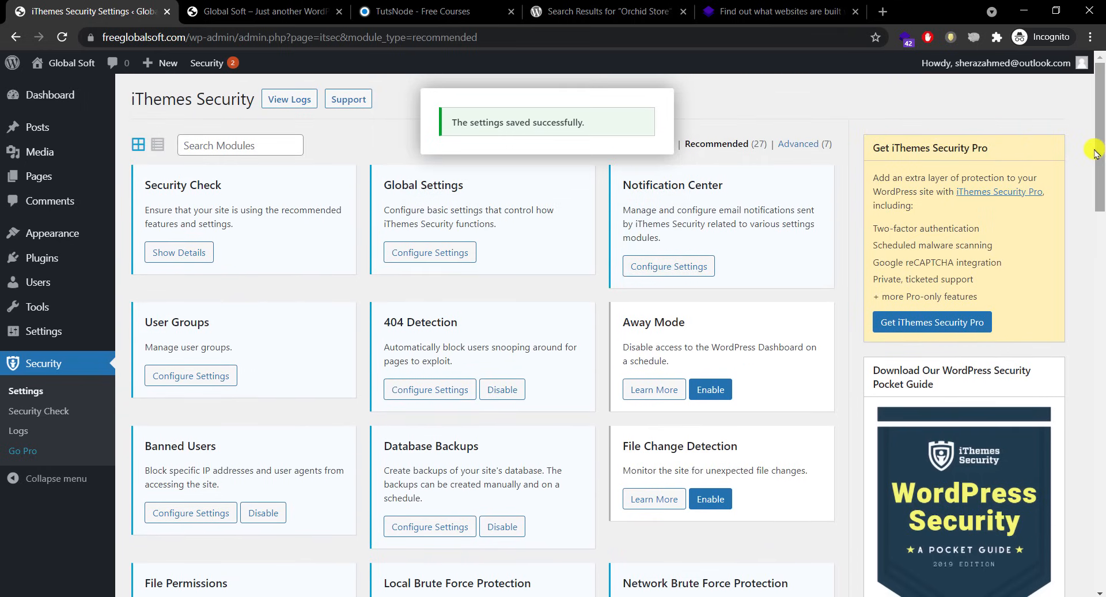
Under the Advanced modules, enable the Hide Backend feature
{"action": "left_click", "coordinate": [797, 144]}
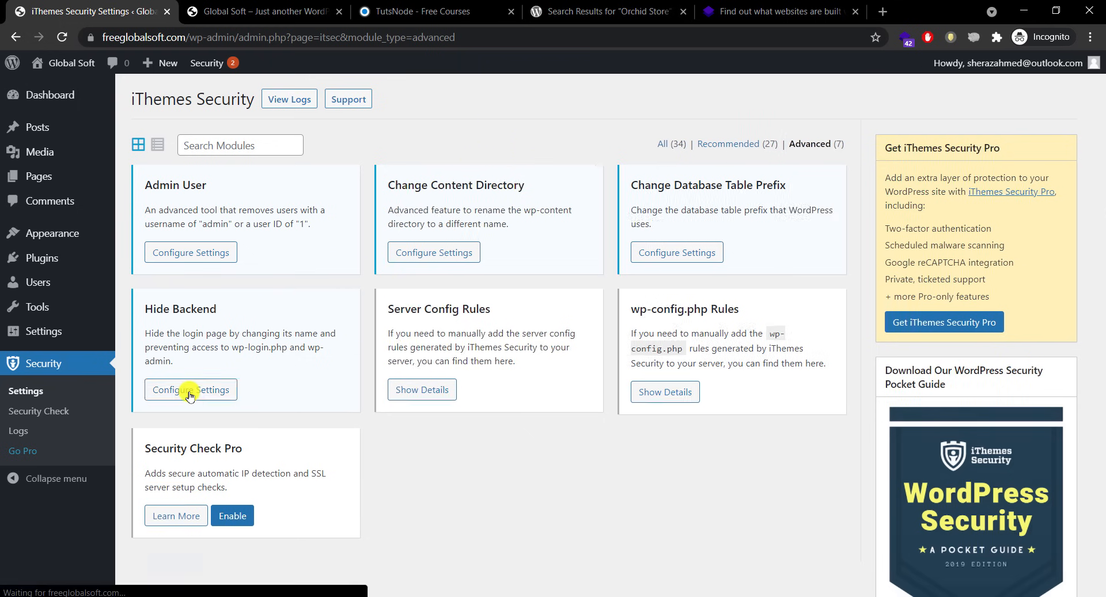
{"action": "left_click", "coordinate": [190, 389]}
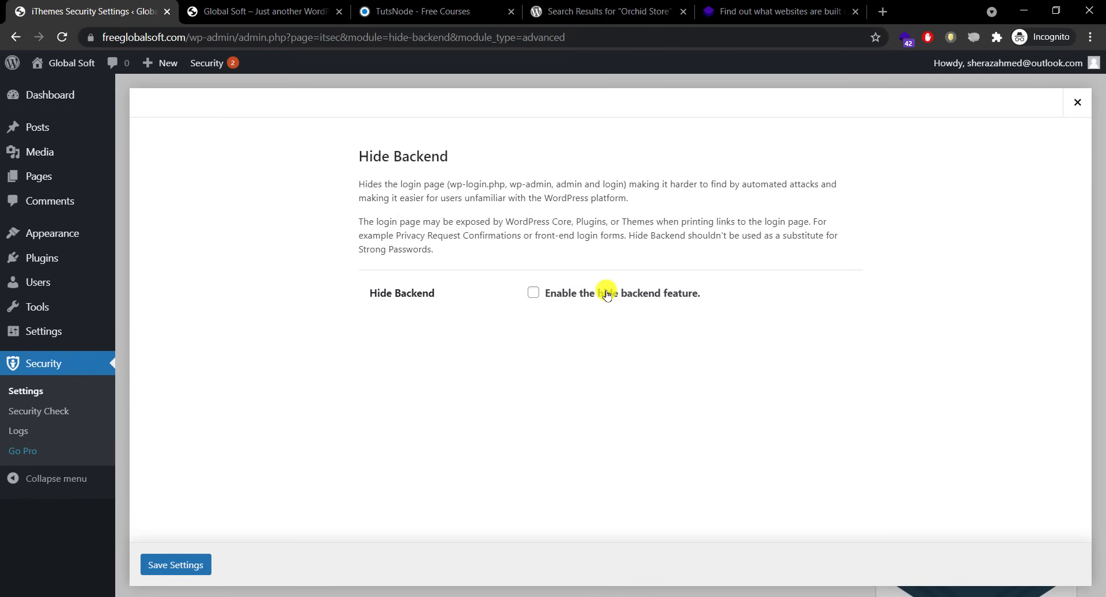
{"action": "left_click", "coordinate": [533, 291]}
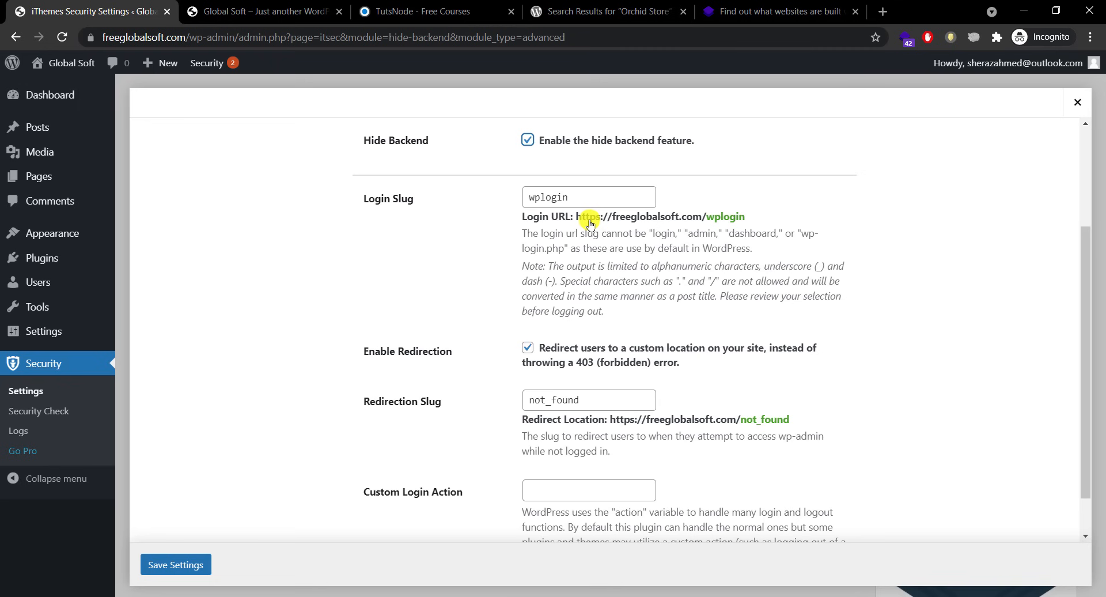
{"action": "mouse_move", "coordinate": [322, 102]}
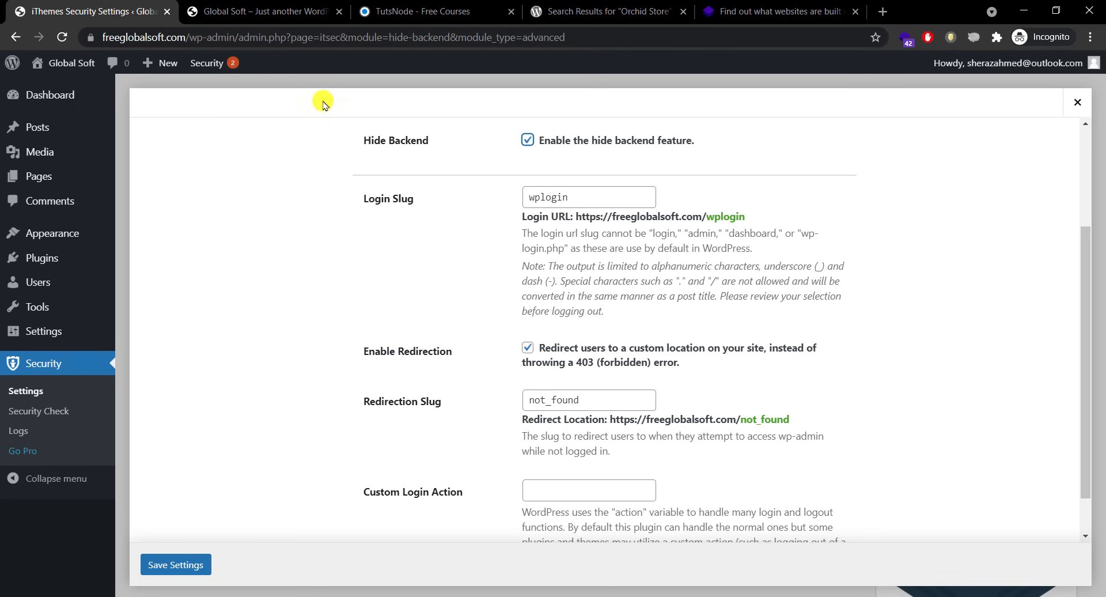
{"action": "mouse_move", "coordinate": [306, 88]}
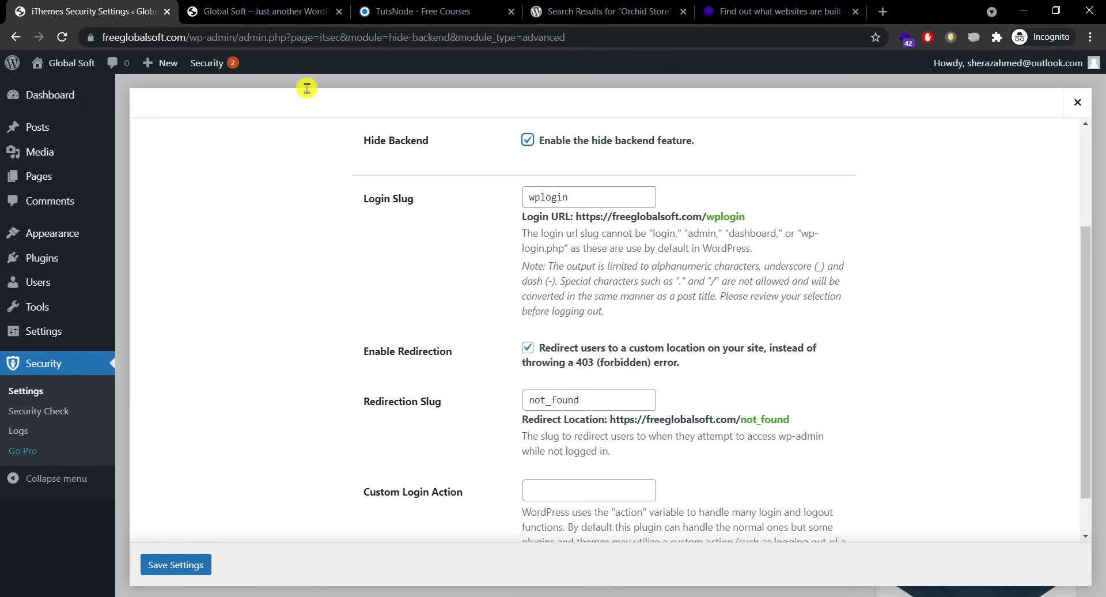
Set the login slug to 'backoffice', save the Hide Backend settings and close the panel
{"action": "left_click", "coordinate": [589, 196]}
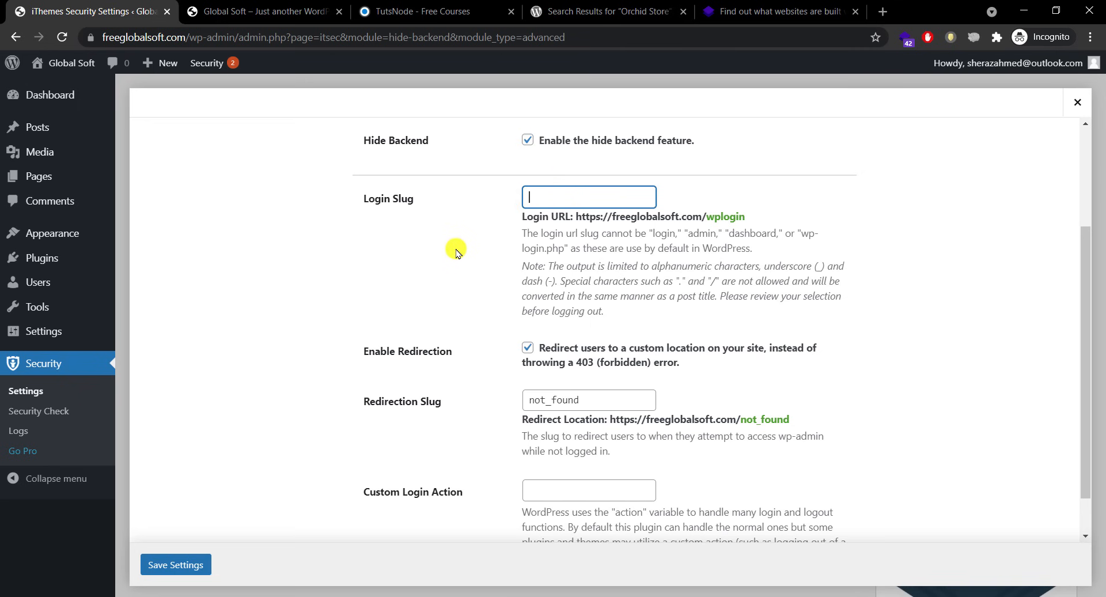
{"action": "type", "text": "backd"}
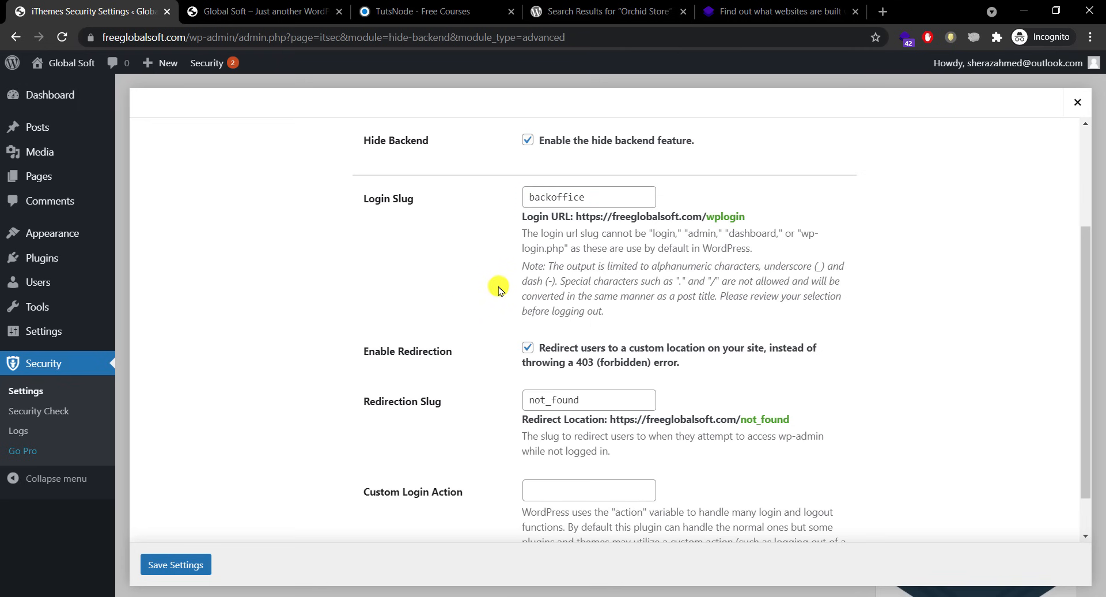
{"action": "scroll", "scroll_direction": "down", "scroll_amount": 3}
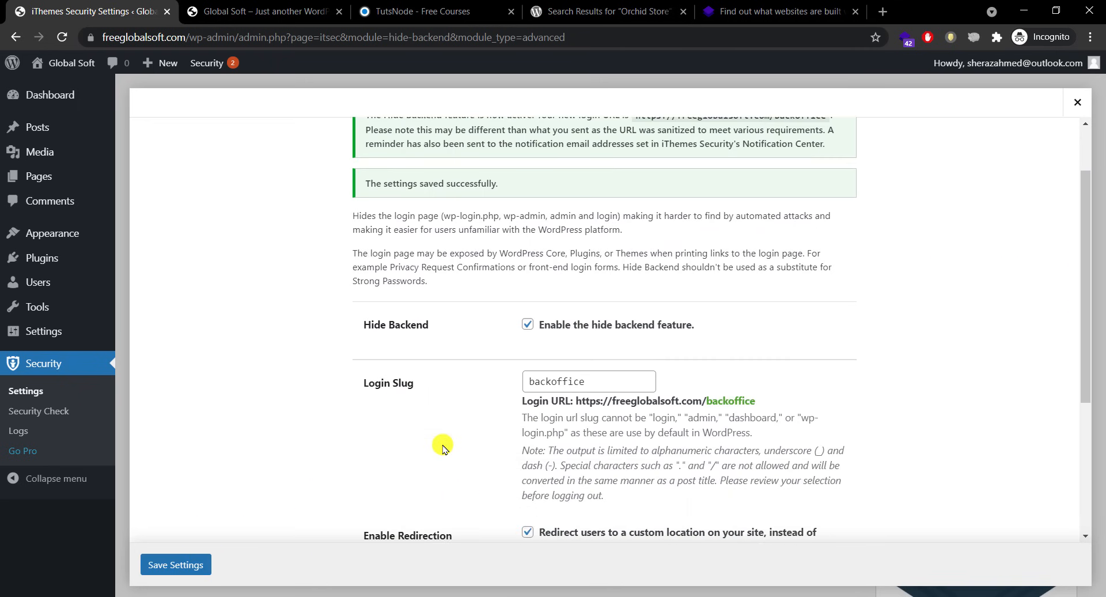
{"action": "scroll", "scroll_direction": "down", "scroll_amount": 3}
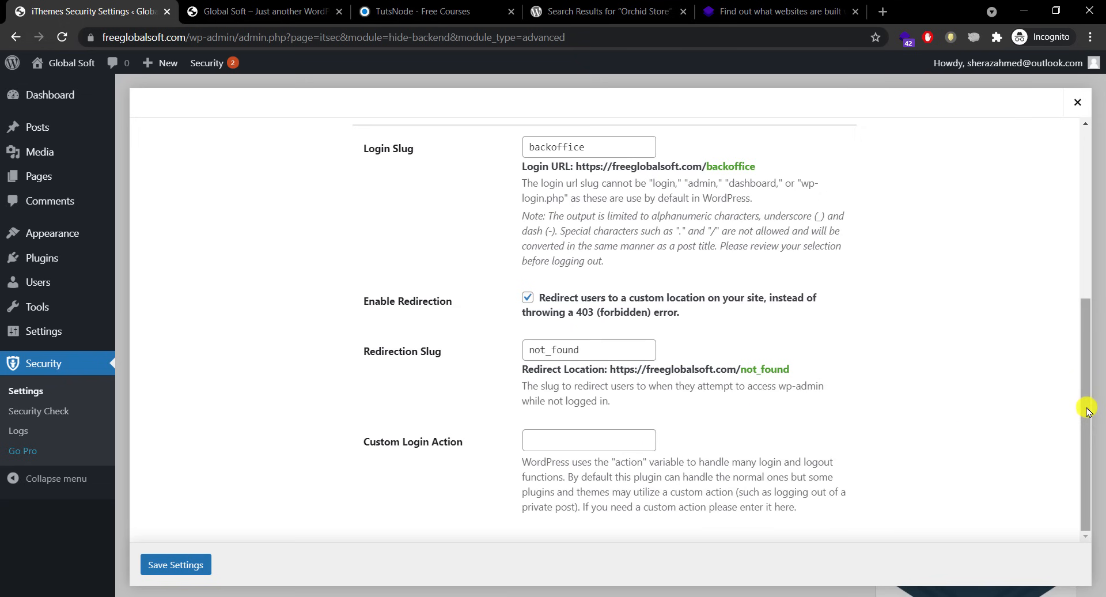
{"action": "left_click", "coordinate": [175, 563]}
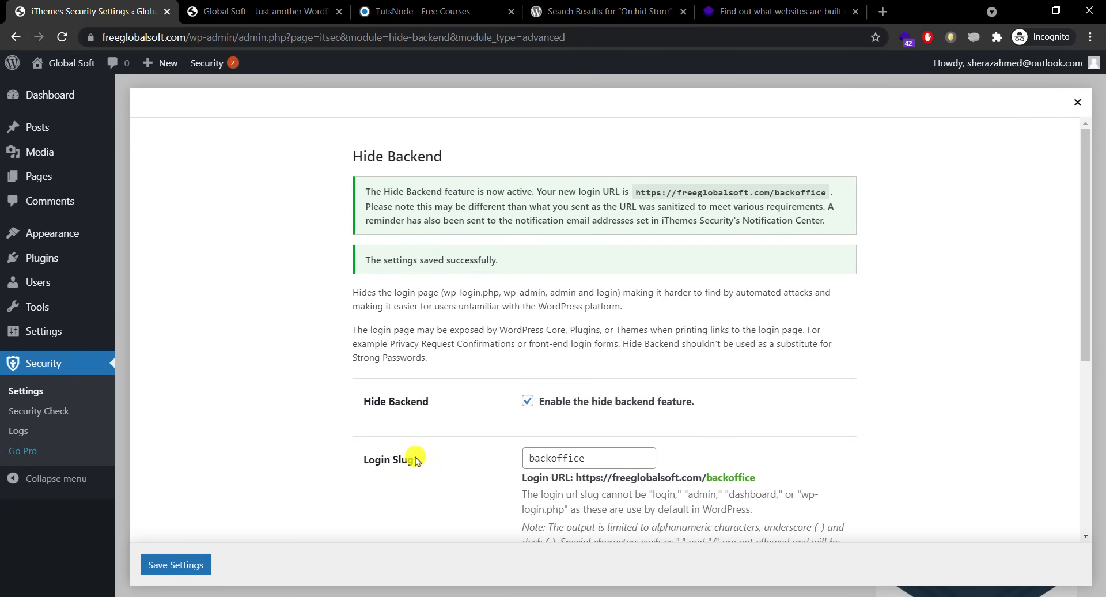
{"action": "left_click", "coordinate": [1078, 101]}
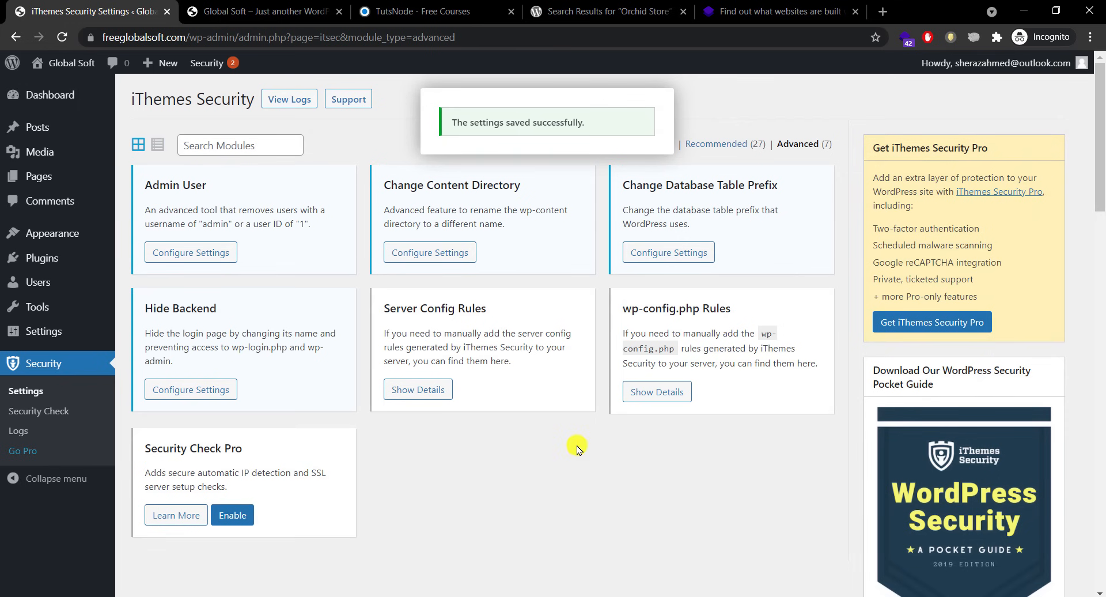
{"action": "mouse_move", "coordinate": [222, 501]}
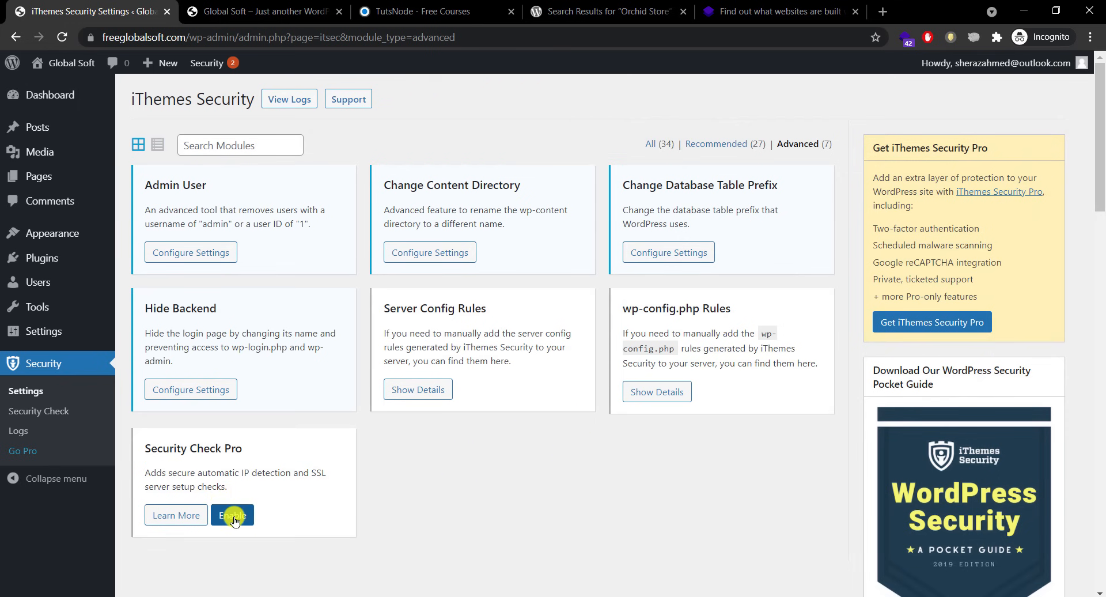
Enable Security Check Pro, then mark Change WordPress Salts under Recommended and save
{"action": "left_click", "coordinate": [231, 515]}
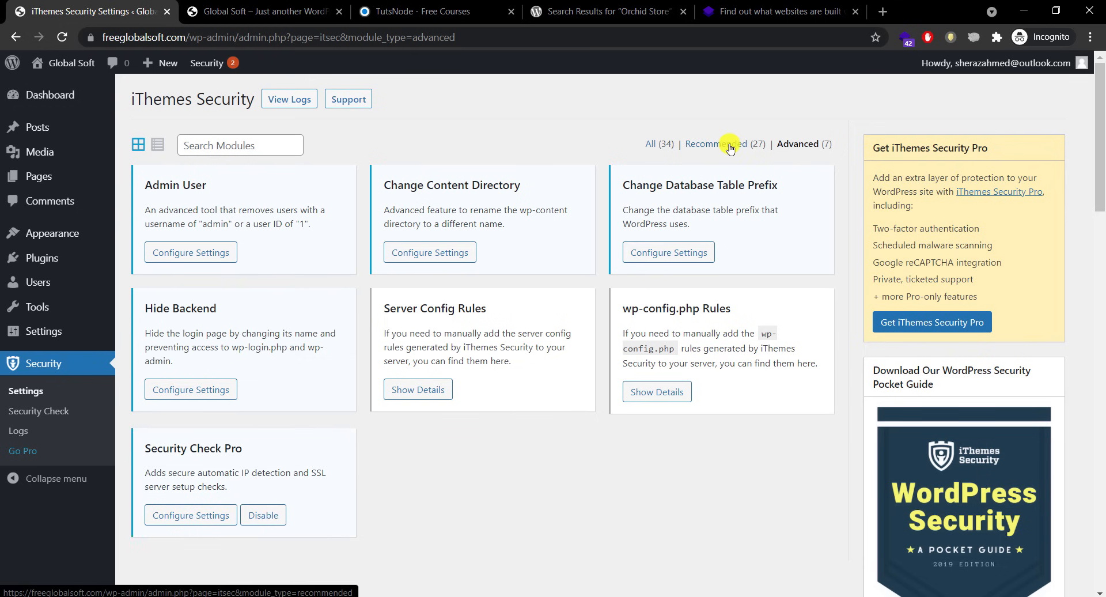
{"action": "left_click", "coordinate": [711, 144]}
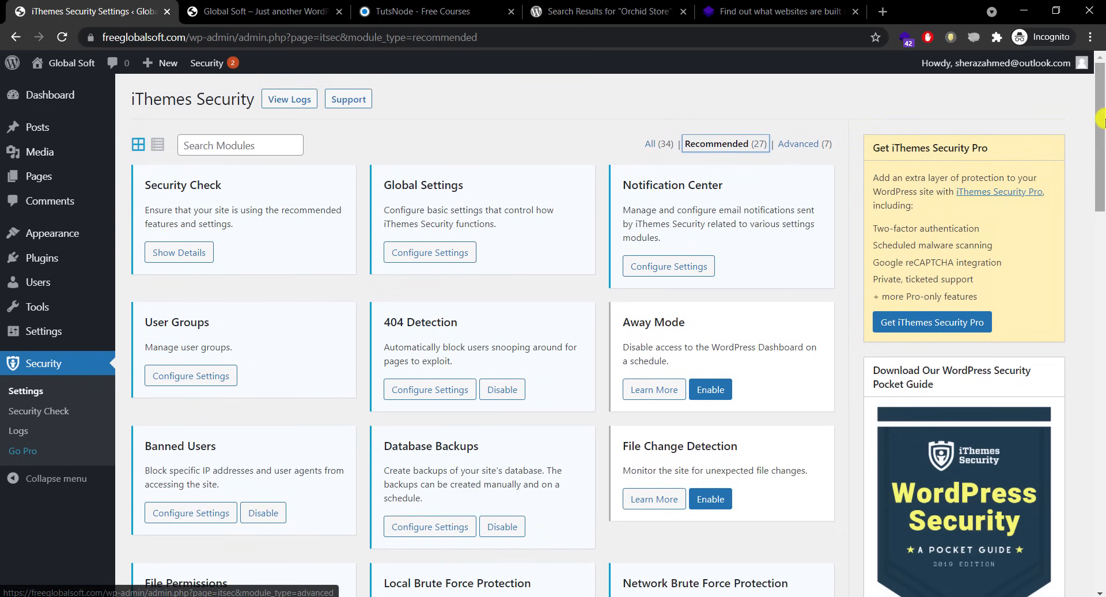
{"action": "scroll", "scroll_direction": "down", "scroll_amount": 3}
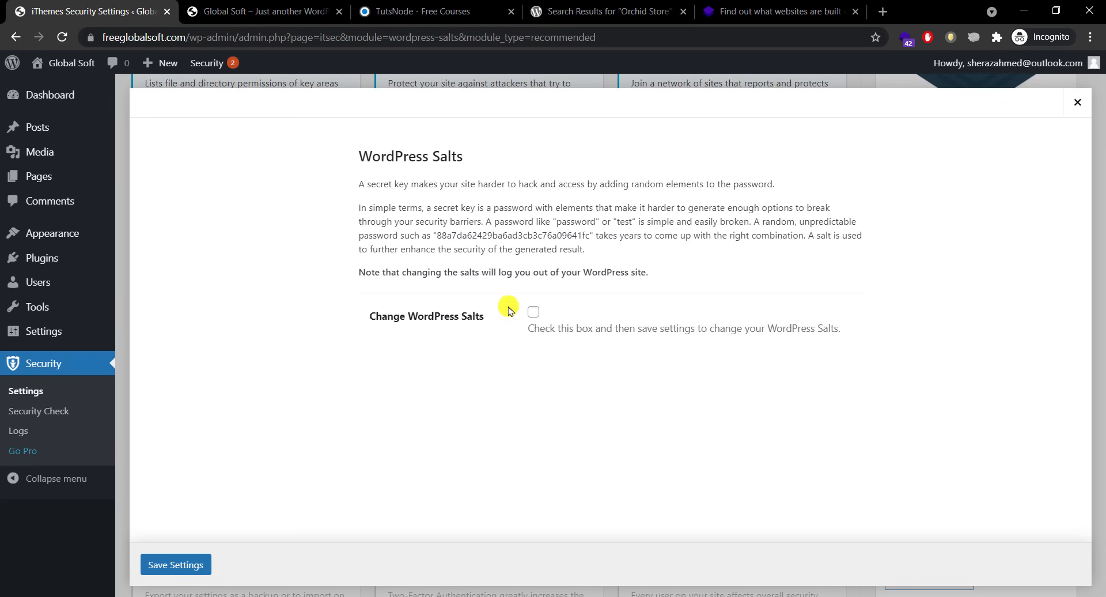
{"action": "left_click", "coordinate": [533, 312]}
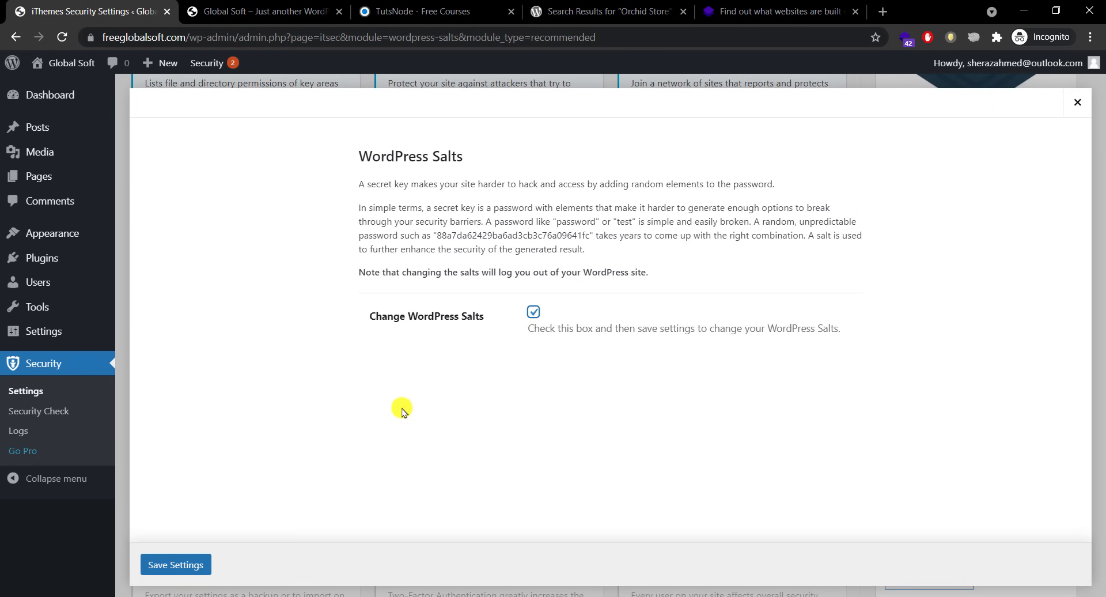
{"action": "left_click", "coordinate": [175, 564]}
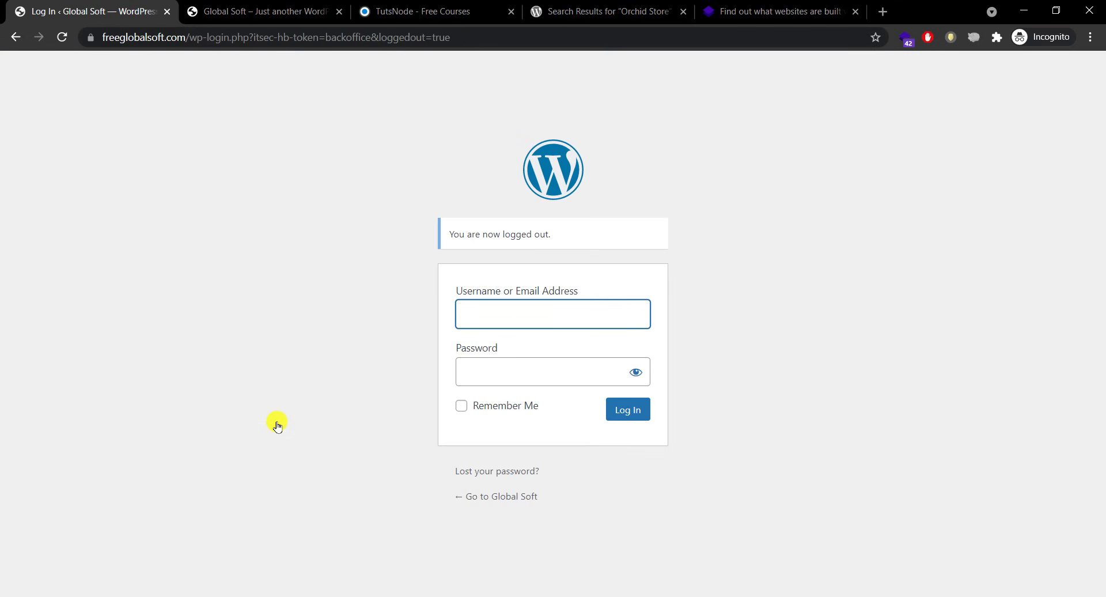
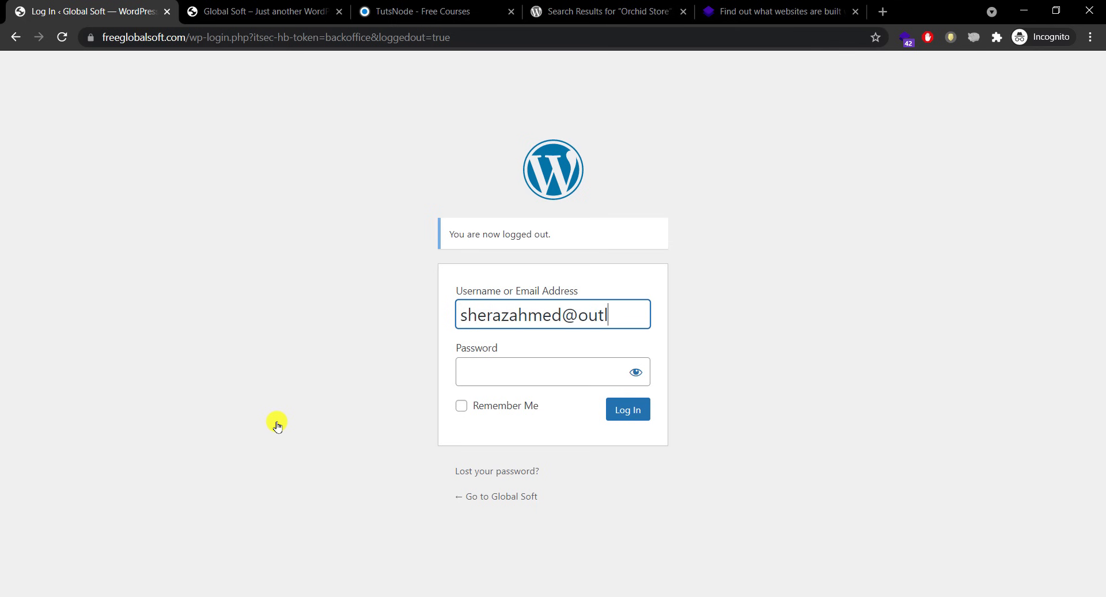